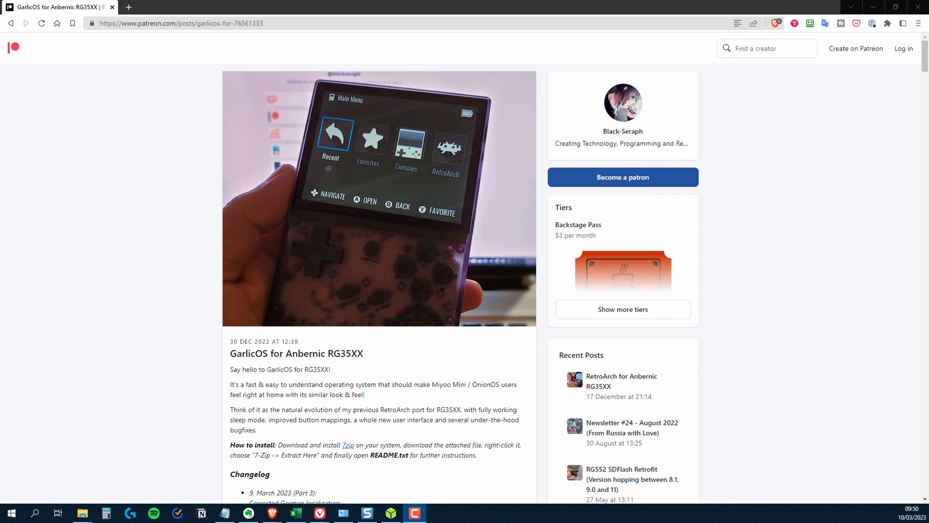
{"action": "mouse_move", "coordinate": [865, 280]}
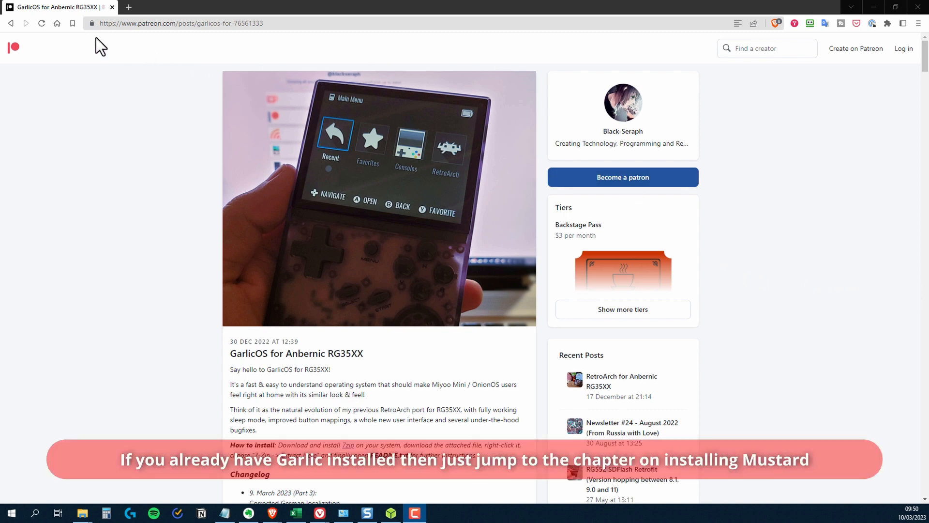
{"action": "mouse_move", "coordinate": [265, 41]}
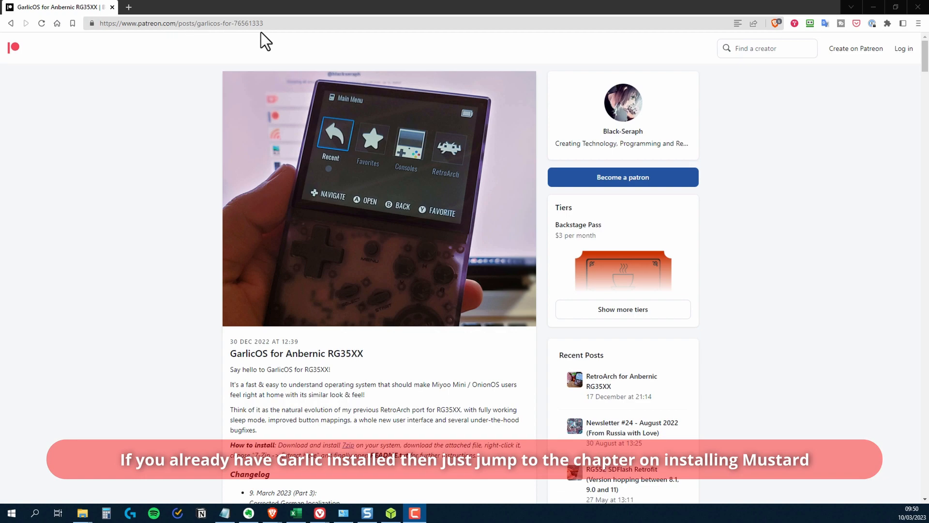
{"action": "mouse_move", "coordinate": [543, 361]}
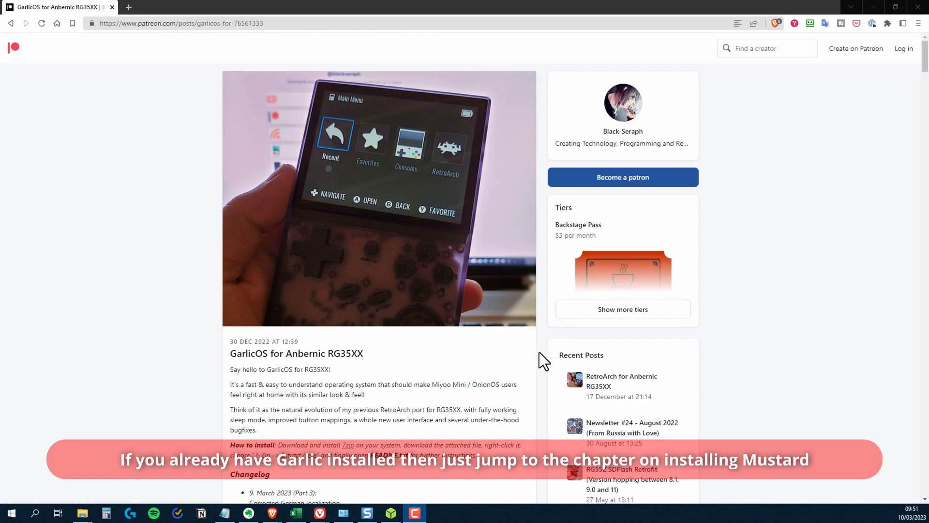
Download the RG35XX-MicroSDCardImage.7z attachment from the GarlicOS Patreon post.
{"action": "scroll", "scroll_direction": "down", "scroll_amount": 3}
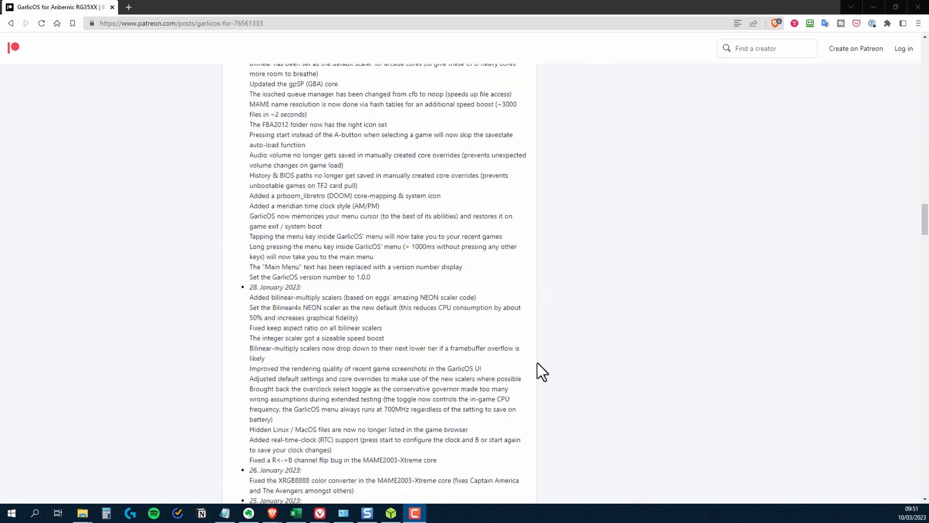
{"action": "scroll", "scroll_direction": "down", "scroll_amount": 3}
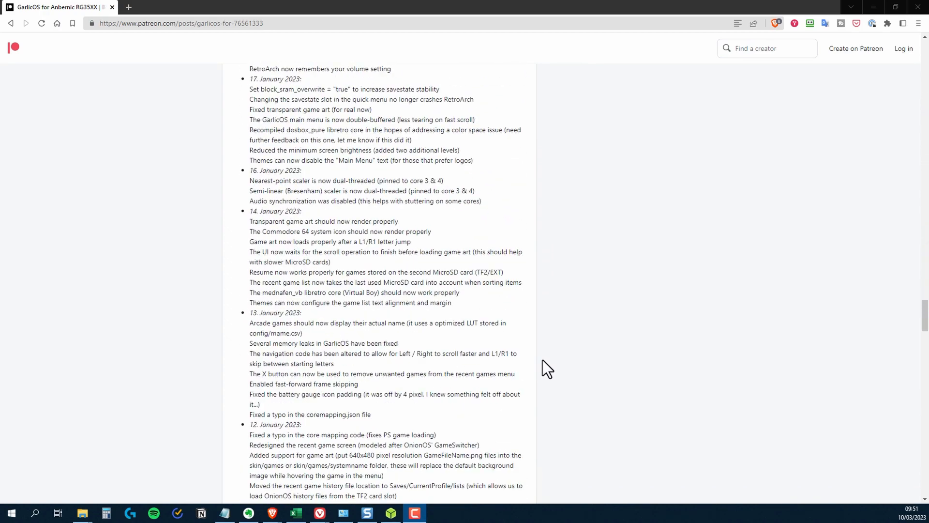
{"action": "scroll", "scroll_direction": "down", "scroll_amount": 3}
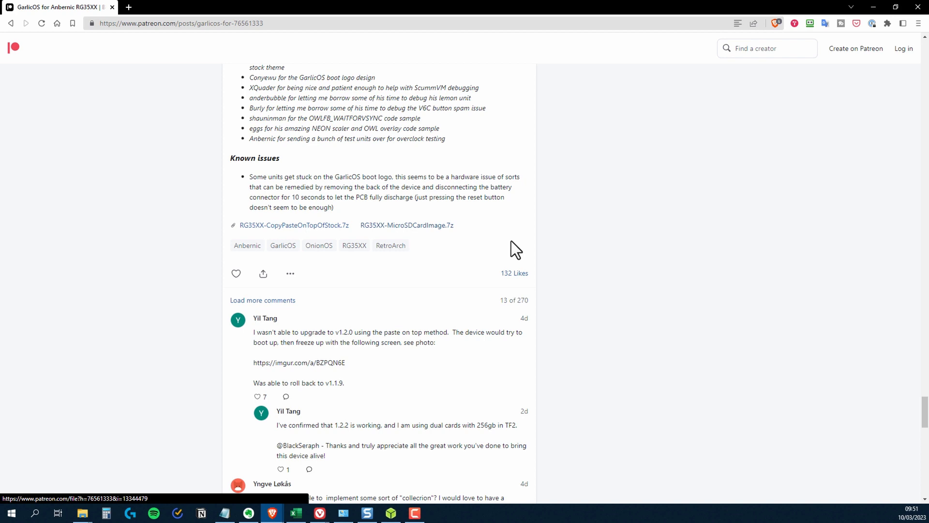
{"action": "mouse_move", "coordinate": [537, 257]}
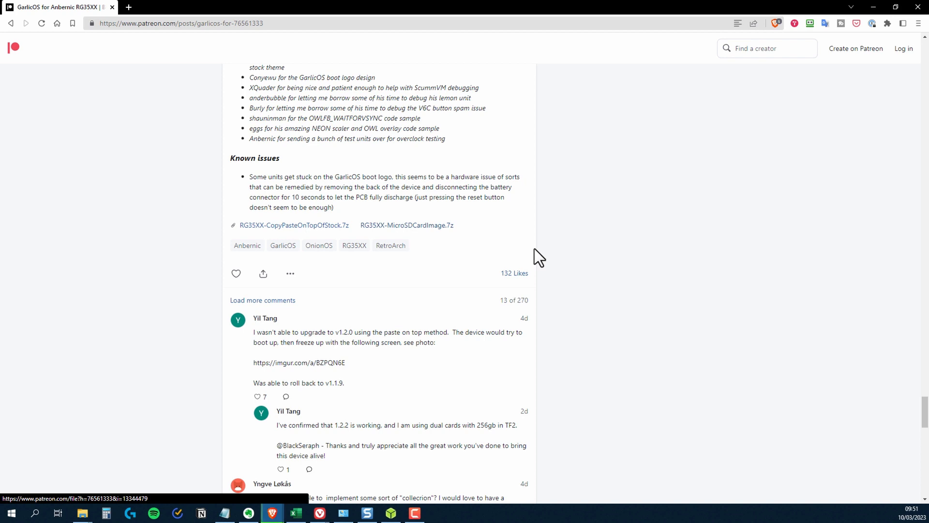
{"action": "left_click", "coordinate": [102, 488]}
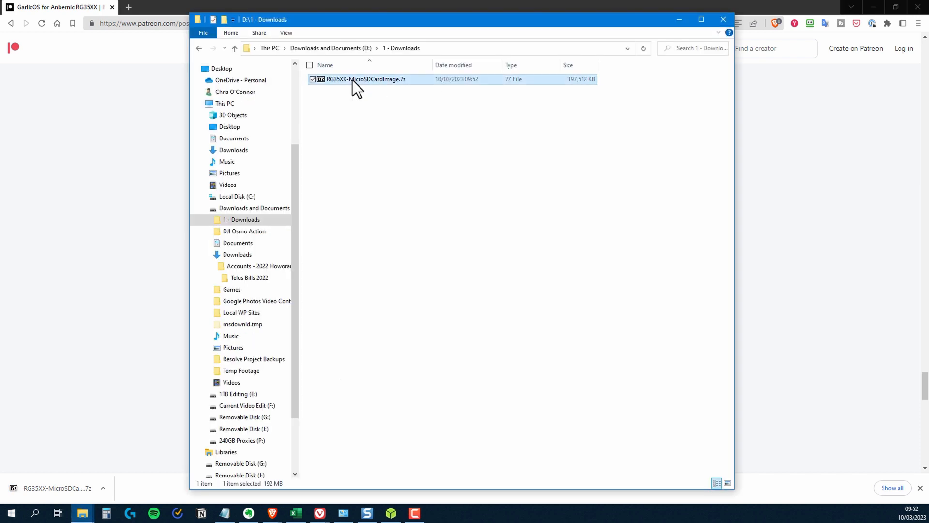
Extract the .7z archive with 7-Zip and enter the RG35XX-MicroSDCardImage folder with garlic.img and README.txt.
{"action": "right_click", "coordinate": [365, 79]}
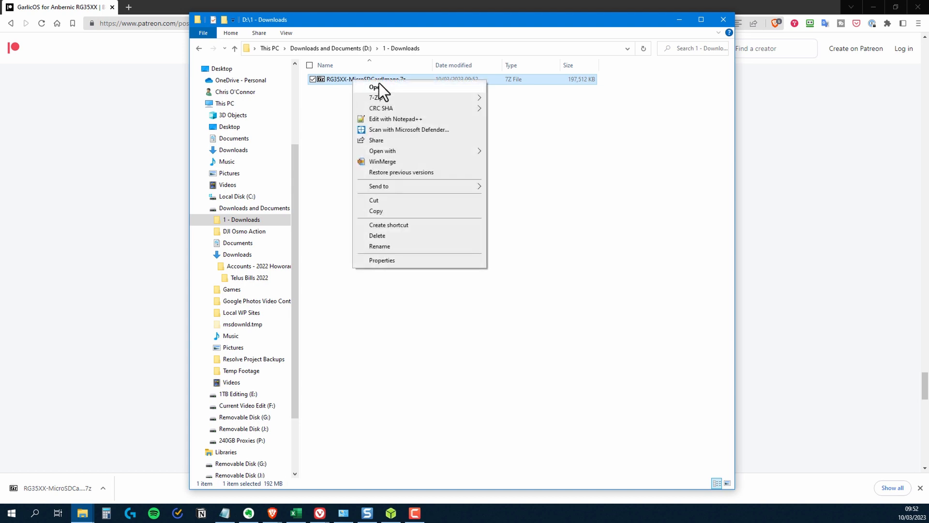
{"action": "mouse_move", "coordinate": [376, 96]}
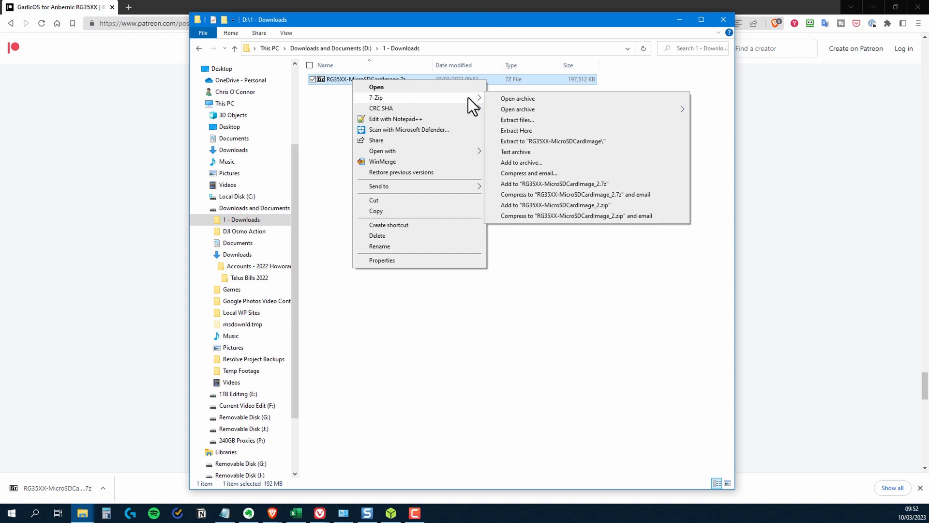
{"action": "mouse_move", "coordinate": [522, 124]}
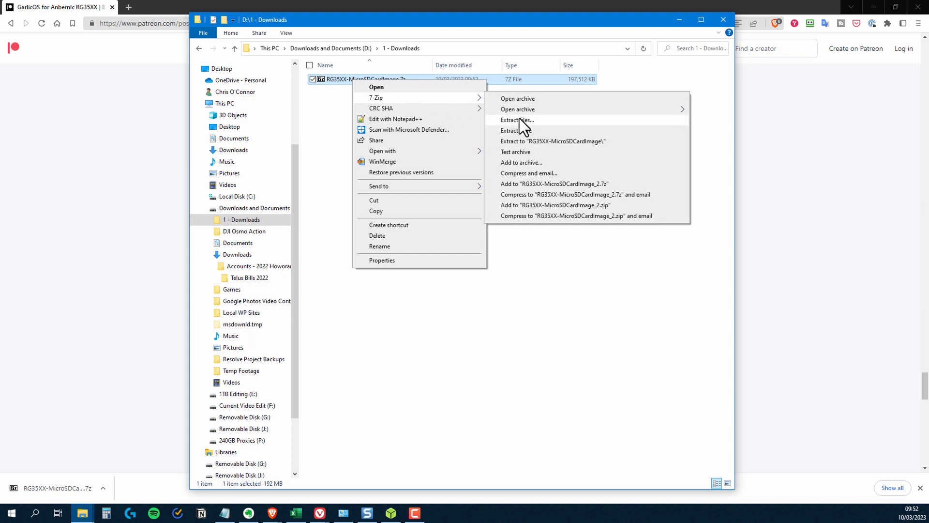
{"action": "left_click", "coordinate": [514, 130]}
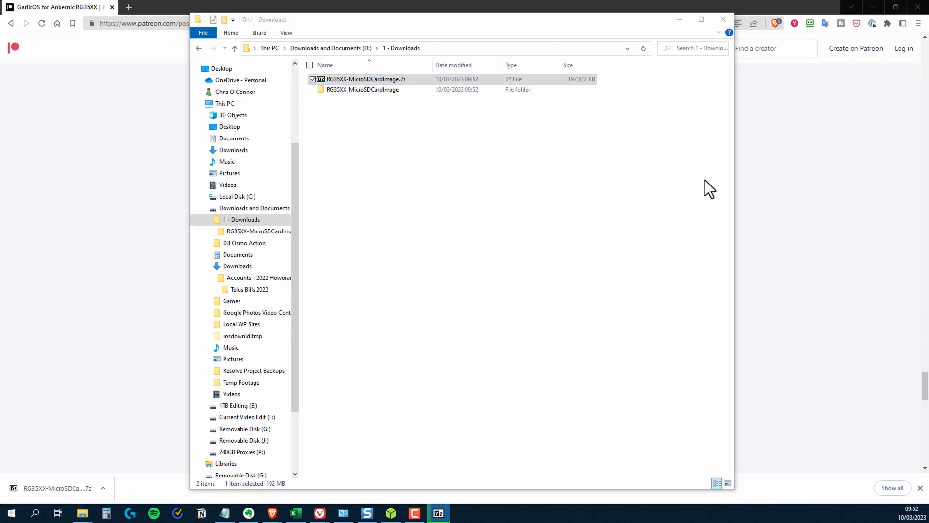
{"action": "left_click", "coordinate": [363, 78]}
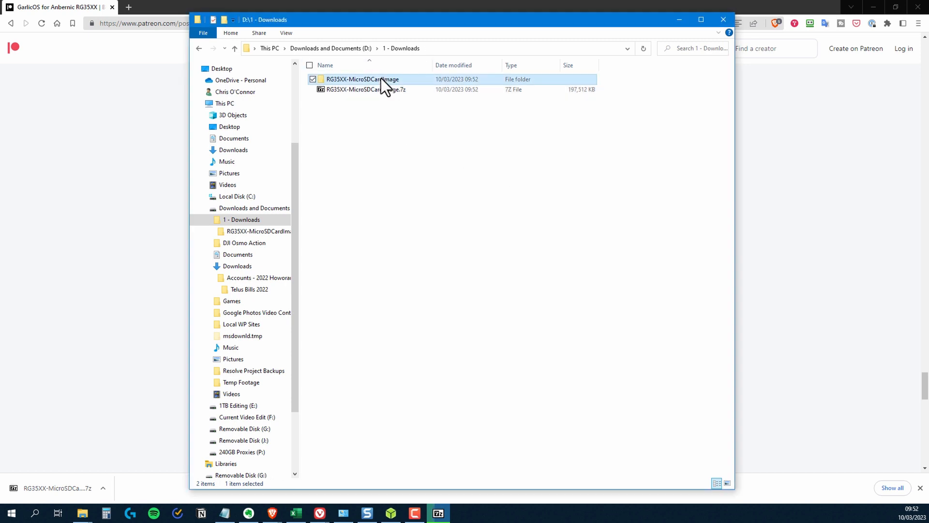
{"action": "double_click", "coordinate": [362, 78]}
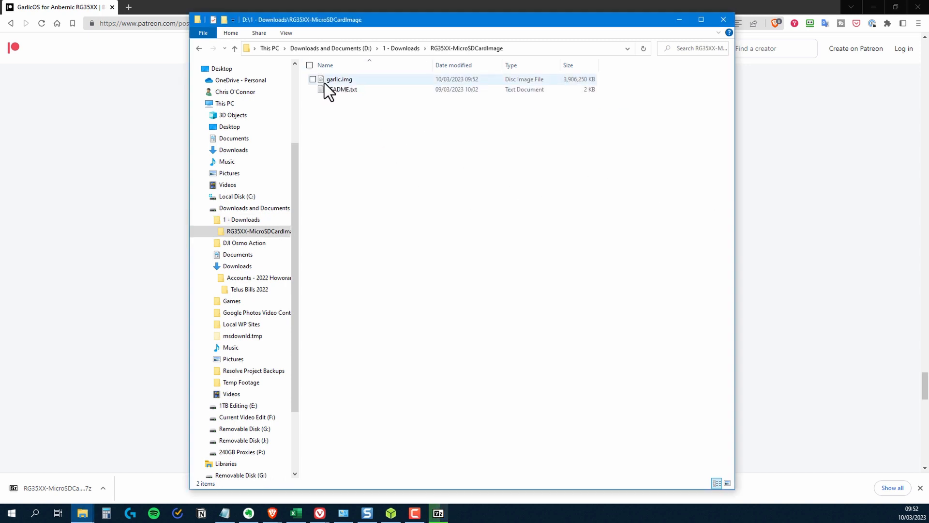
{"action": "left_click", "coordinate": [344, 89]}
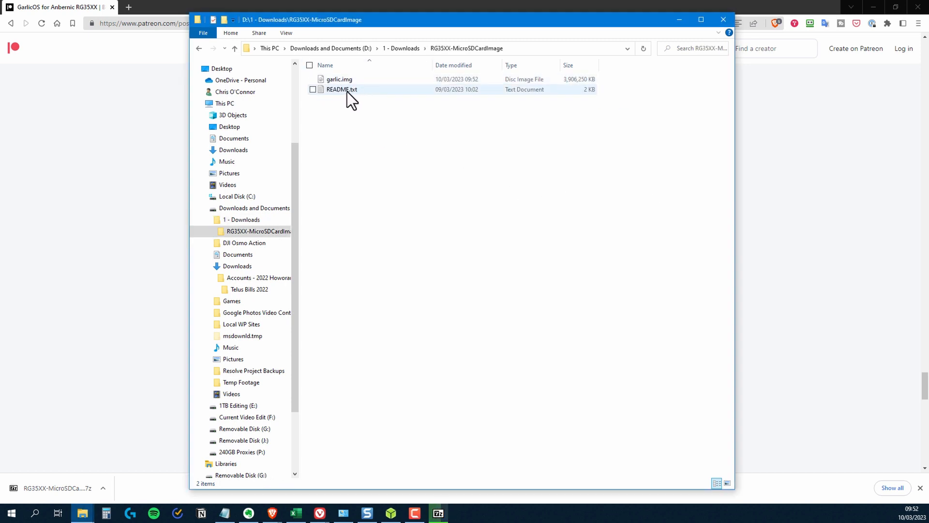
View README.txt in Notepad to read the GarlicOS installation steps.
{"action": "double_click", "coordinate": [342, 90]}
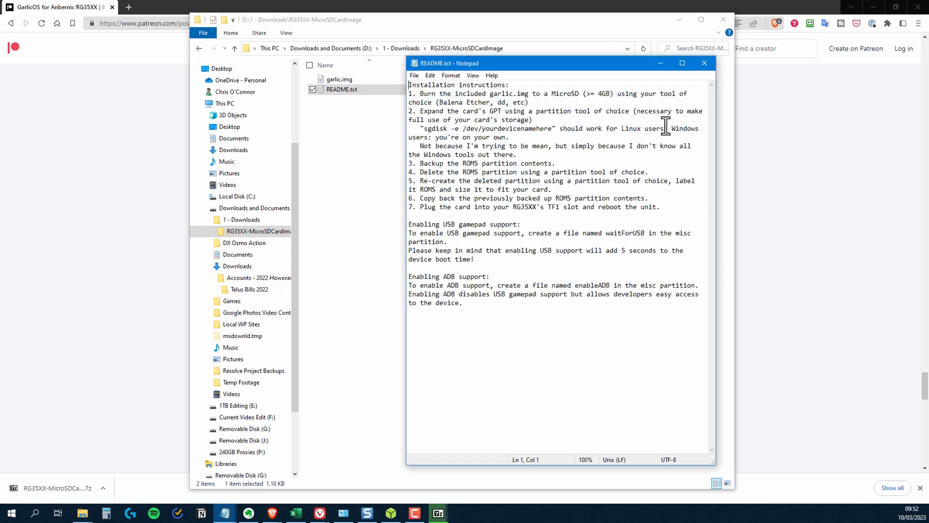
{"action": "mouse_move", "coordinate": [736, 155]}
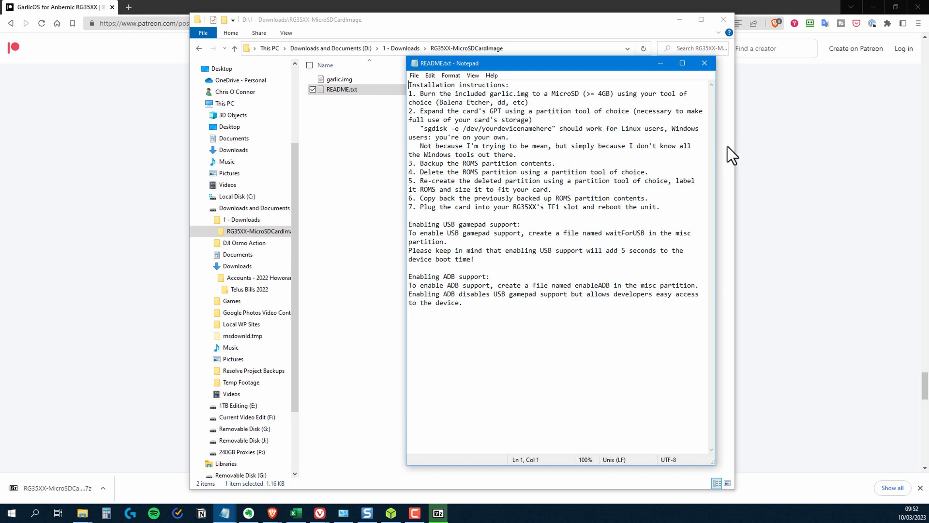
{"action": "mouse_move", "coordinate": [727, 153]}
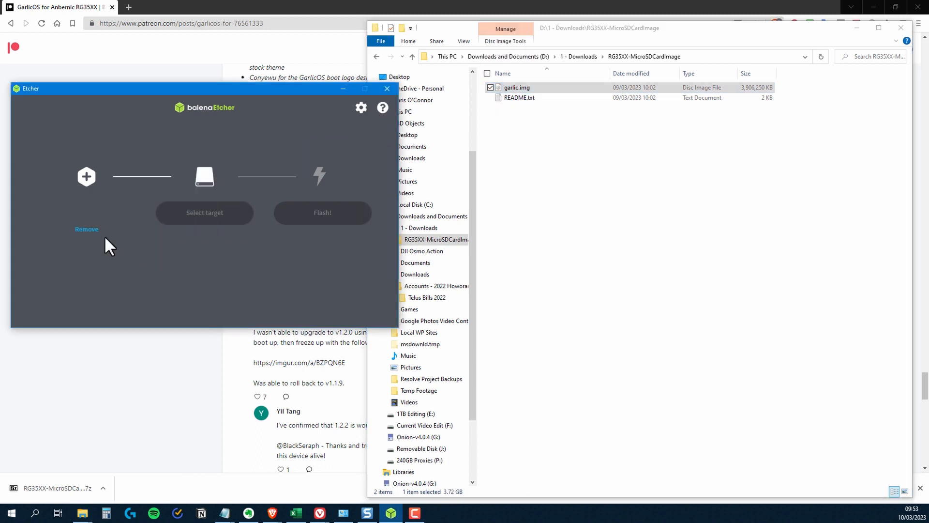
Flash garlic.img to the 62.5 GB Generic STORAGE DEVICE USB card in balenaEtcher.
{"action": "left_click", "coordinate": [86, 176]}
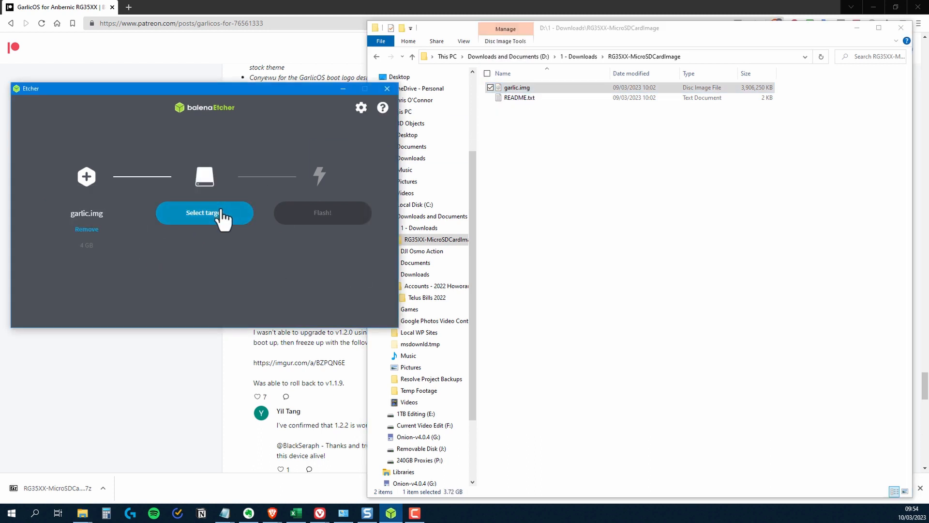
{"action": "left_click", "coordinate": [205, 212]}
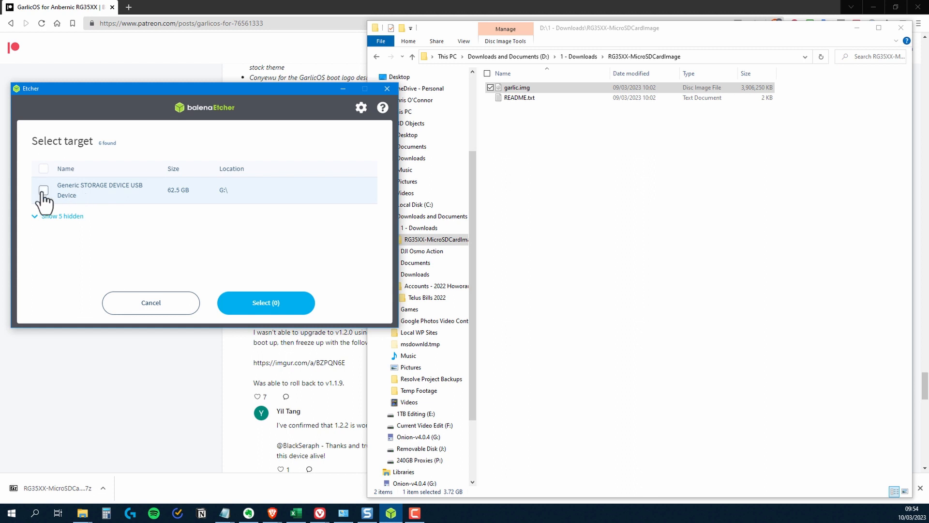
{"action": "left_click", "coordinate": [44, 190]}
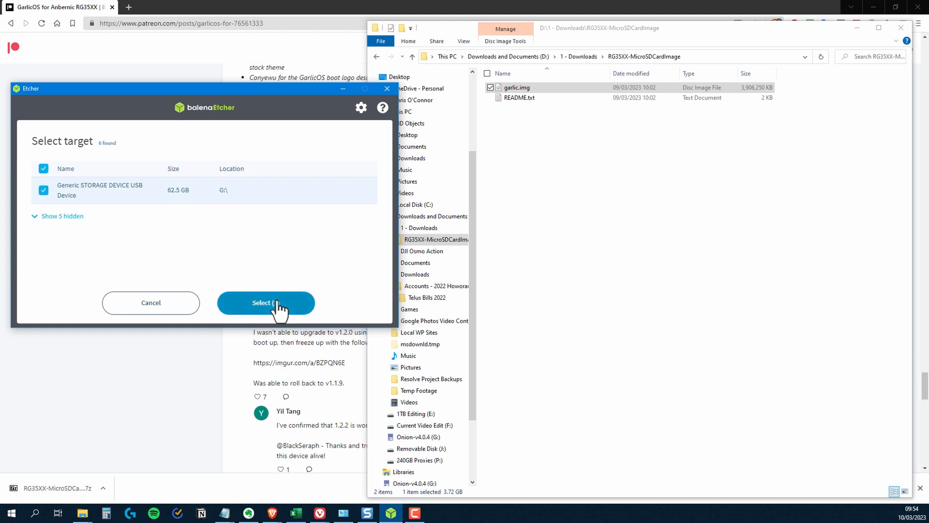
{"action": "left_click", "coordinate": [265, 302]}
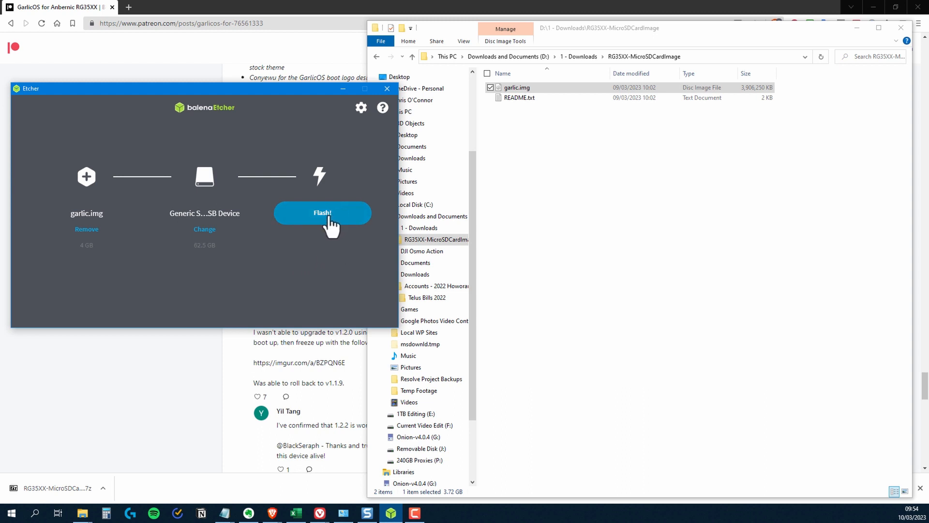
{"action": "left_click", "coordinate": [322, 213]}
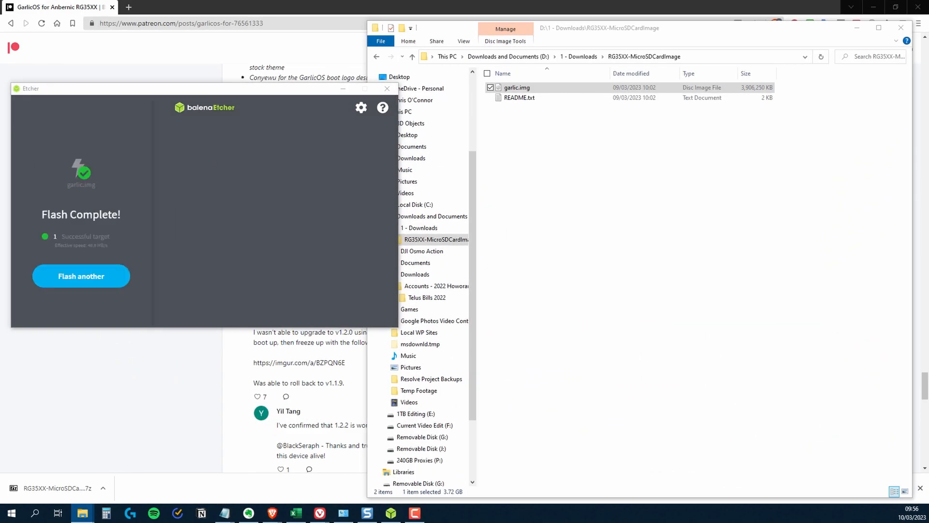
Bring README.txt back up in Notepad to review the partitioning steps.
{"action": "double_click", "coordinate": [519, 97]}
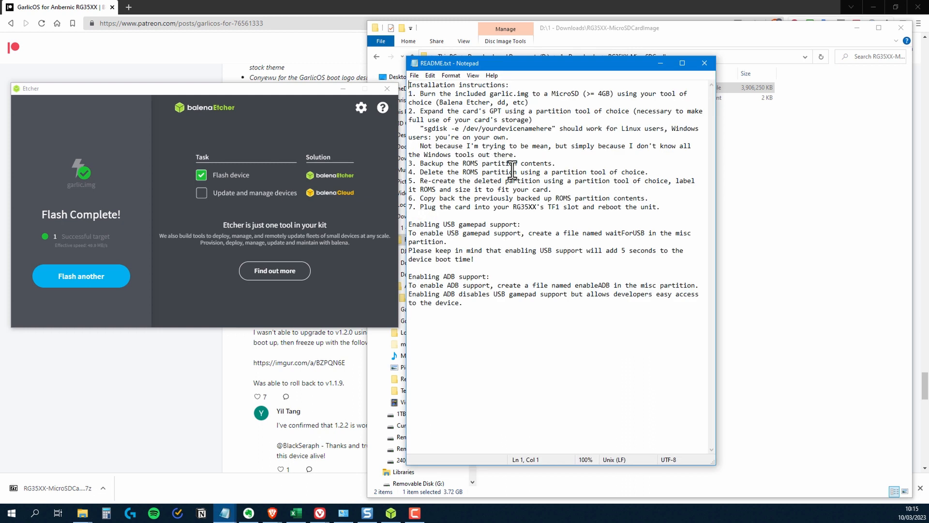
{"action": "mouse_move", "coordinate": [496, 172]}
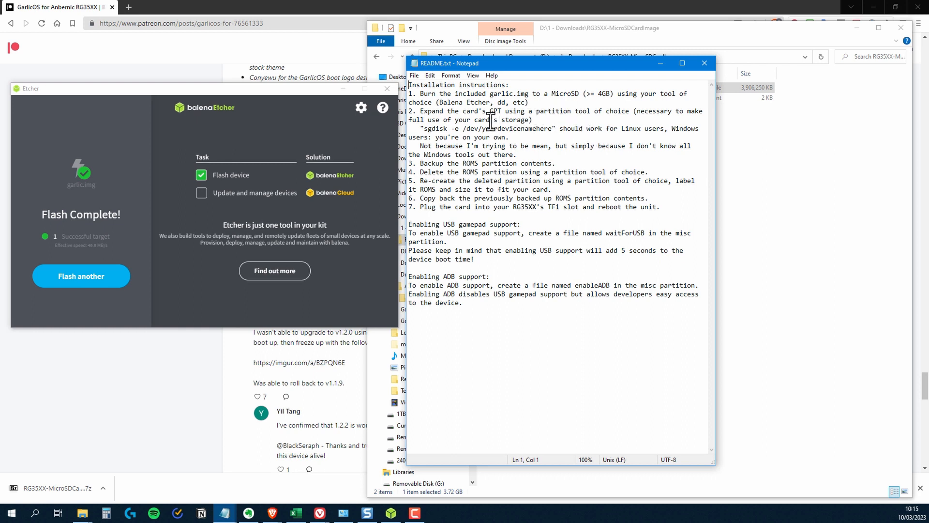
{"action": "mouse_move", "coordinate": [593, 114]}
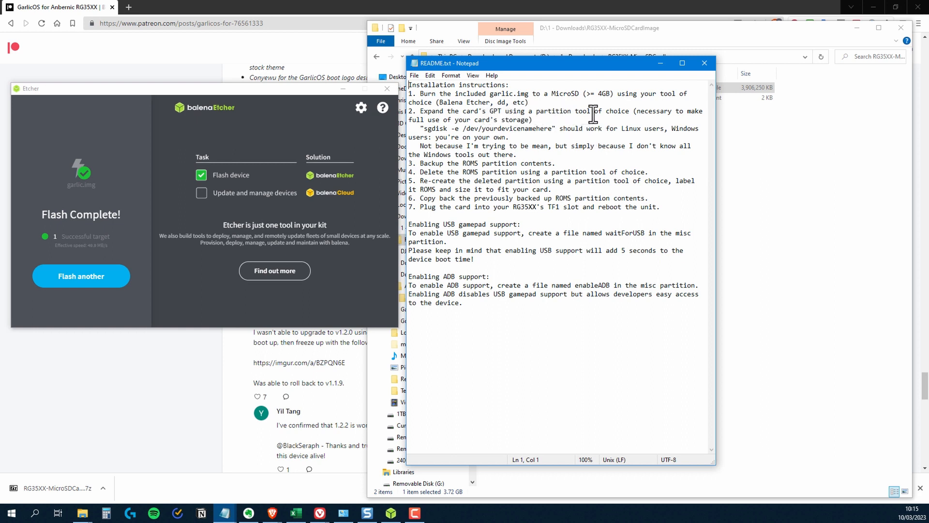
{"action": "mouse_move", "coordinate": [688, 114]}
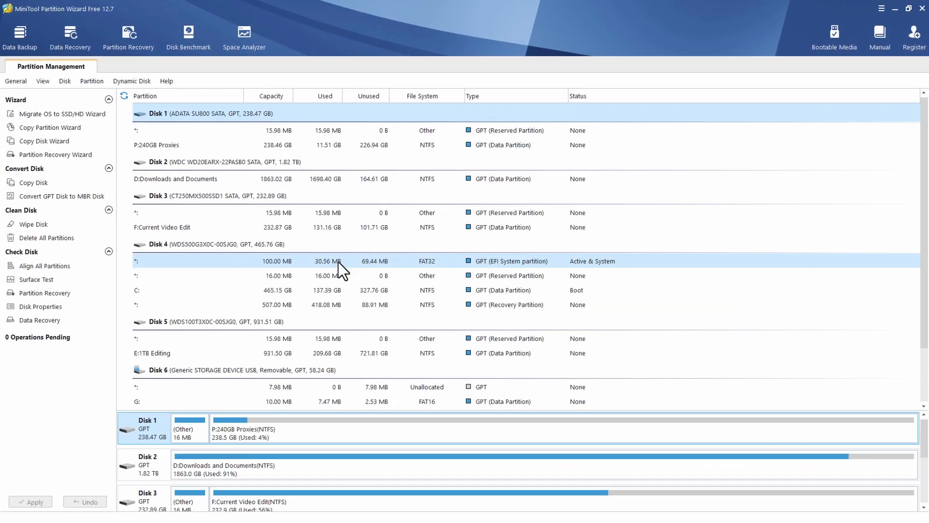
{"action": "scroll", "scroll_direction": "down", "scroll_amount": 3}
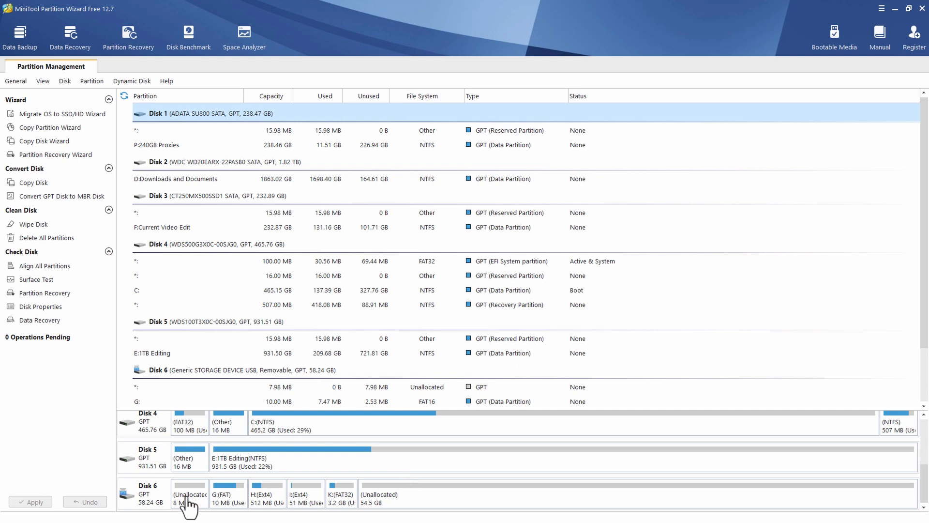
{"action": "mouse_move", "coordinate": [198, 505]}
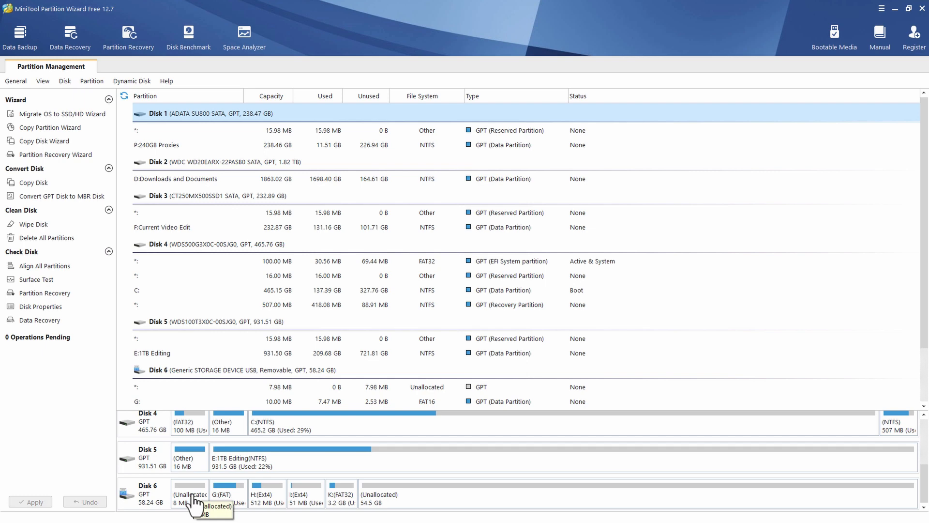
{"action": "mouse_move", "coordinate": [256, 500]}
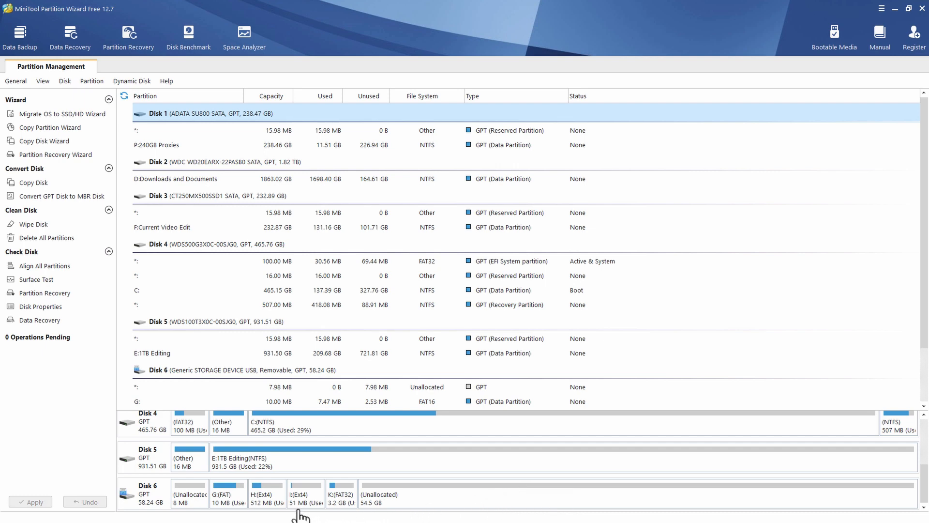
{"action": "mouse_move", "coordinate": [303, 511]}
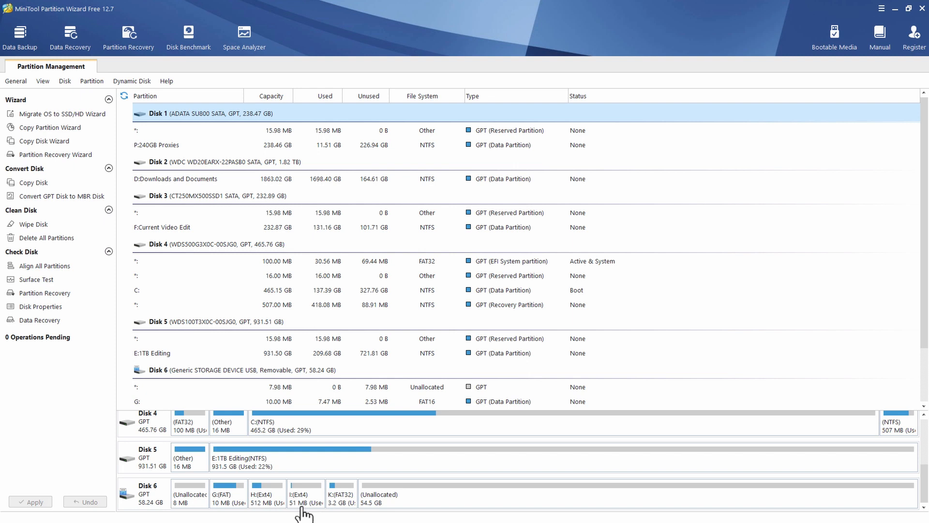
{"action": "mouse_move", "coordinate": [304, 493]}
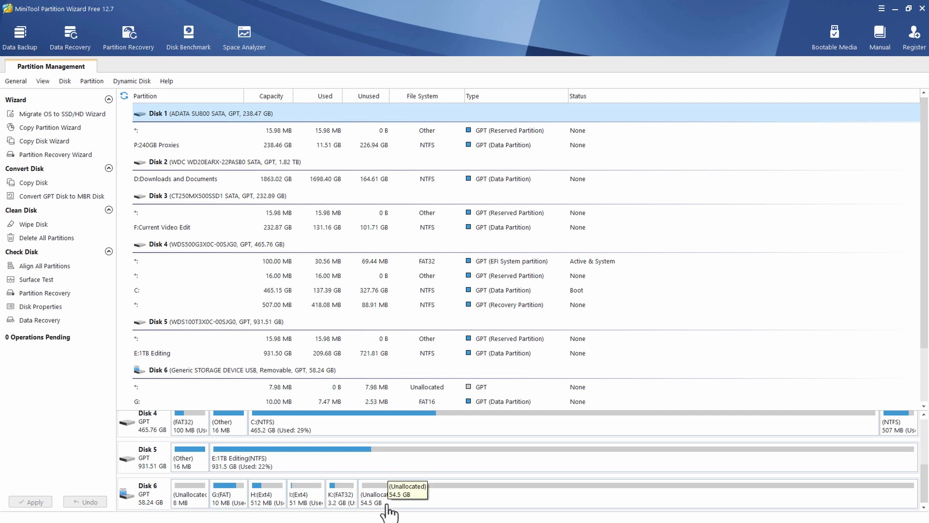
{"action": "mouse_move", "coordinate": [718, 507]}
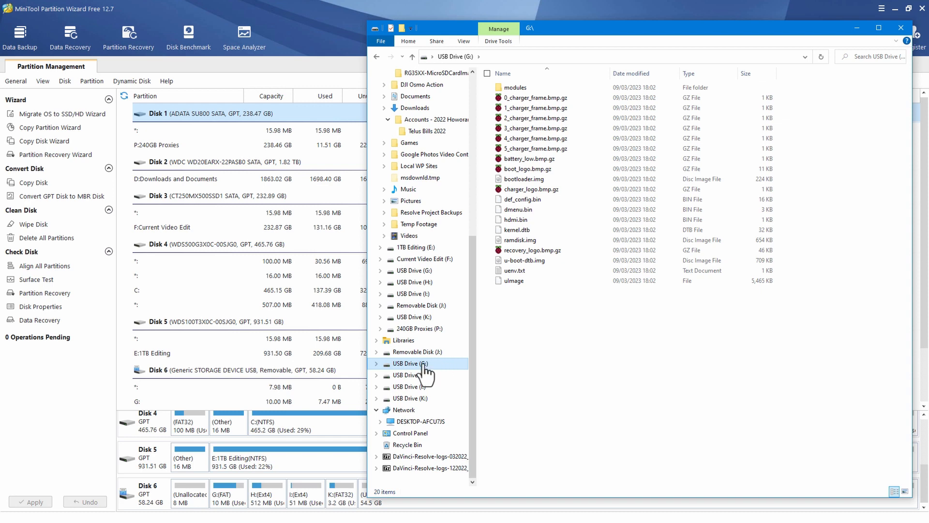
{"action": "mouse_move", "coordinate": [427, 374]}
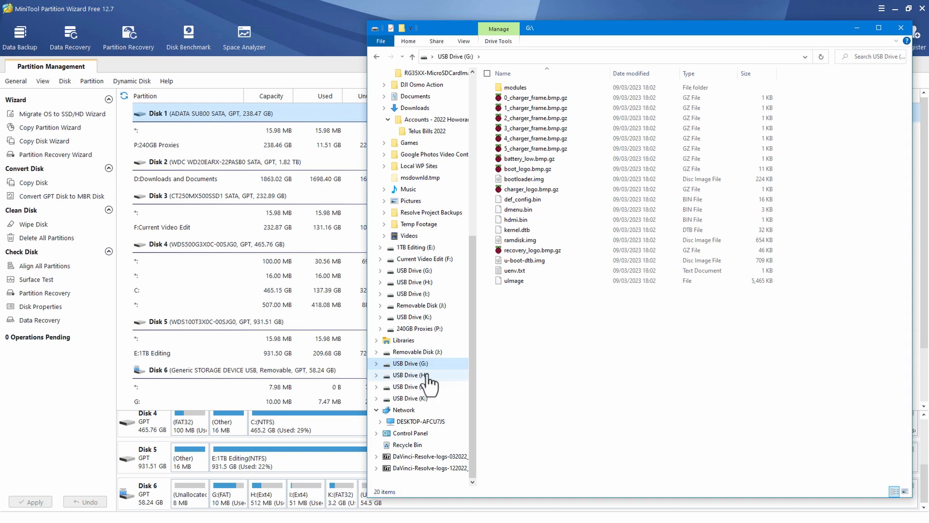
{"action": "left_click", "coordinate": [410, 398]}
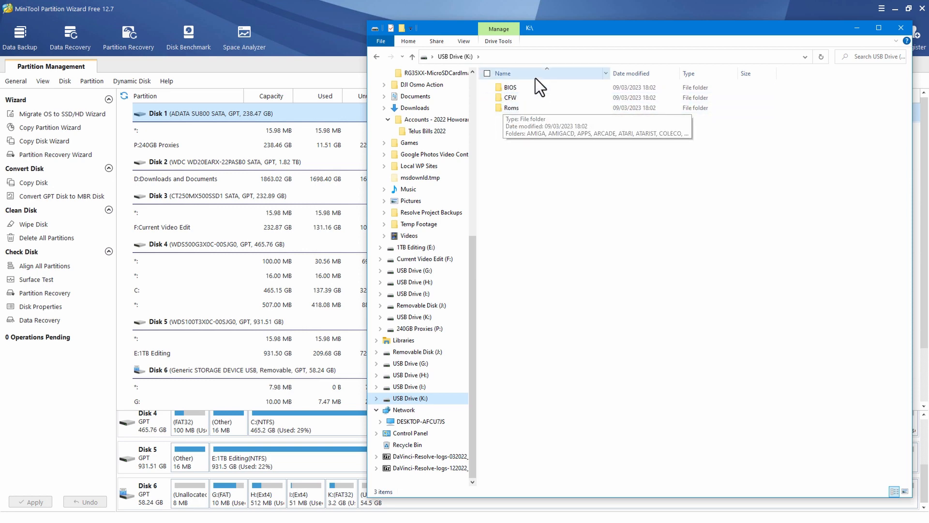
{"action": "left_click", "coordinate": [342, 495]}
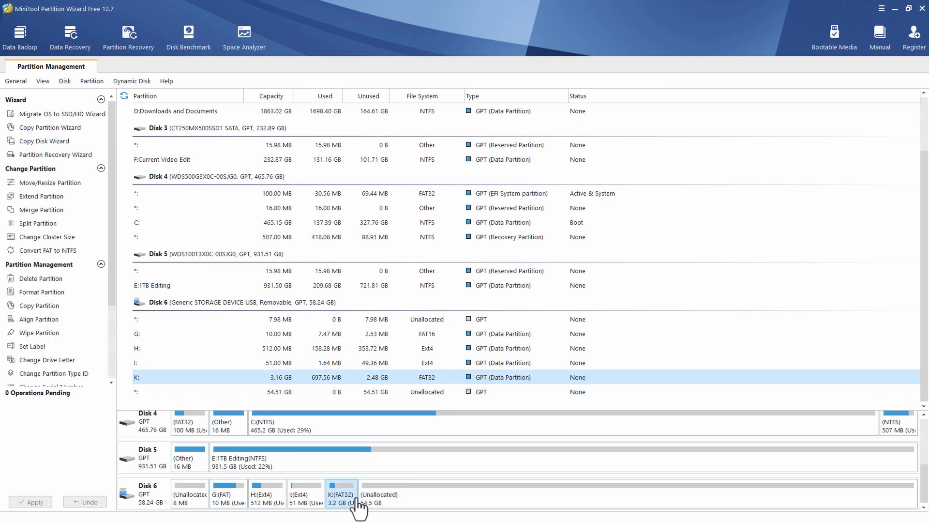
Move/Resize the K: FAT32 partition to 57.67 GB, filling the unallocated space after it.
{"action": "right_click", "coordinate": [341, 494]}
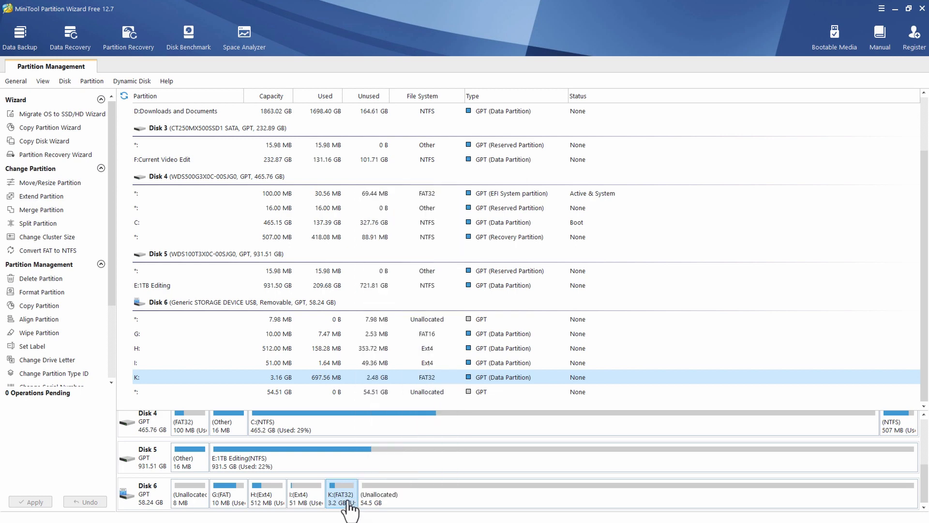
{"action": "right_click", "coordinate": [342, 494]}
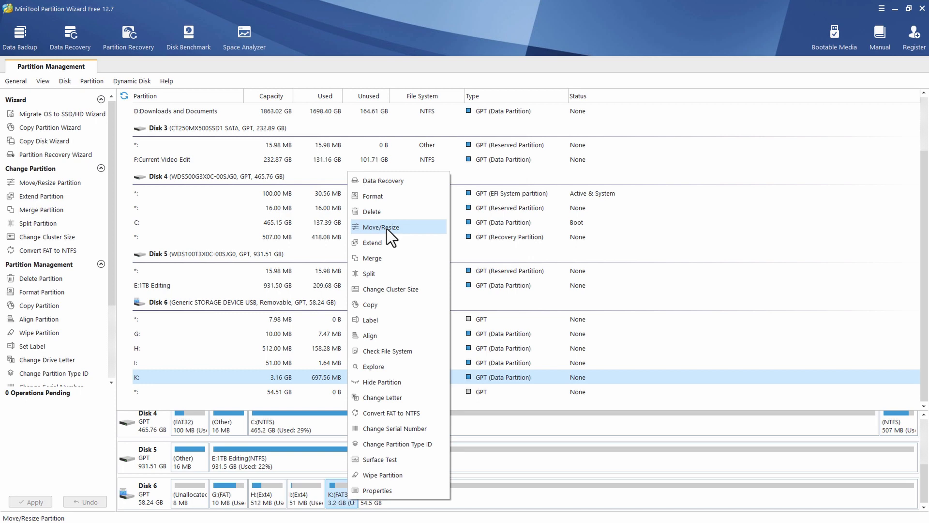
{"action": "left_click", "coordinate": [379, 227]}
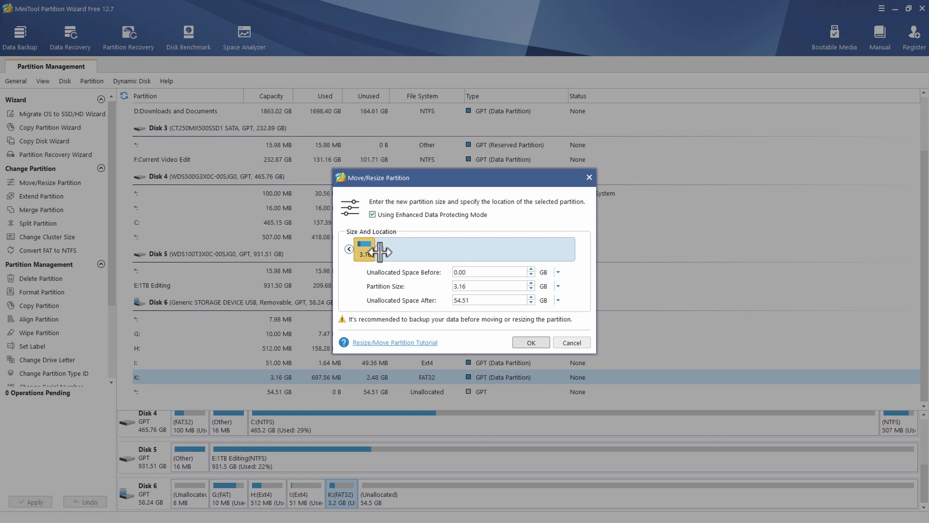
{"action": "left_click_drag", "start_coordinate": [385, 249], "coordinate": [598, 257]}
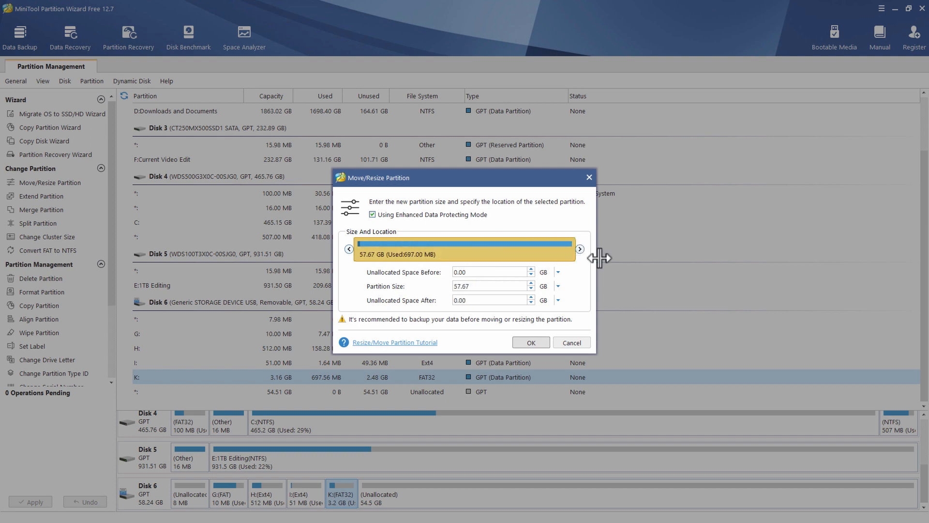
{"action": "mouse_move", "coordinate": [607, 266]}
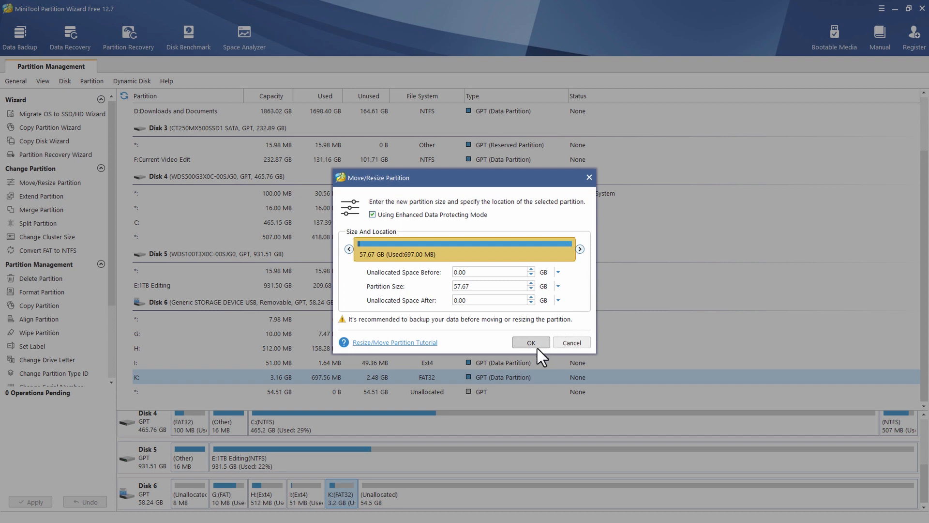
{"action": "mouse_move", "coordinate": [539, 352]}
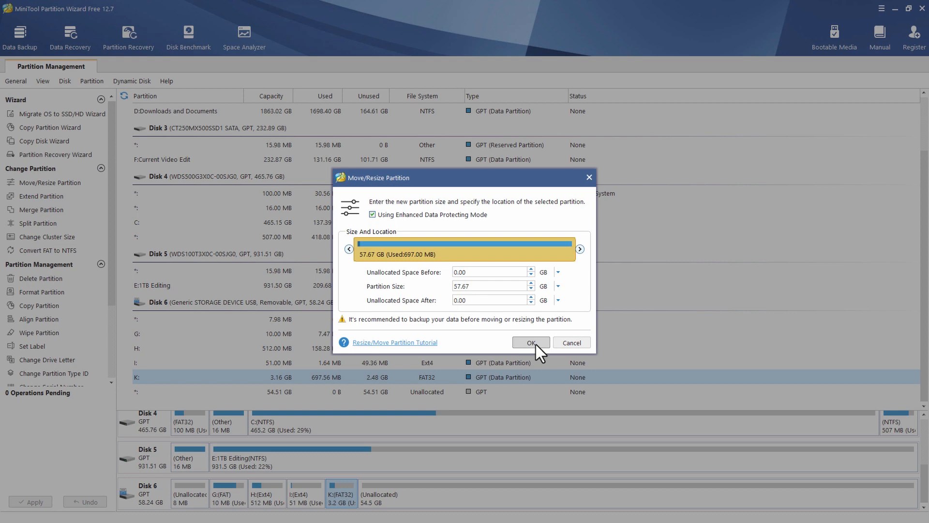
{"action": "left_click", "coordinate": [529, 343]}
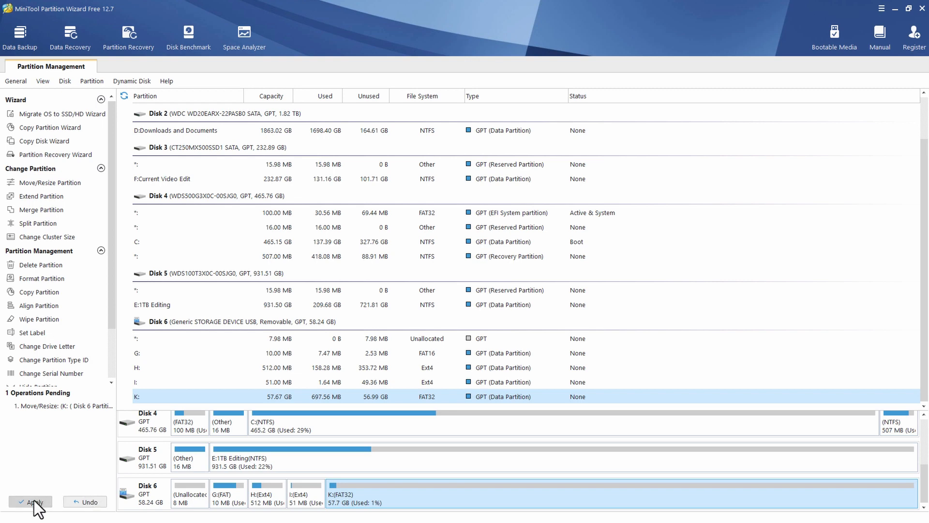
Apply the pending K: resize and acknowledge the success message.
{"action": "left_click", "coordinate": [31, 501]}
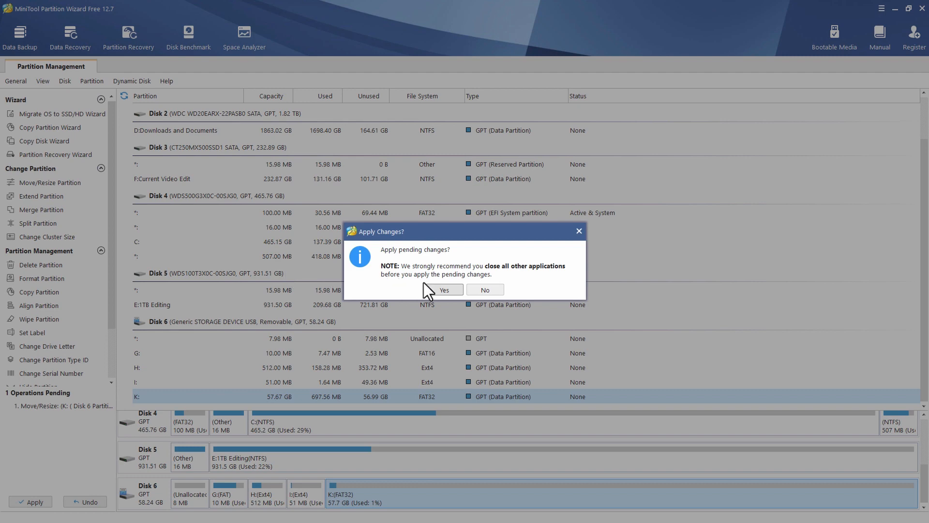
{"action": "left_click", "coordinate": [445, 289]}
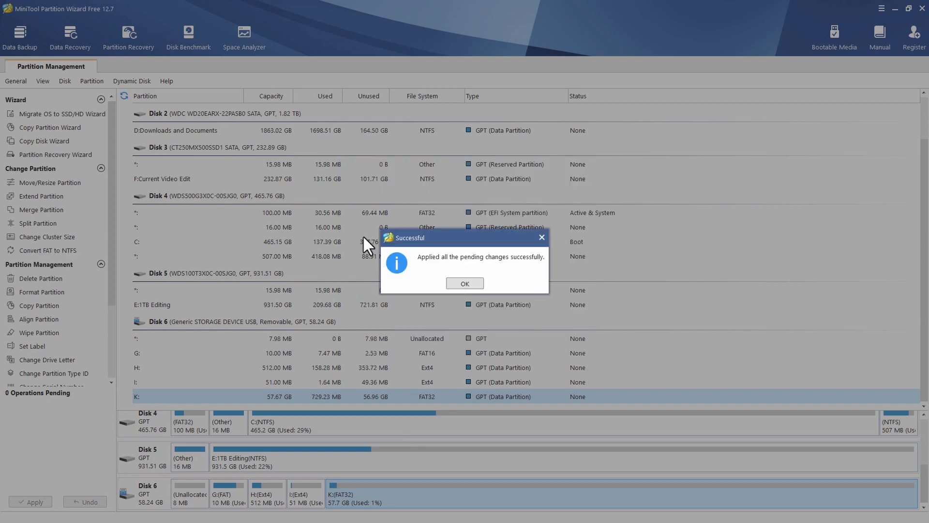
{"action": "left_click", "coordinate": [465, 283]}
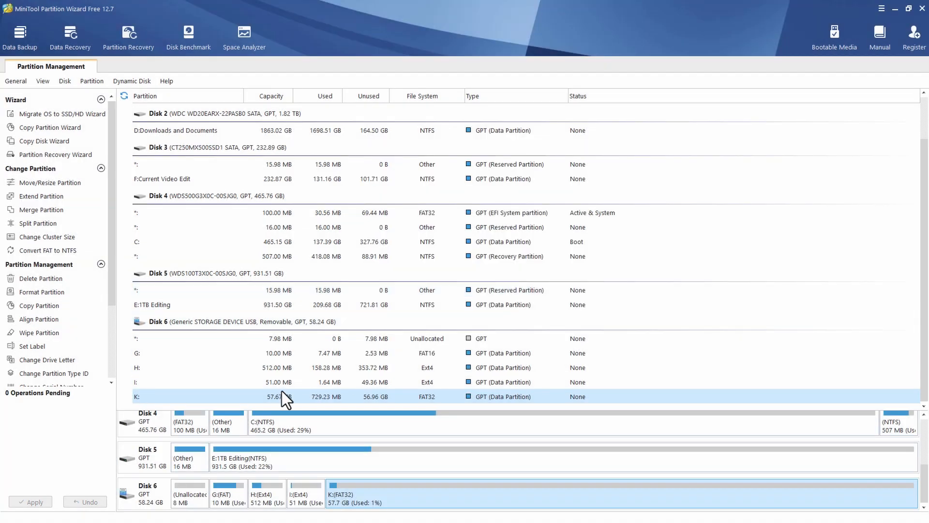
Move/Resize the G: FAT16 partition to absorb the 8 MB unallocated space before it.
{"action": "left_click", "coordinate": [229, 494]}
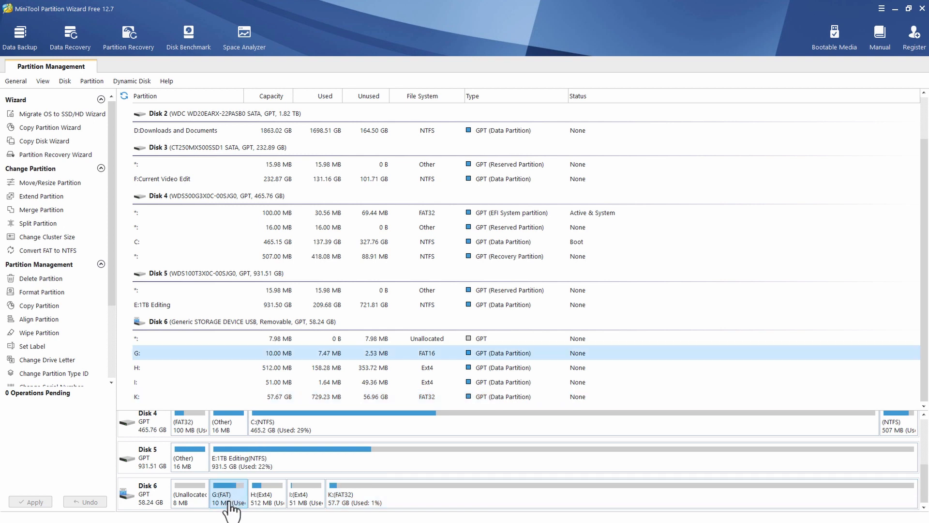
{"action": "left_click", "coordinate": [190, 494]}
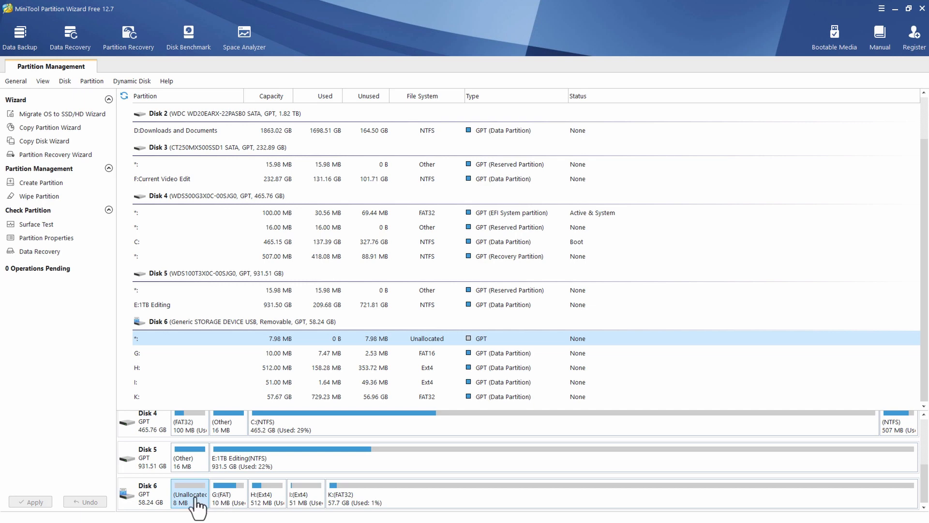
{"action": "left_click", "coordinate": [228, 494]}
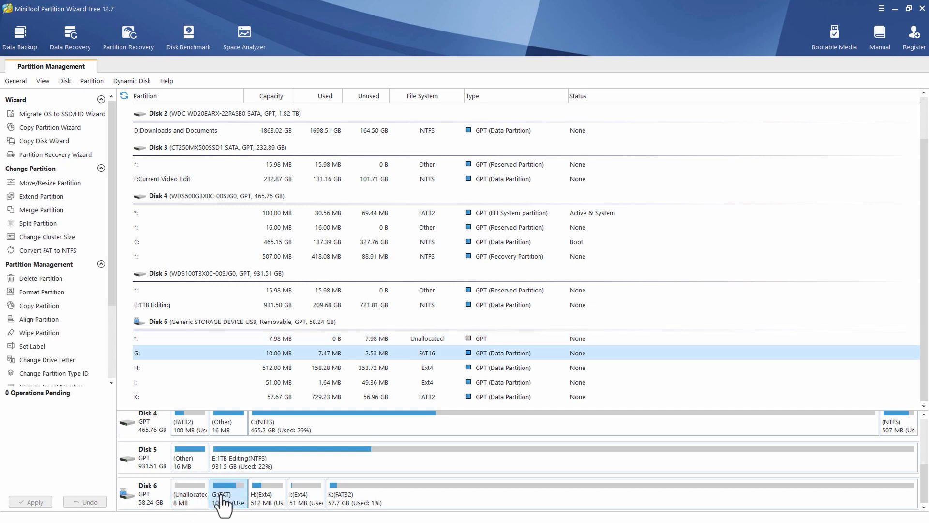
{"action": "left_click", "coordinate": [189, 492]}
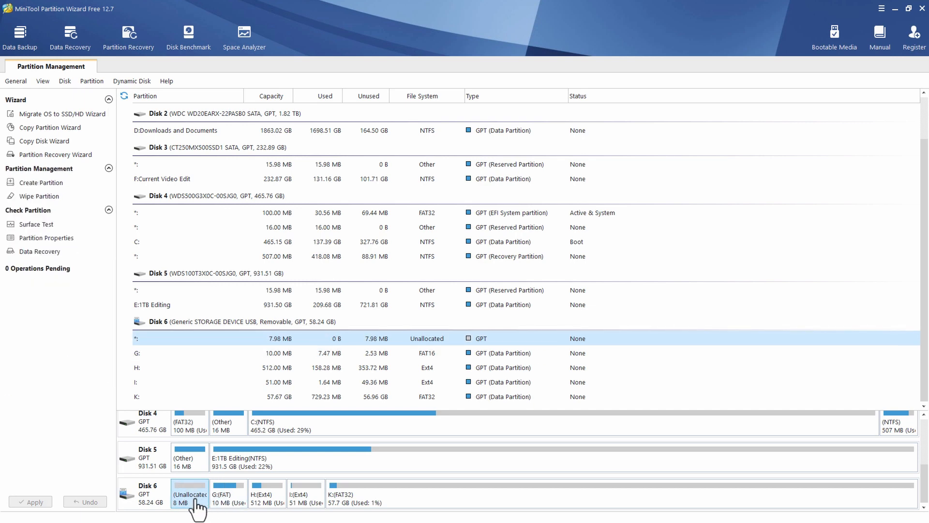
{"action": "mouse_move", "coordinate": [224, 505]}
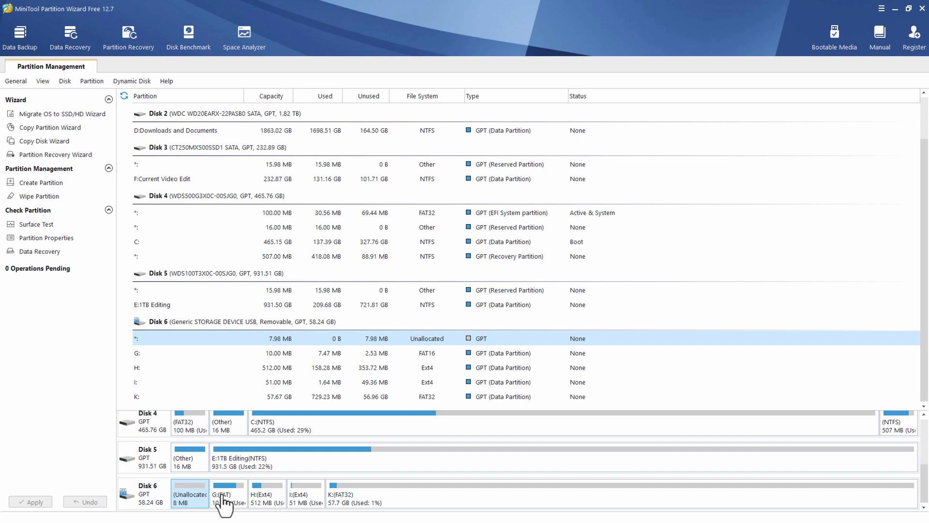
{"action": "right_click", "coordinate": [224, 495]}
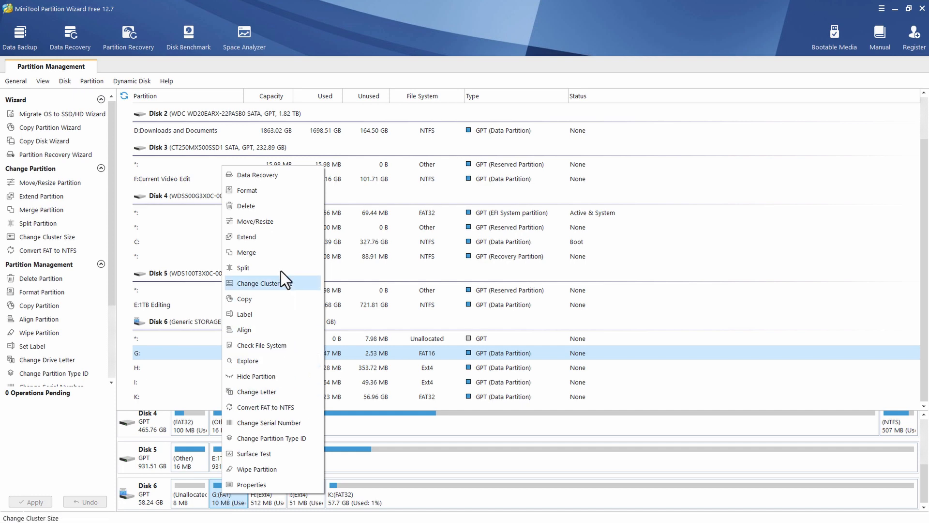
{"action": "mouse_move", "coordinate": [262, 231]}
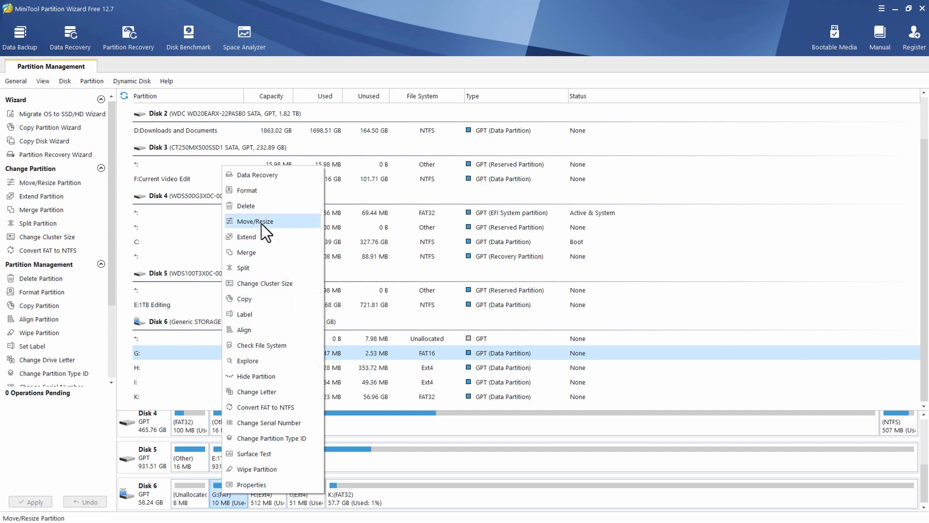
{"action": "left_click", "coordinate": [254, 221]}
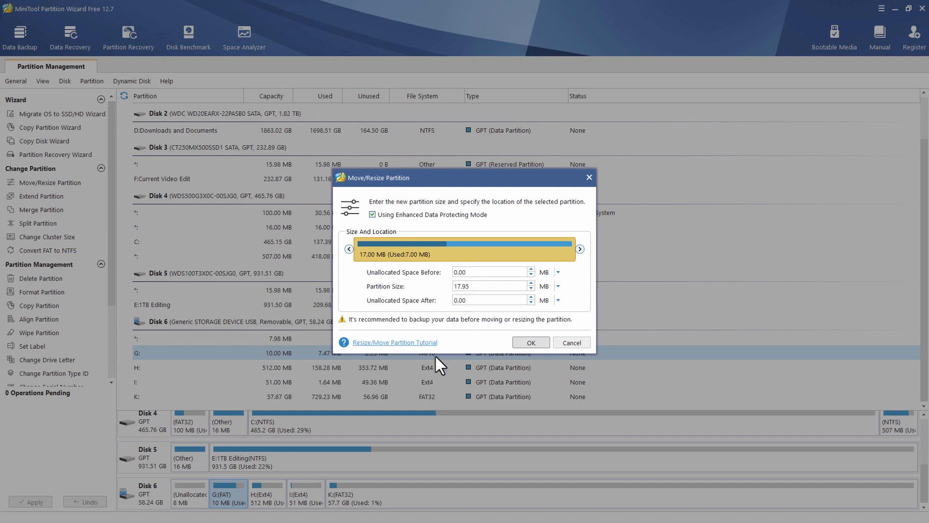
{"action": "mouse_move", "coordinate": [428, 358]}
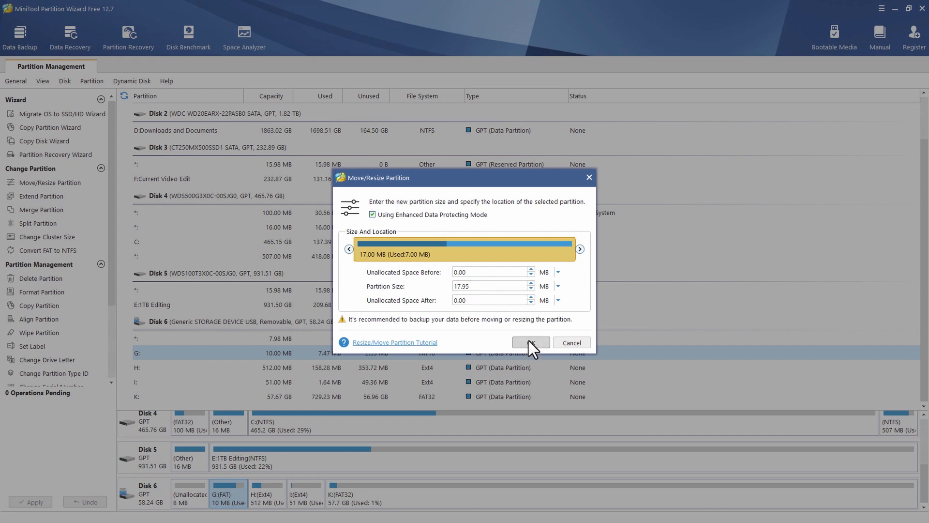
{"action": "left_click", "coordinate": [530, 341]}
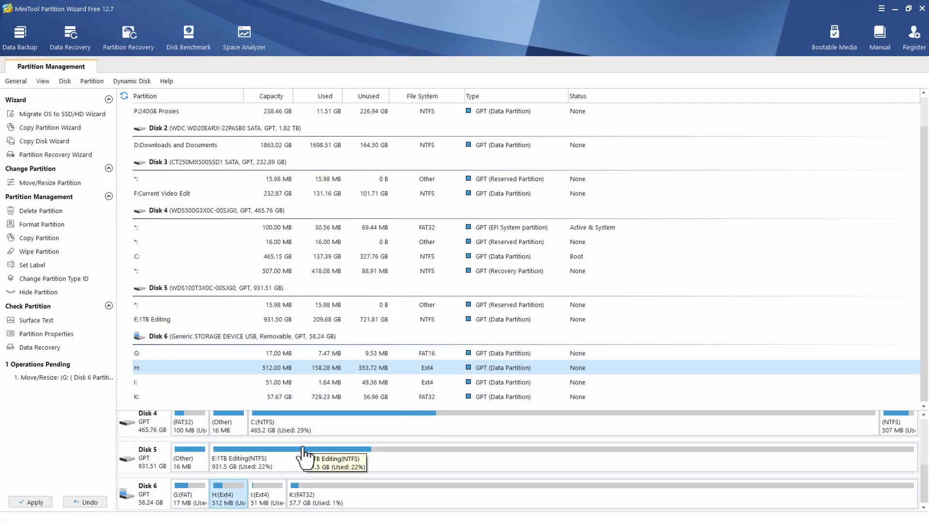
Apply the pending G: resize and acknowledge the success notice.
{"action": "left_click", "coordinate": [30, 501]}
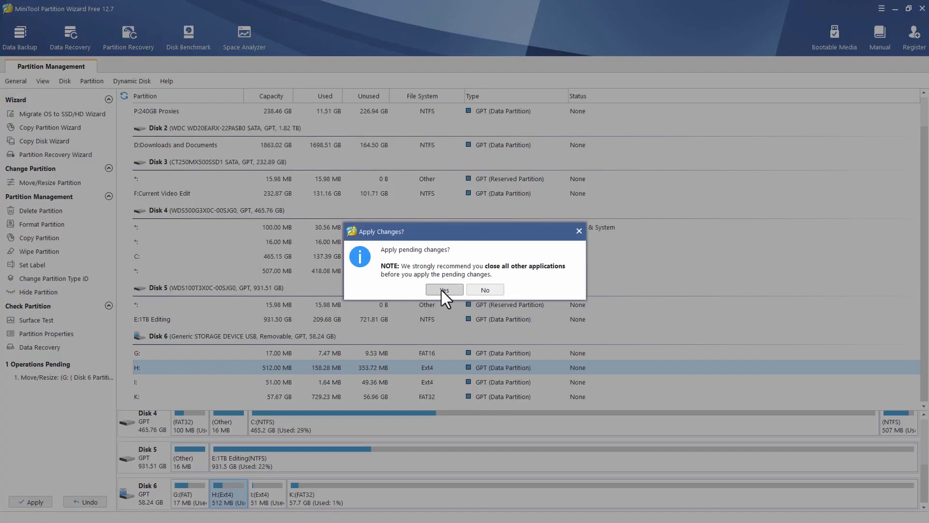
{"action": "left_click", "coordinate": [443, 290]}
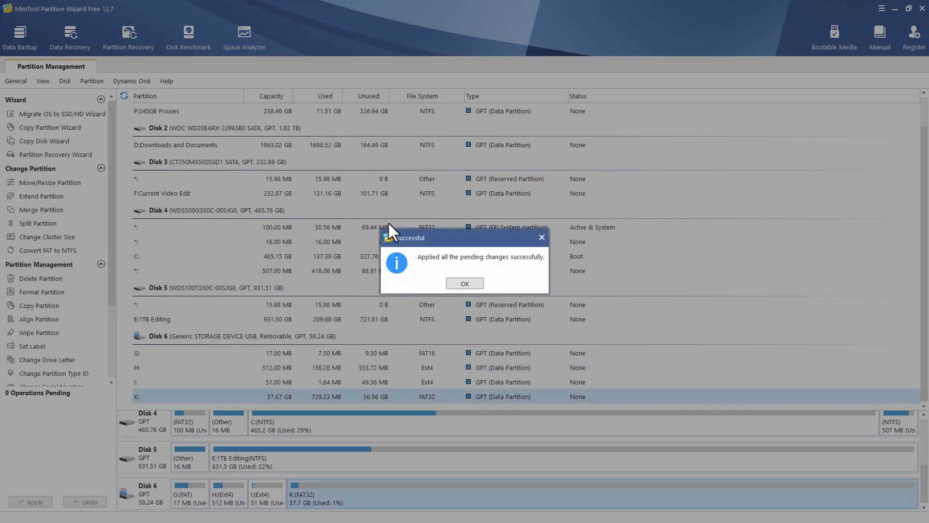
{"action": "left_click", "coordinate": [465, 283]}
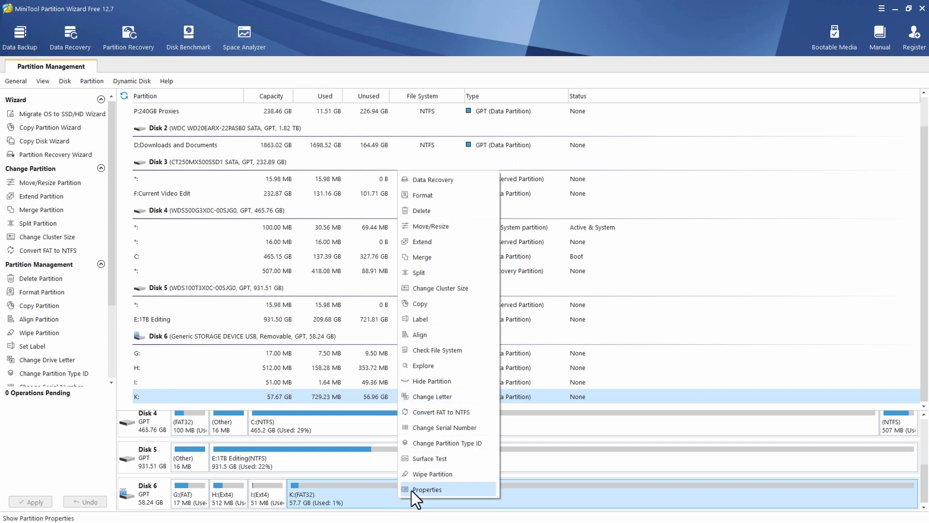
{"action": "mouse_move", "coordinate": [439, 443]}
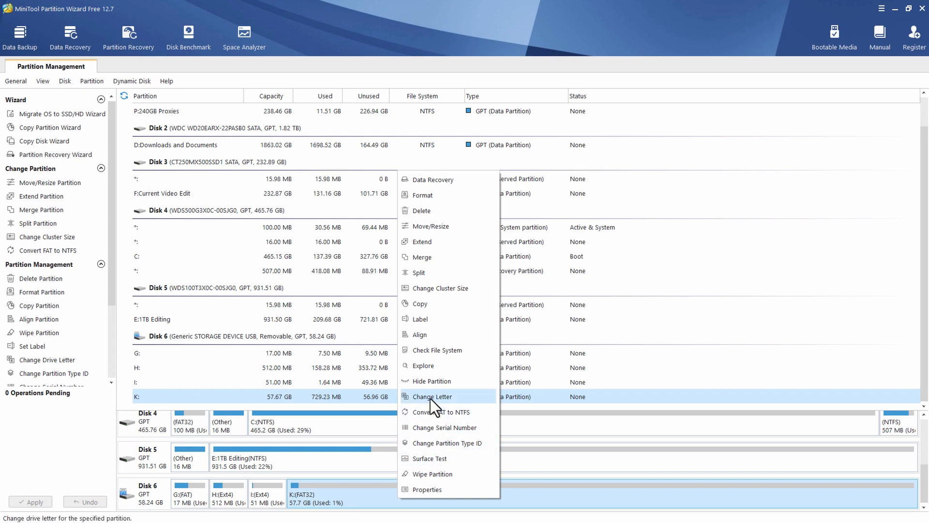
{"action": "mouse_move", "coordinate": [455, 226]}
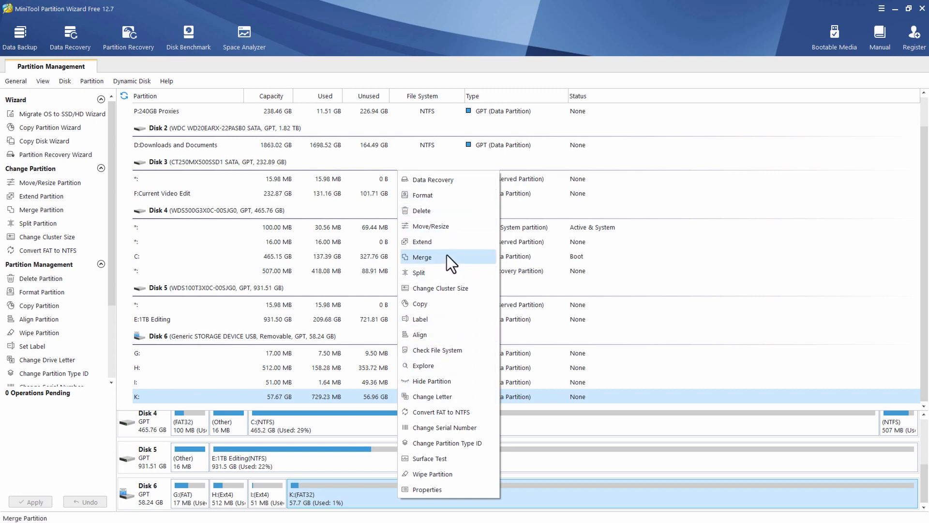
{"action": "mouse_move", "coordinate": [450, 318]}
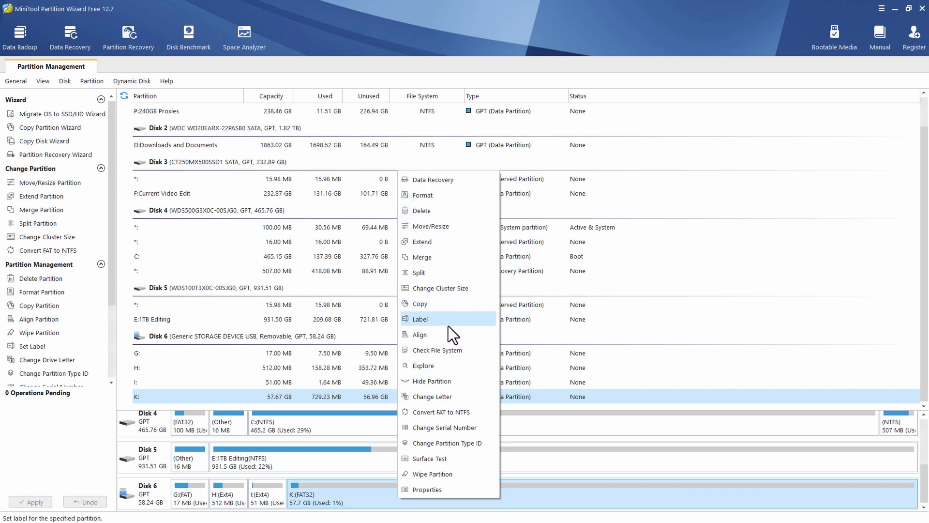
Label the 57.67 GB K: partition ROMs and acknowledge the success notice.
{"action": "left_click", "coordinate": [419, 319]}
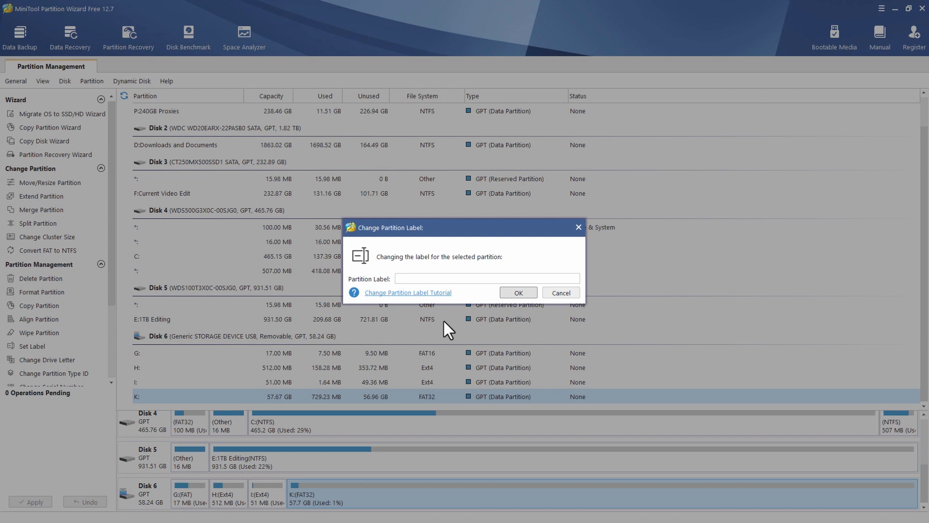
{"action": "type", "text": "ROMs"}
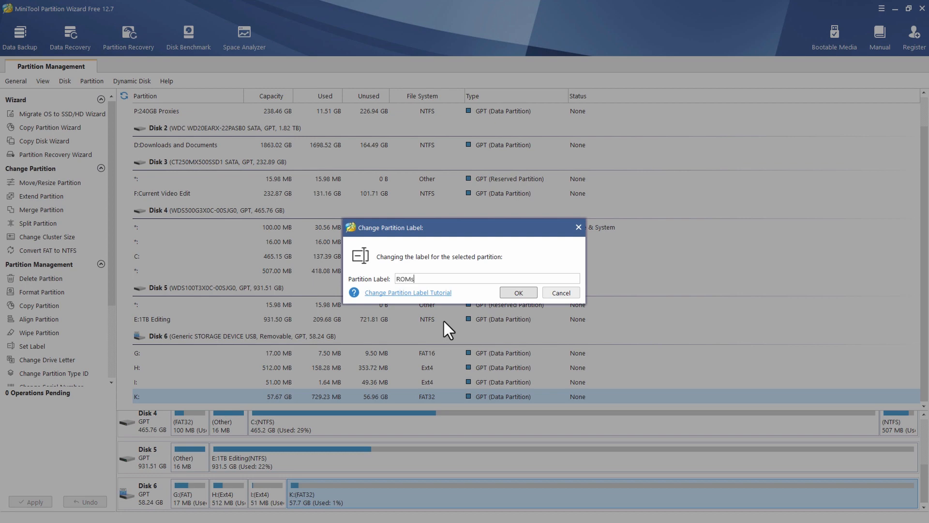
{"action": "left_click", "coordinate": [516, 292]}
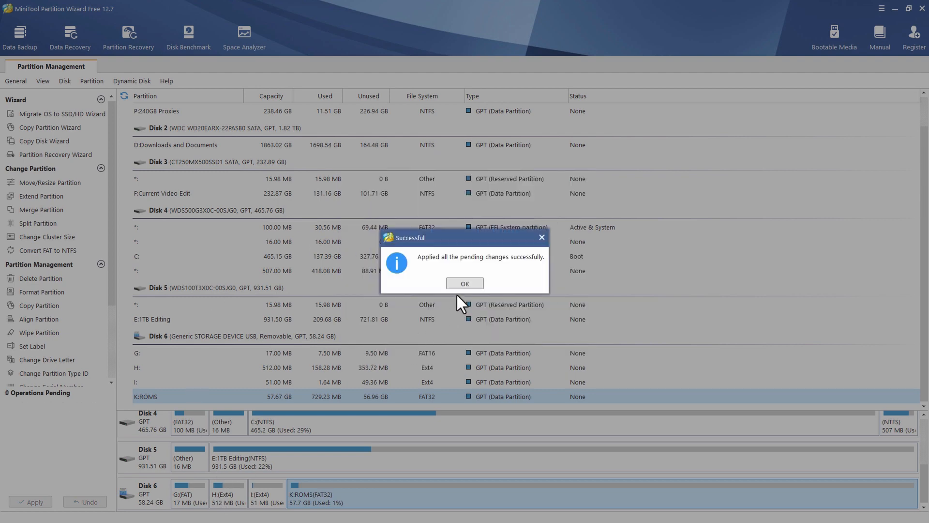
{"action": "left_click", "coordinate": [465, 283]}
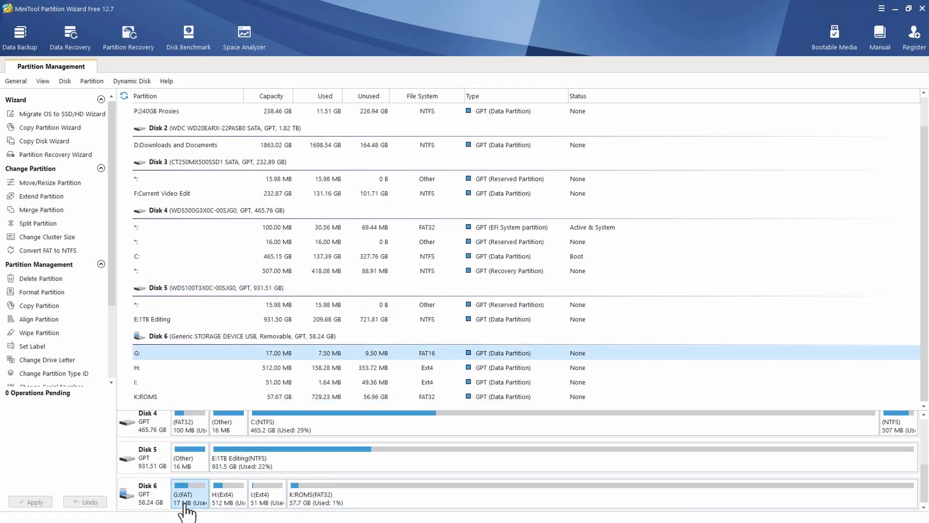
Enter misc as the new label for the small G: partition.
{"action": "right_click", "coordinate": [187, 496]}
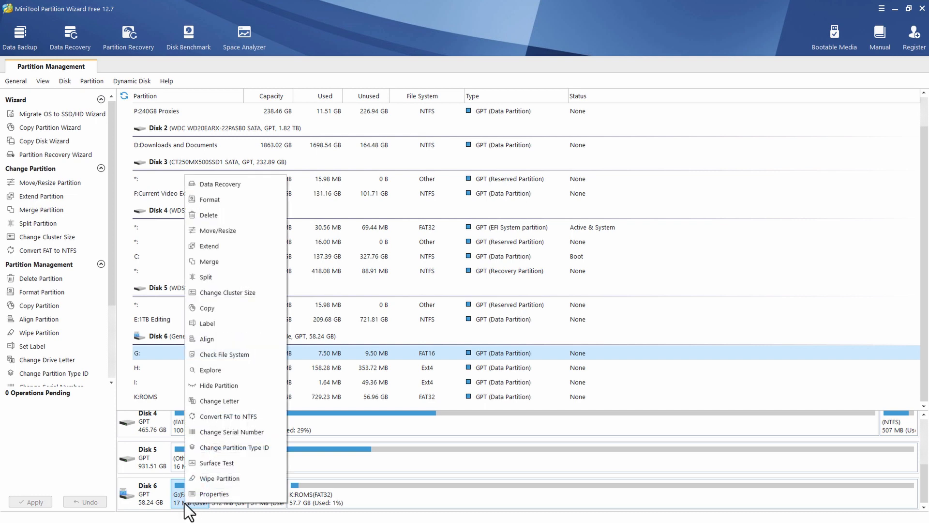
{"action": "left_click", "coordinate": [208, 323]}
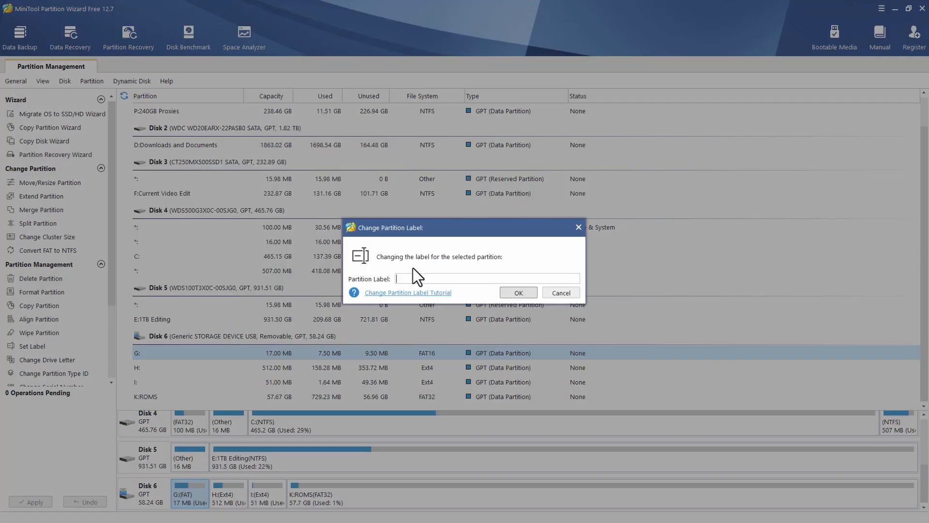
{"action": "type", "text": "misc"}
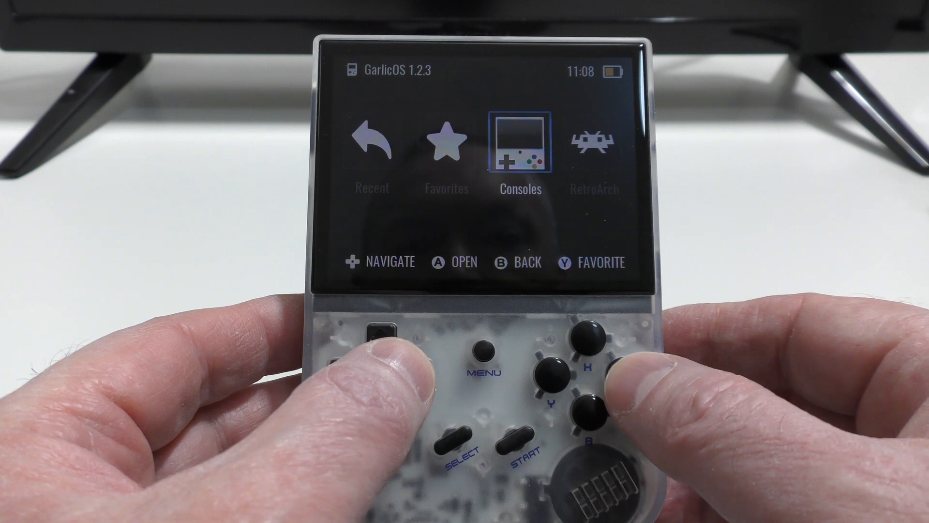
Navigate the GarlicOS menu on the handheld toward RetroArch's Load Core list.
{"action": "left_click", "coordinate": [584, 365]}
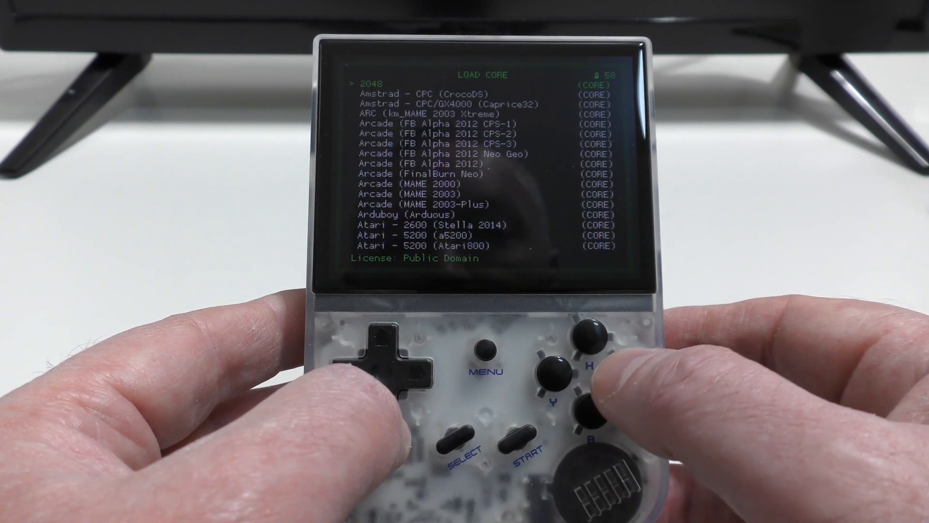
{"action": "key", "text": "down"}
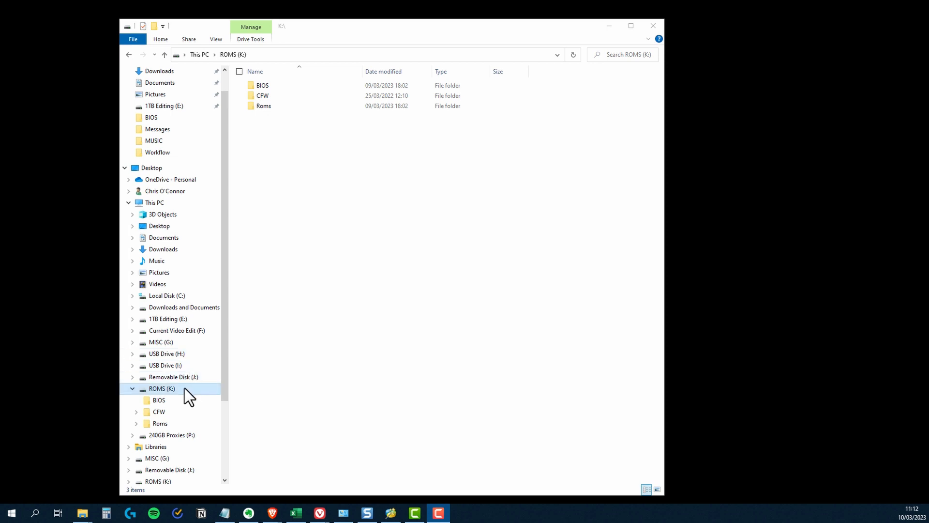
{"action": "mouse_move", "coordinate": [173, 403]}
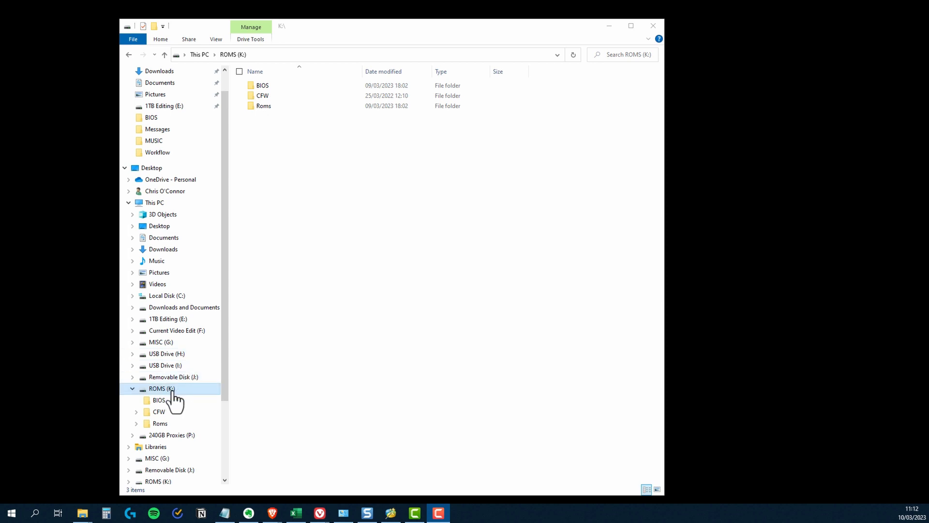
Browse the ROMS (K:) drive and enter its BIOS folder containing capsimg.so.
{"action": "left_click", "coordinate": [158, 400]}
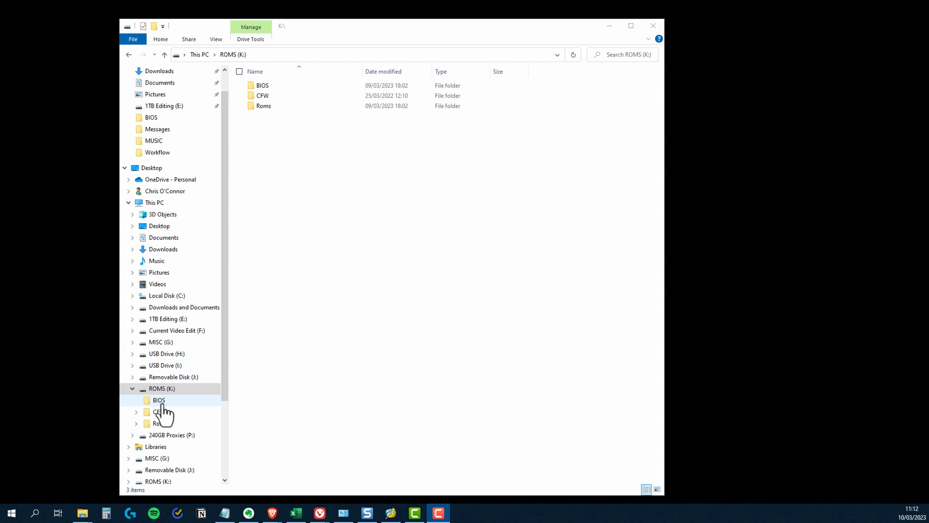
{"action": "mouse_move", "coordinate": [187, 414]}
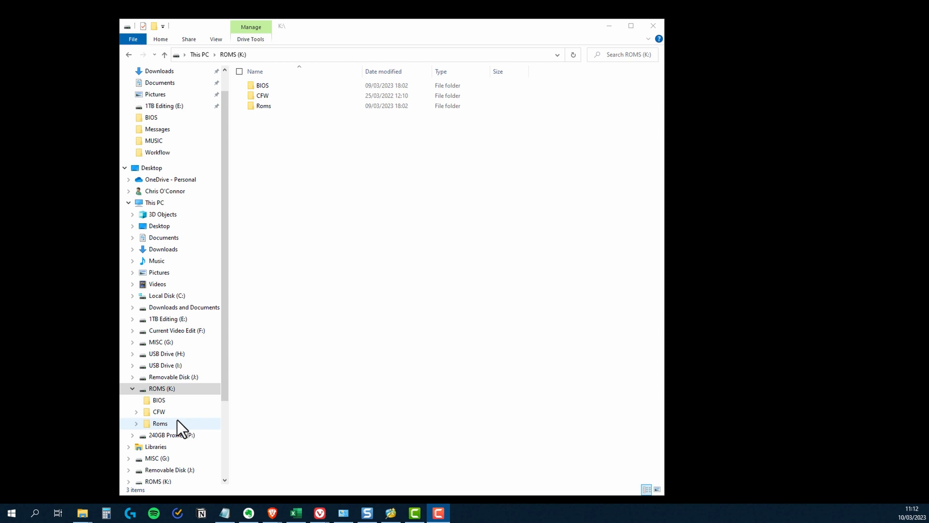
{"action": "mouse_move", "coordinate": [183, 430]}
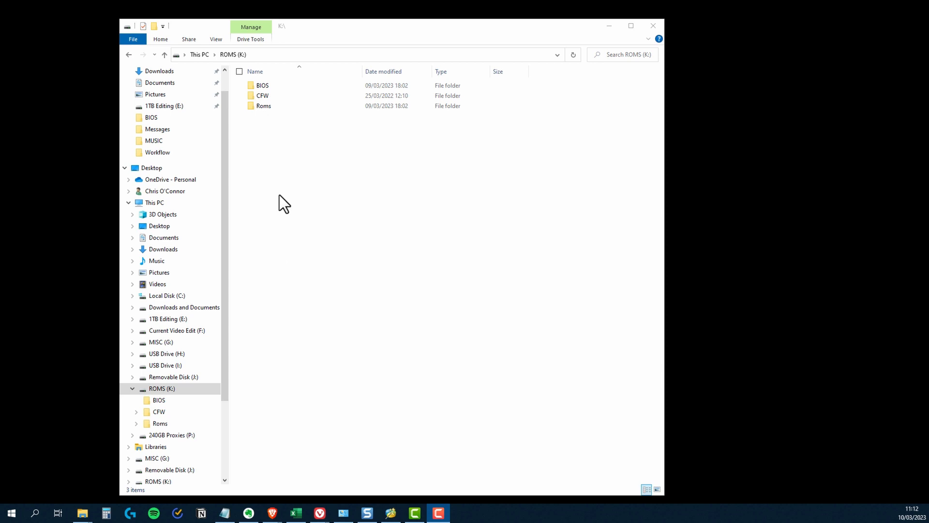
{"action": "left_click", "coordinate": [263, 106]}
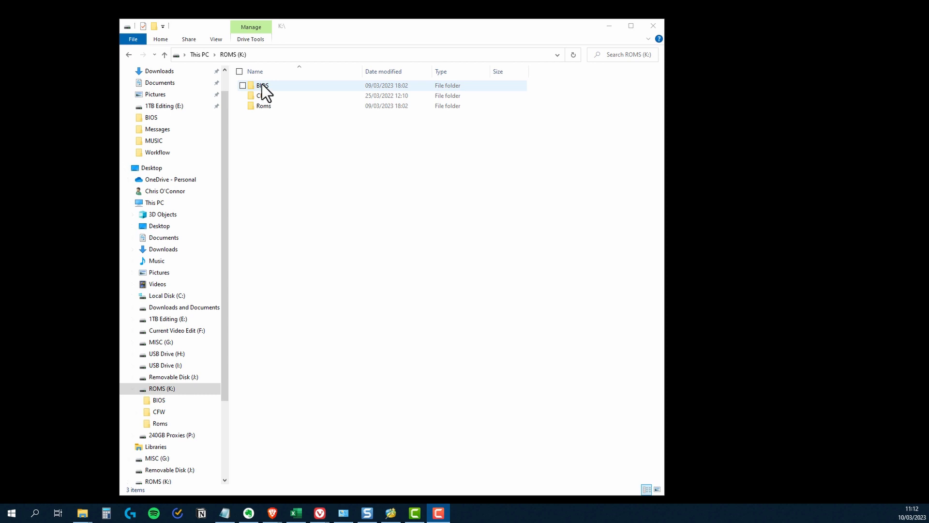
{"action": "left_click", "coordinate": [262, 85]}
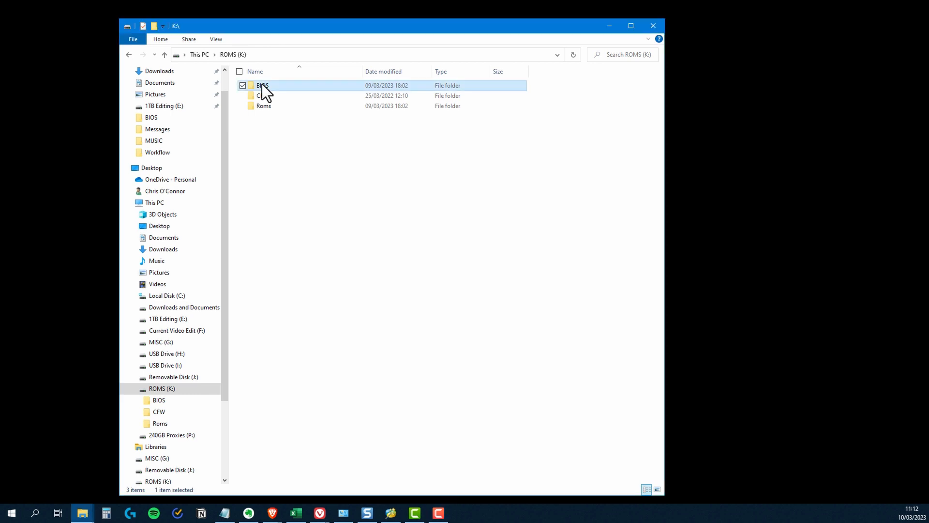
{"action": "double_click", "coordinate": [263, 85]}
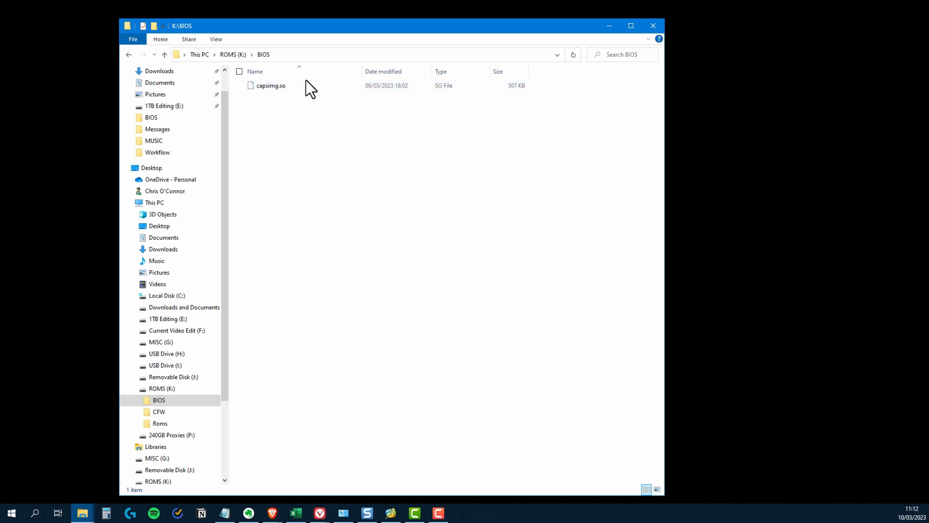
{"action": "mouse_move", "coordinate": [513, 152]}
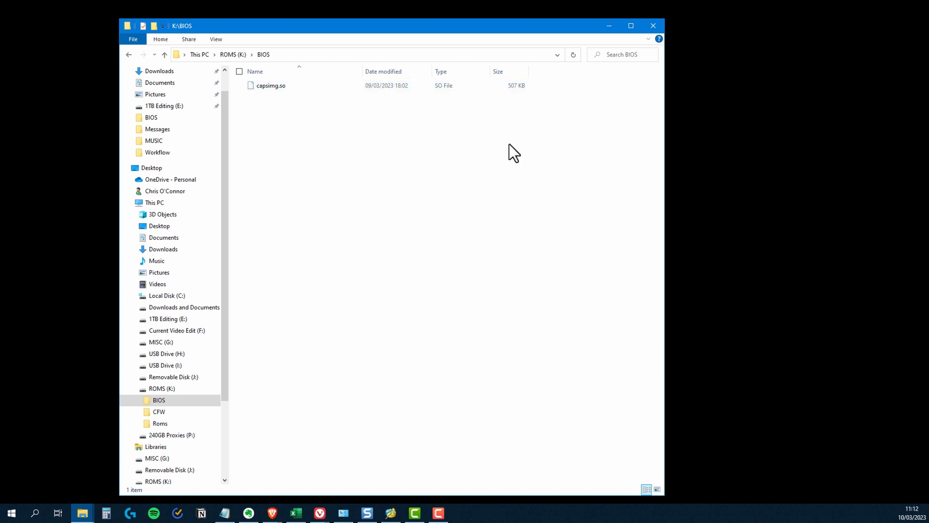
{"action": "mouse_move", "coordinate": [514, 169]}
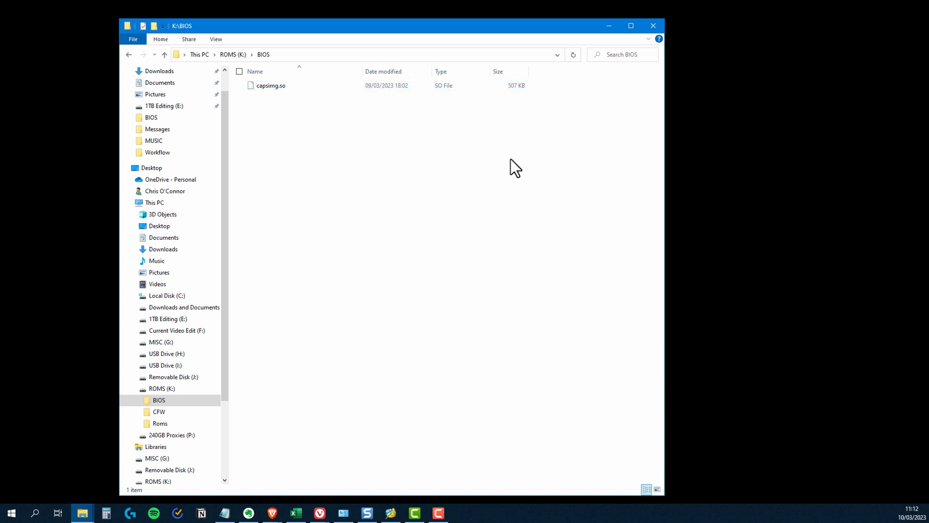
{"action": "mouse_move", "coordinate": [285, 48]}
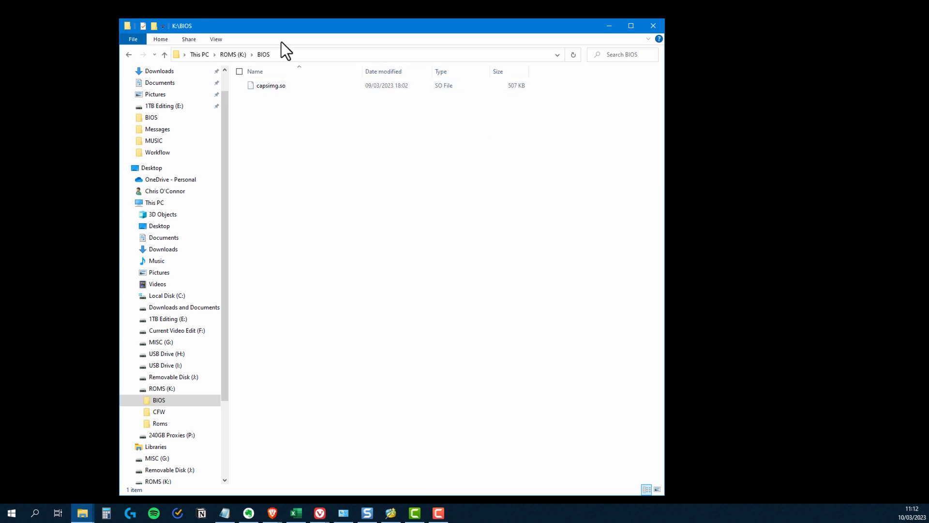
{"action": "mouse_move", "coordinate": [243, 50]}
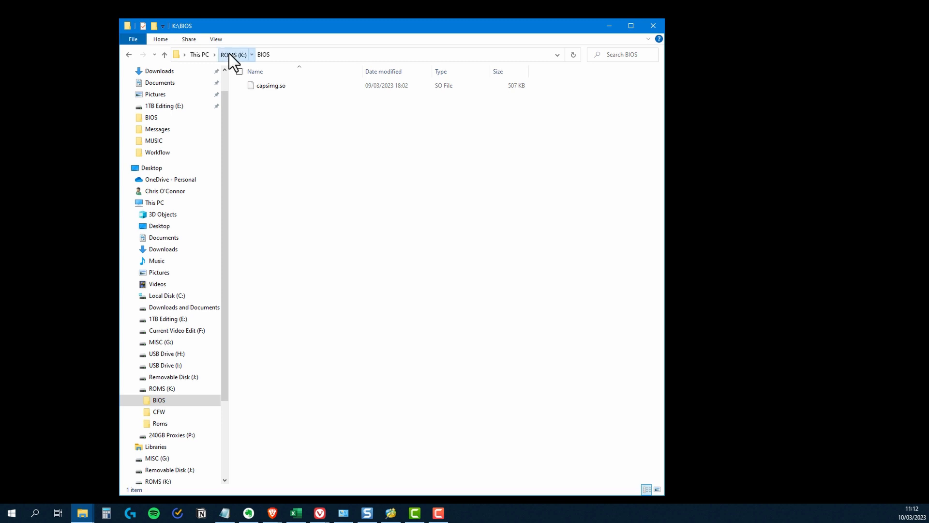
Browse the Roms folder's system folders, then return to the ROMS (K:) drive's top level.
{"action": "left_click", "coordinate": [160, 423]}
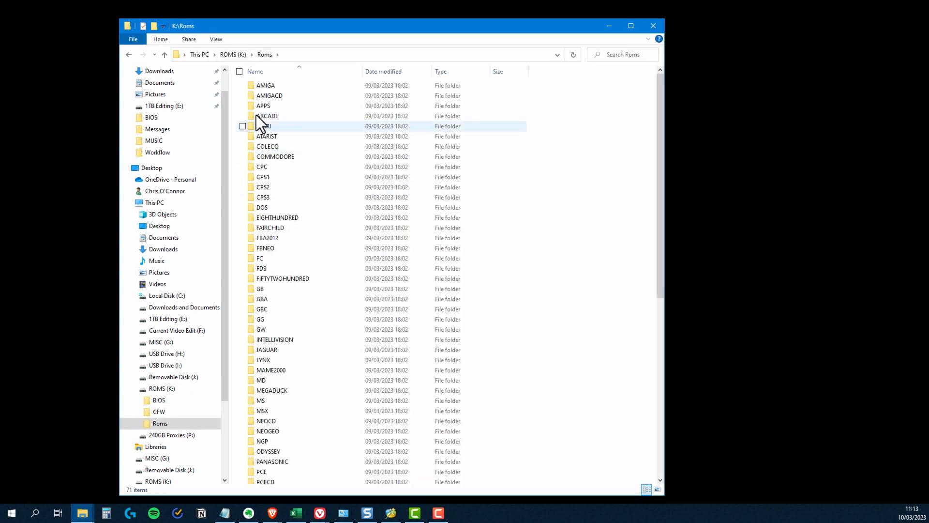
{"action": "mouse_move", "coordinate": [369, 309]}
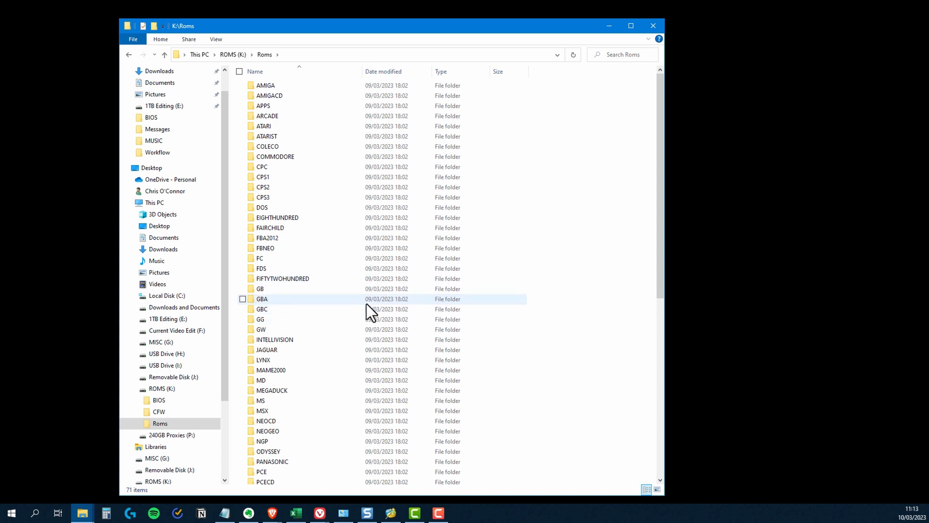
{"action": "double_click", "coordinate": [262, 309]}
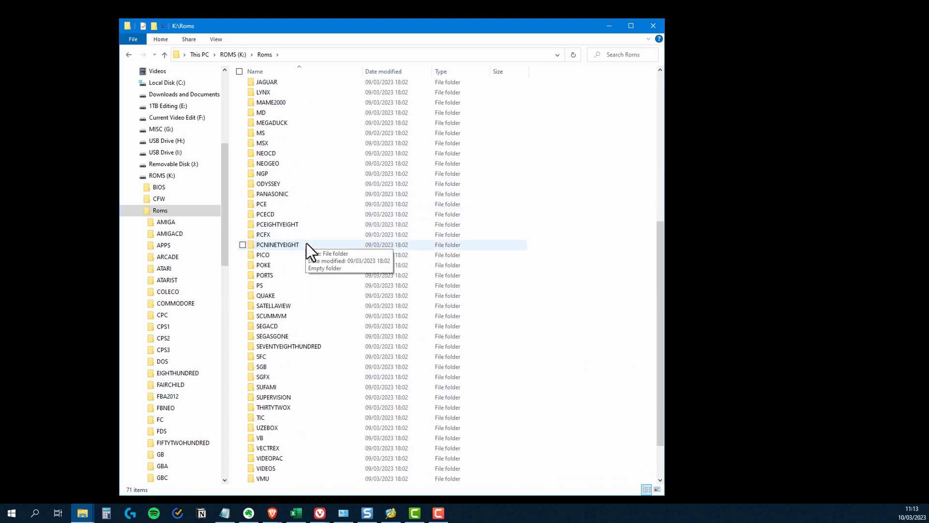
{"action": "left_click", "coordinate": [164, 55]}
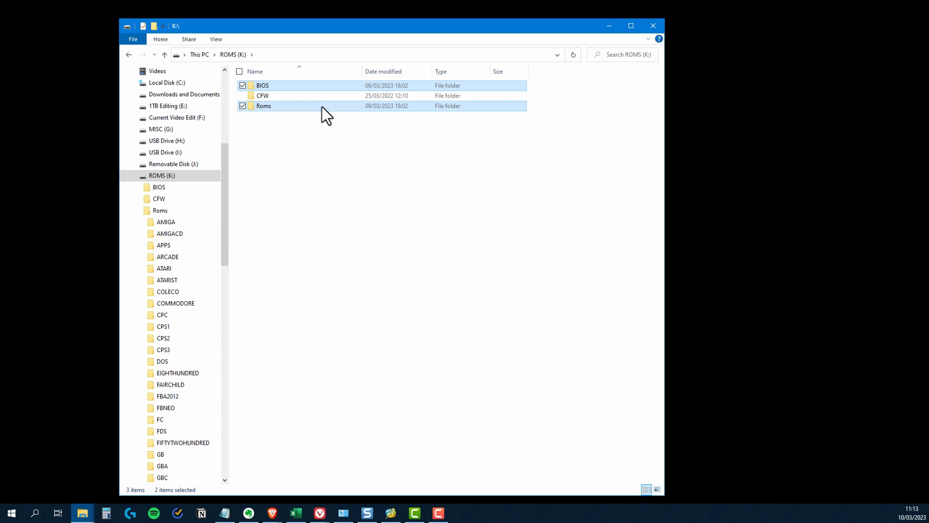
{"action": "mouse_move", "coordinate": [385, 112]}
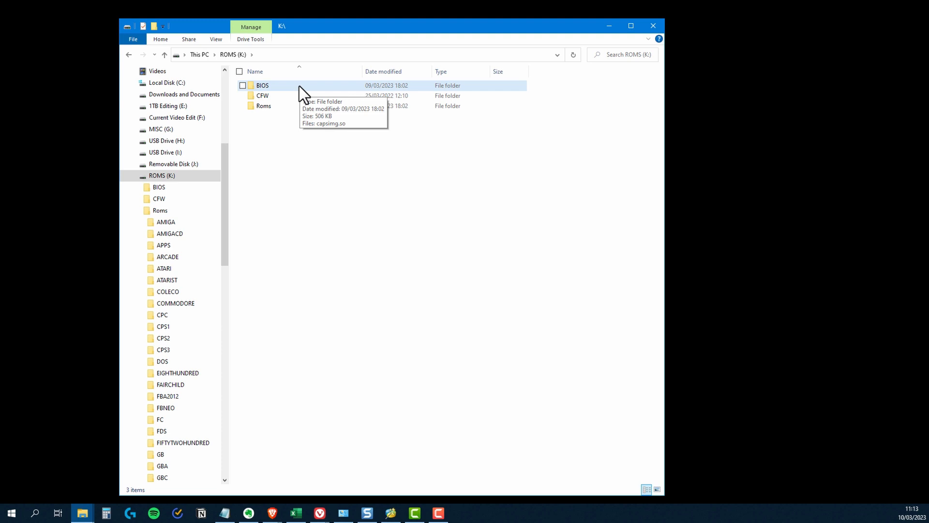
{"action": "mouse_move", "coordinate": [324, 278]}
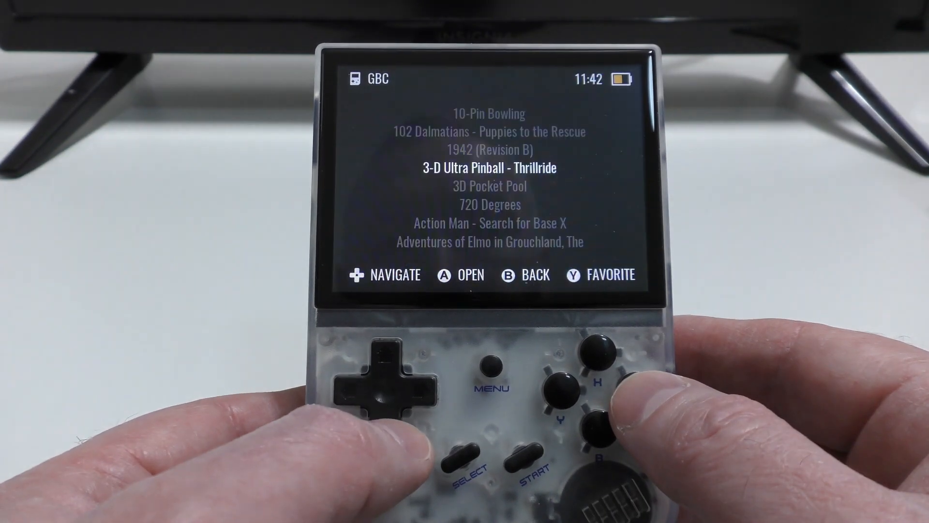
Scroll down the GBC game list, then switch to the RG35XX wiki's MustardOS page.
{"action": "key", "text": "down"}
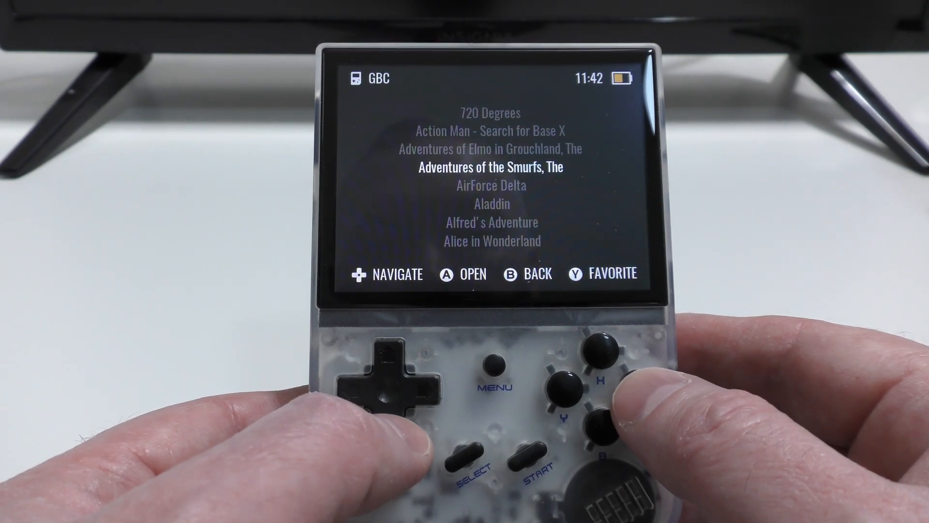
{"action": "left_click", "coordinate": [415, 380]}
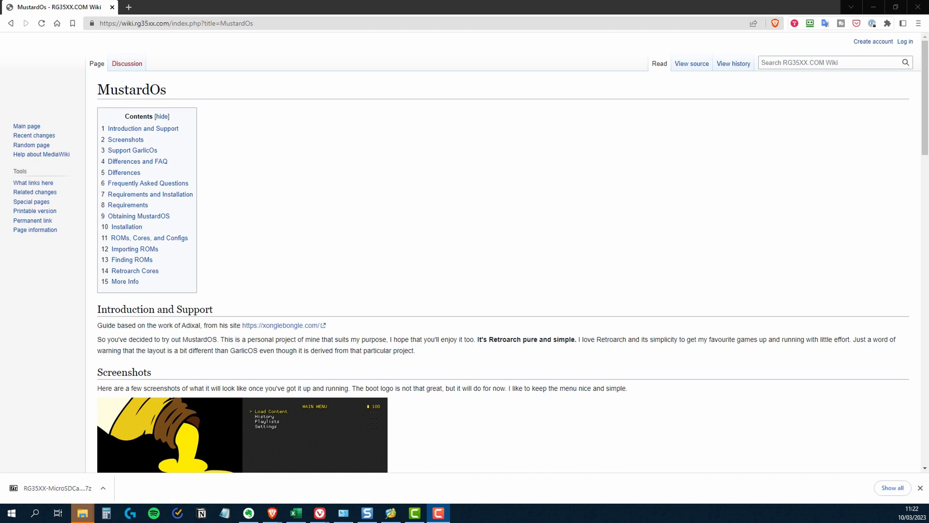
{"action": "mouse_move", "coordinate": [403, 291]}
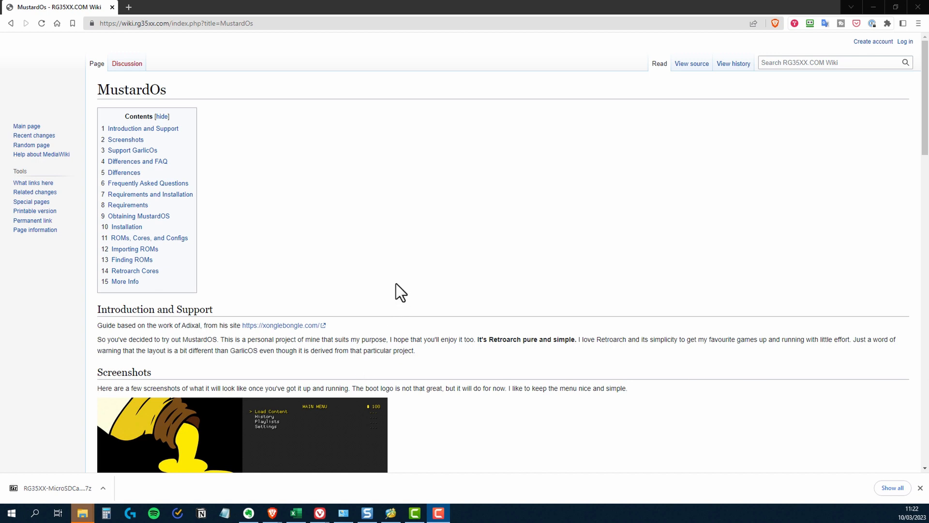
{"action": "mouse_move", "coordinate": [190, 61]}
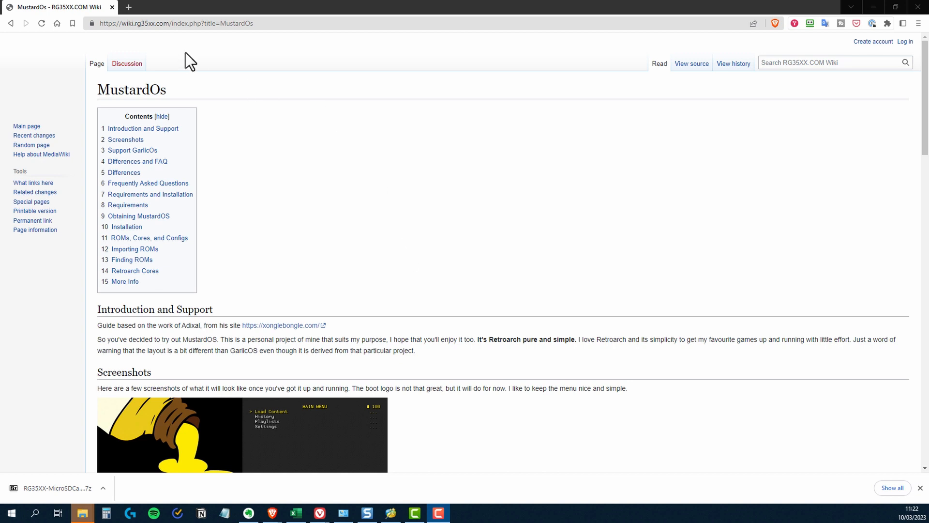
{"action": "mouse_move", "coordinate": [144, 44]}
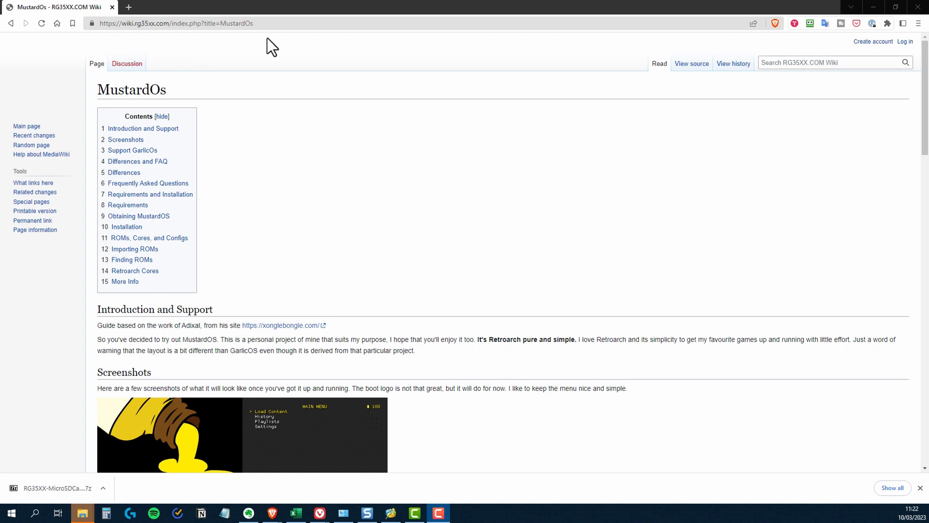
Read the MustardOs page down to Obtaining MustardOS and Installation, then switch to the downloaded files.
{"action": "scroll", "scroll_direction": "down", "scroll_amount": 3}
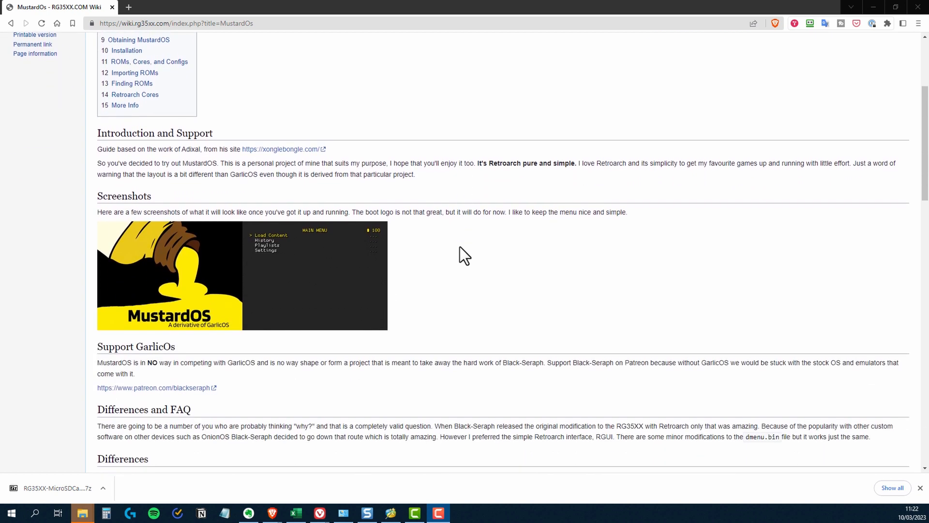
{"action": "scroll", "scroll_direction": "down", "scroll_amount": 3}
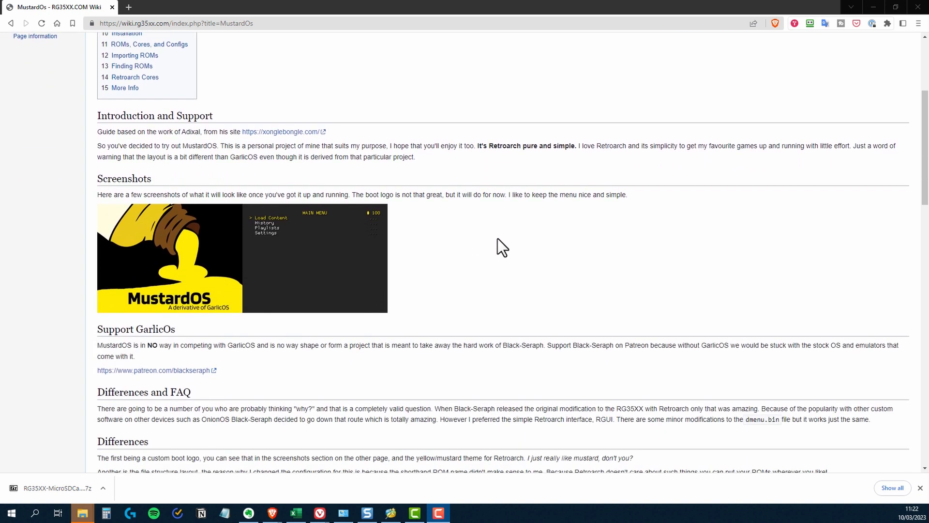
{"action": "mouse_move", "coordinate": [477, 241]}
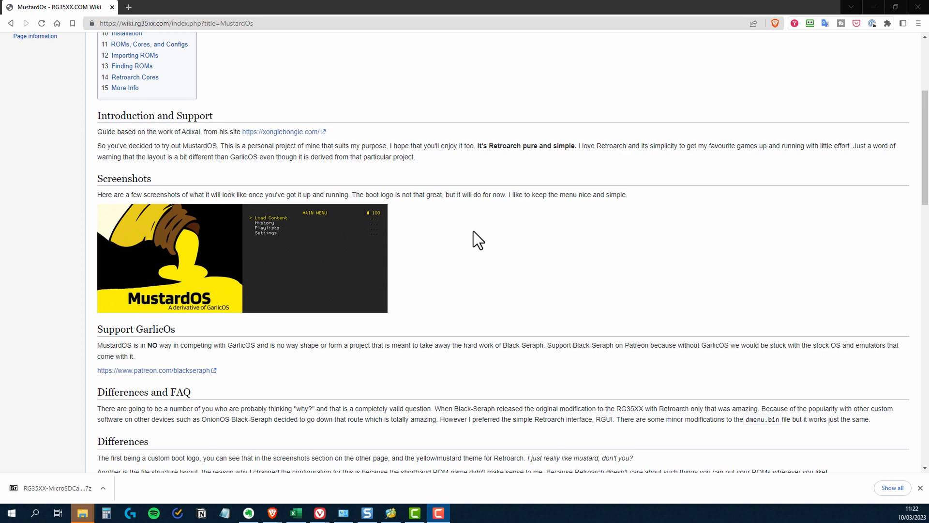
{"action": "mouse_move", "coordinate": [305, 262]}
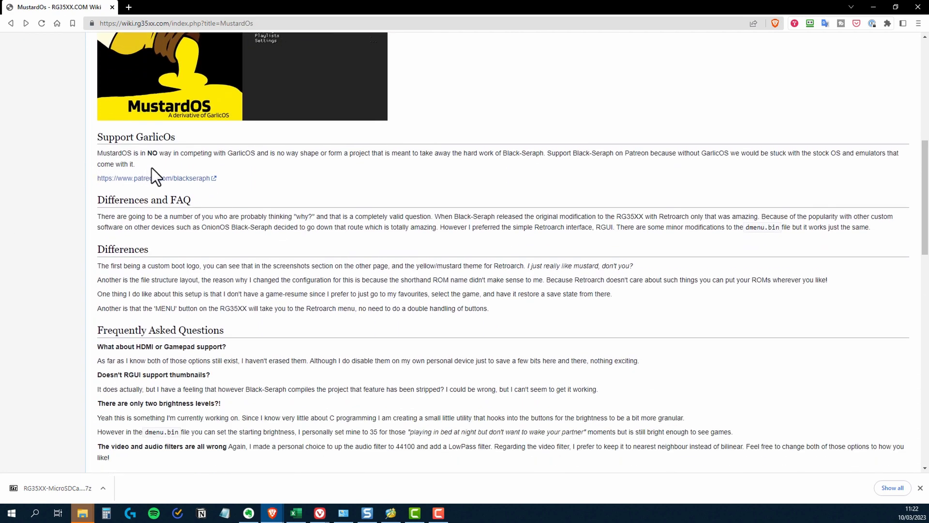
{"action": "mouse_move", "coordinate": [301, 181]}
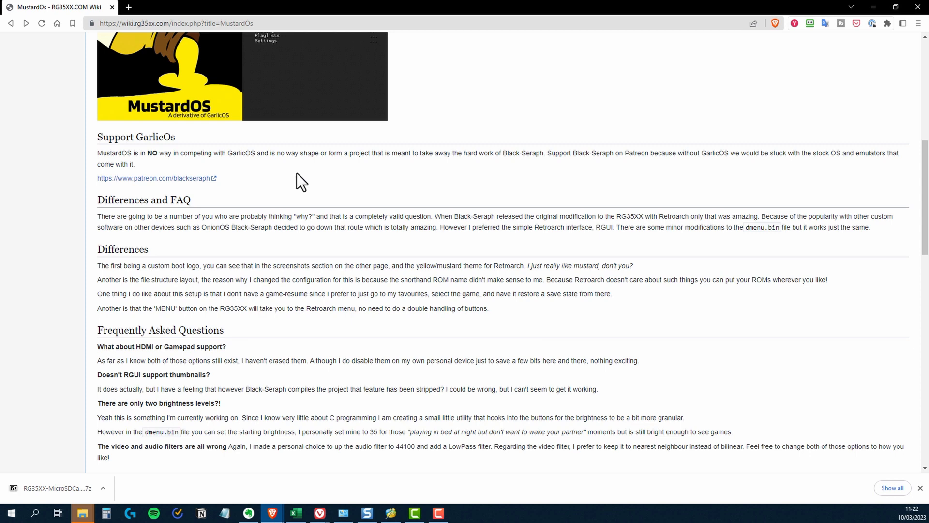
{"action": "mouse_move", "coordinate": [369, 259]}
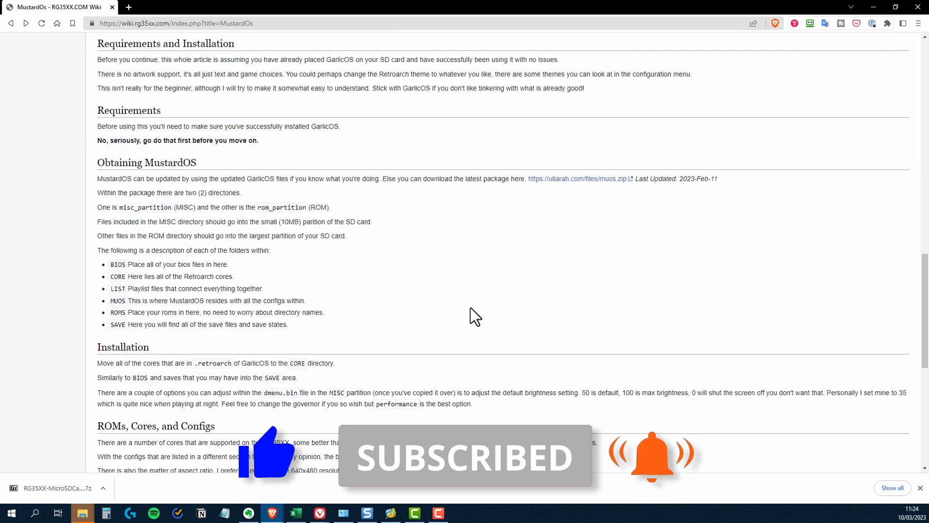
{"action": "mouse_move", "coordinate": [524, 242]}
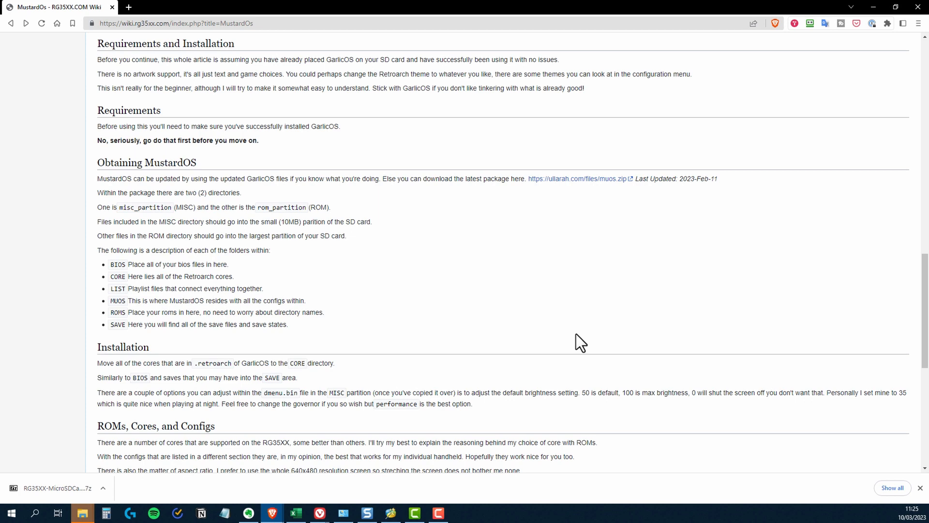
{"action": "left_click", "coordinate": [82, 513]}
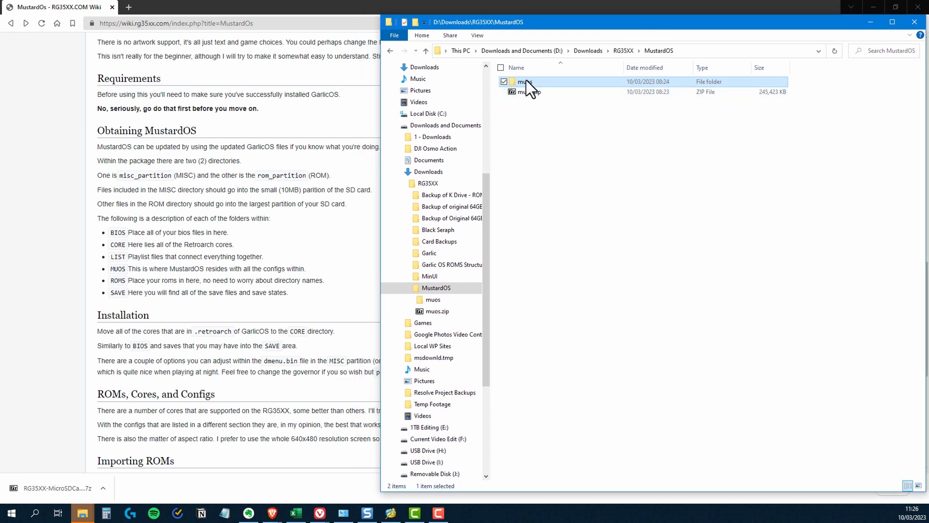
Browse the extracted muos folder's misc_partition, then rom_partition and its CORE folder of libretro cores.
{"action": "double_click", "coordinate": [525, 81]}
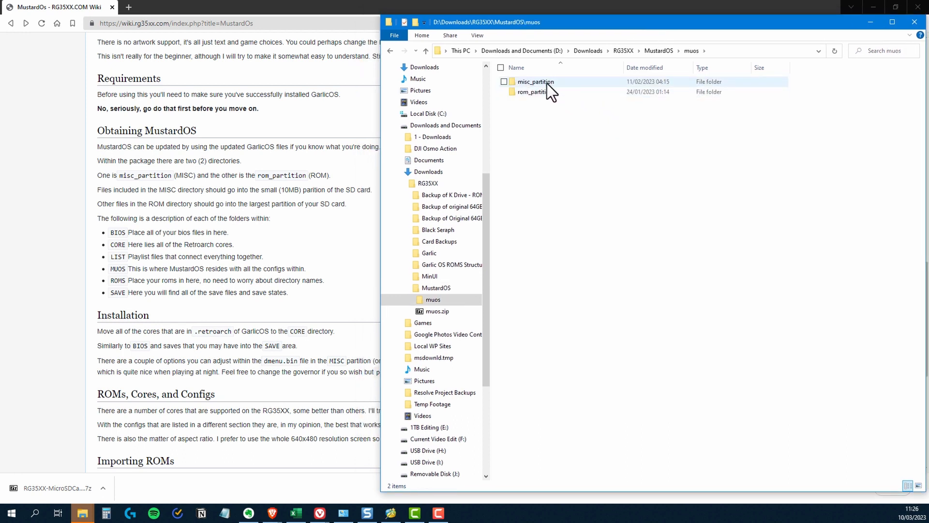
{"action": "double_click", "coordinate": [534, 82]}
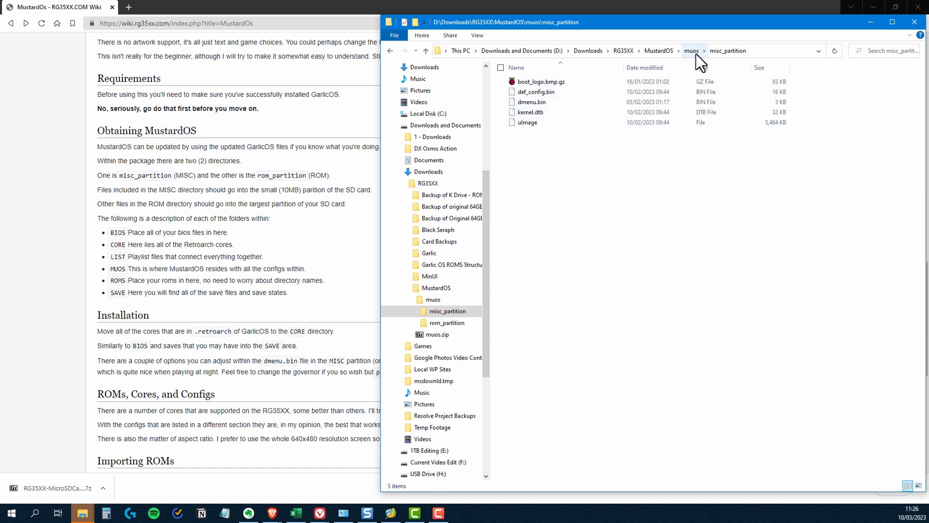
{"action": "left_click", "coordinate": [691, 50]}
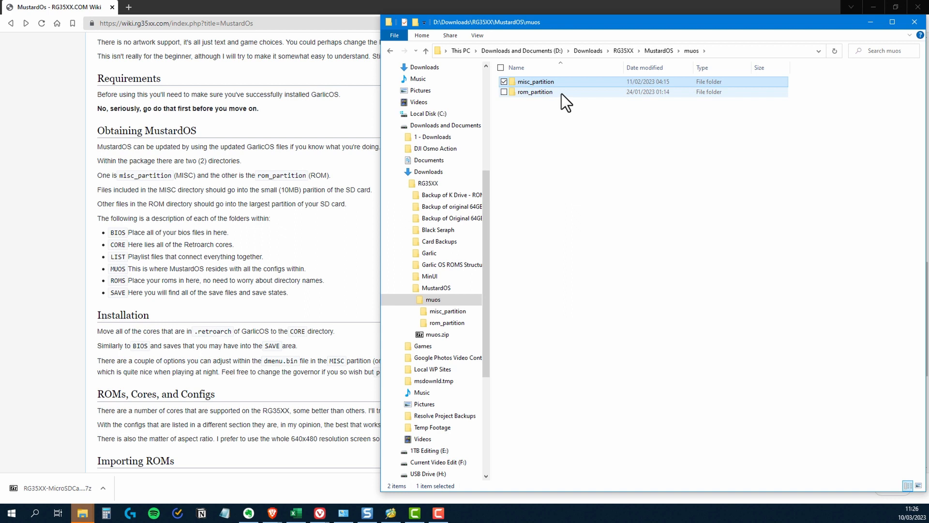
{"action": "double_click", "coordinate": [534, 91]}
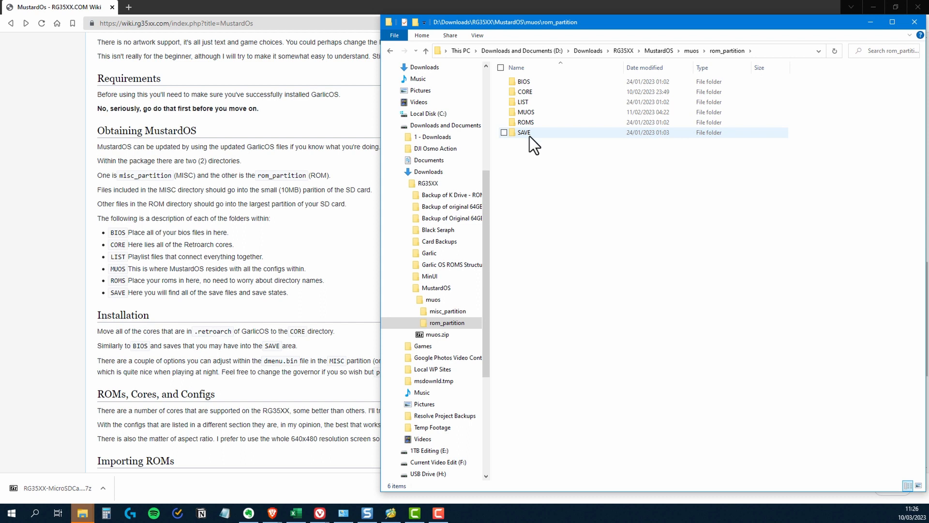
{"action": "mouse_move", "coordinate": [532, 148]}
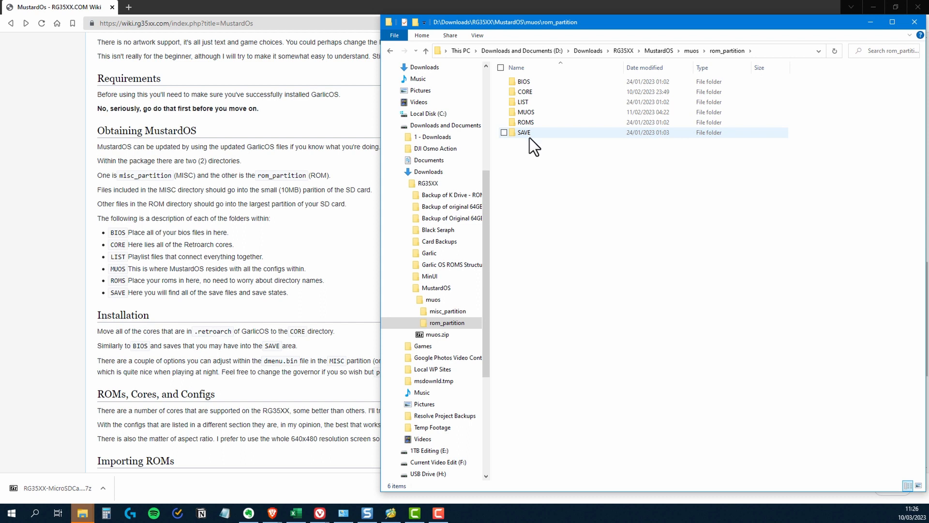
{"action": "double_click", "coordinate": [526, 122]}
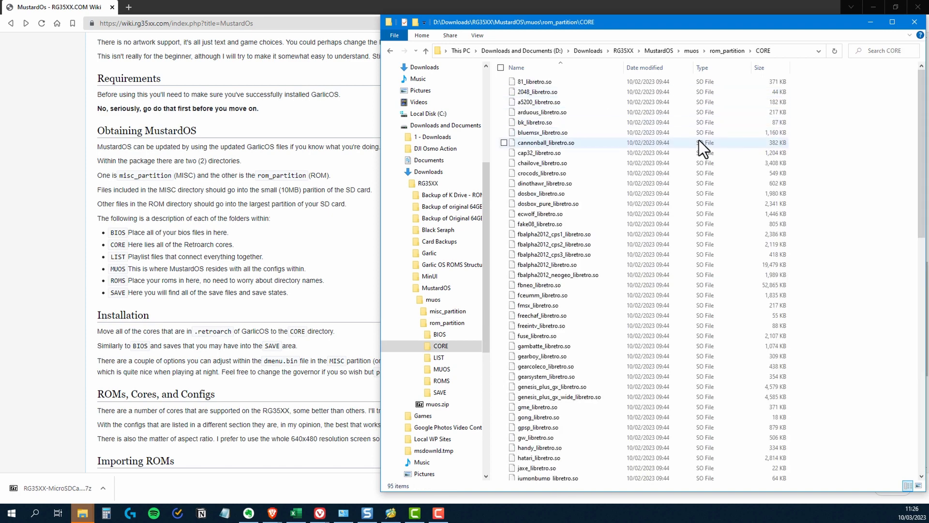
{"action": "mouse_move", "coordinate": [676, 154]}
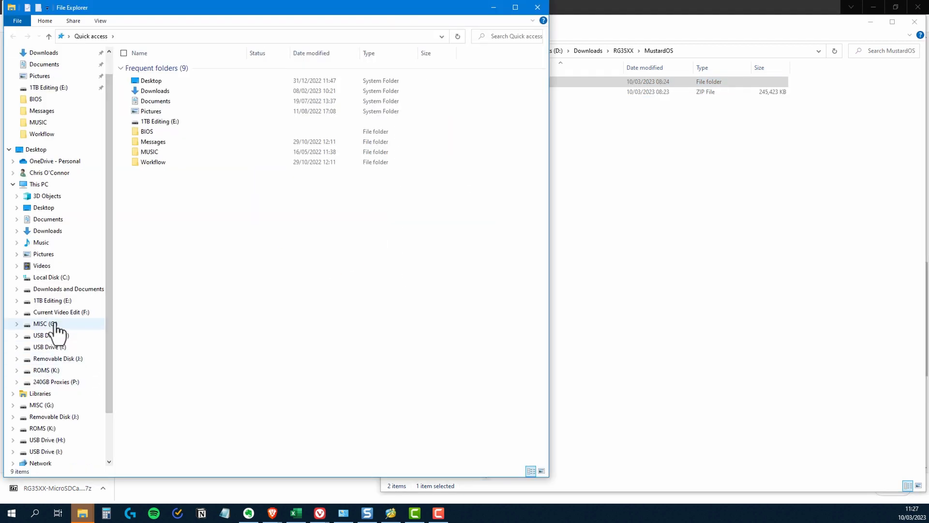
Copy the five muos misc_partition files onto MISC (G:), replacing the same-named files there.
{"action": "left_click", "coordinate": [41, 324]}
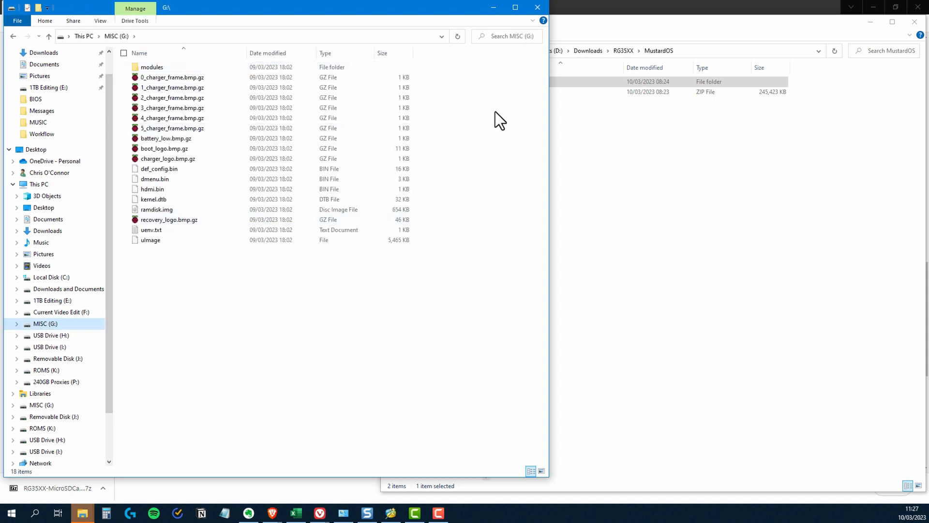
{"action": "mouse_move", "coordinate": [551, 135]}
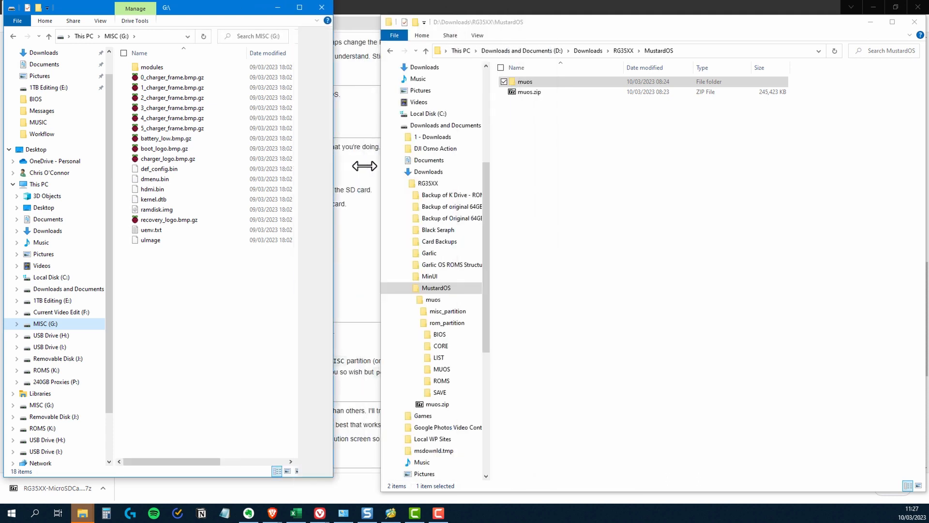
{"action": "left_click_drag", "start_coordinate": [332, 173], "coordinate": [368, 172]}
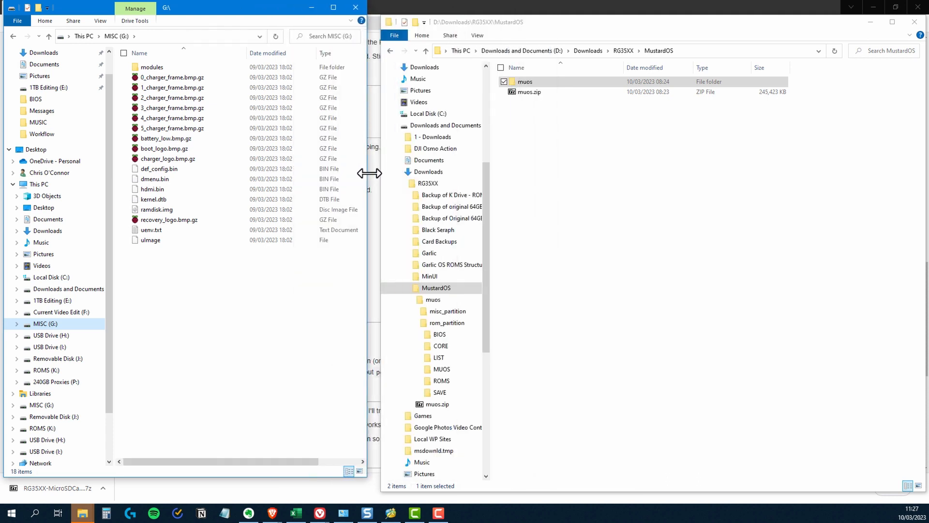
{"action": "left_click", "coordinate": [525, 81]}
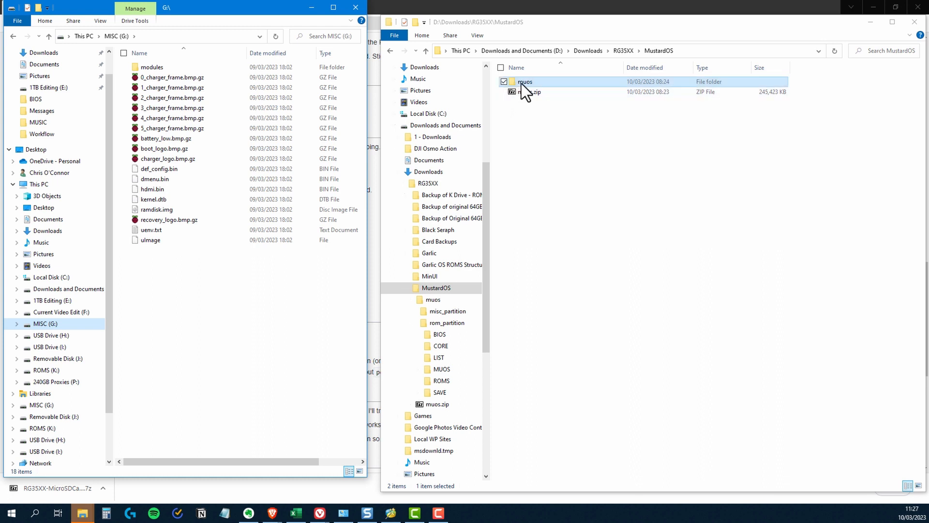
{"action": "double_click", "coordinate": [525, 81]}
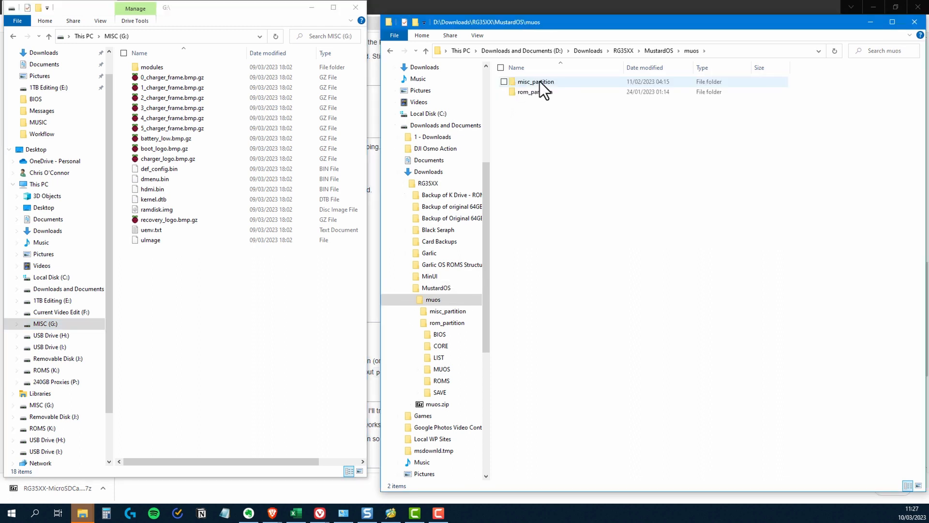
{"action": "double_click", "coordinate": [535, 82]}
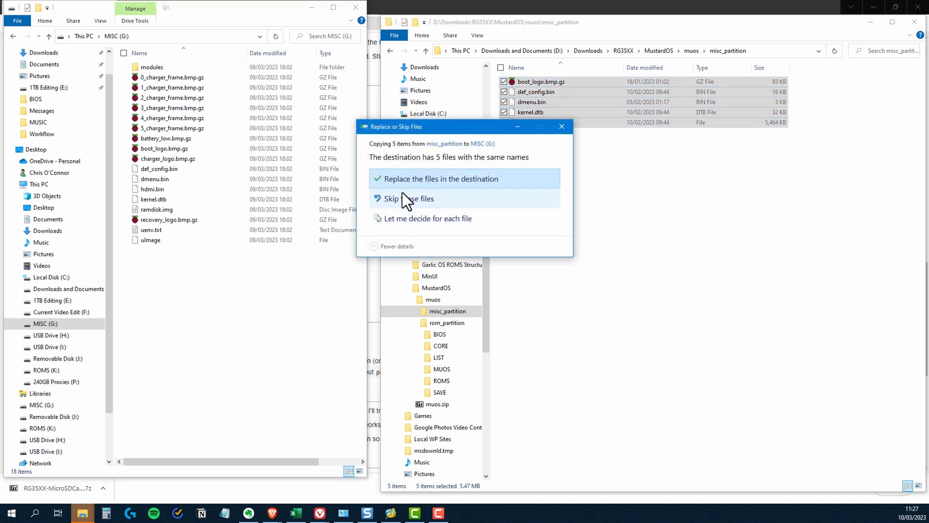
{"action": "left_click", "coordinate": [441, 178]}
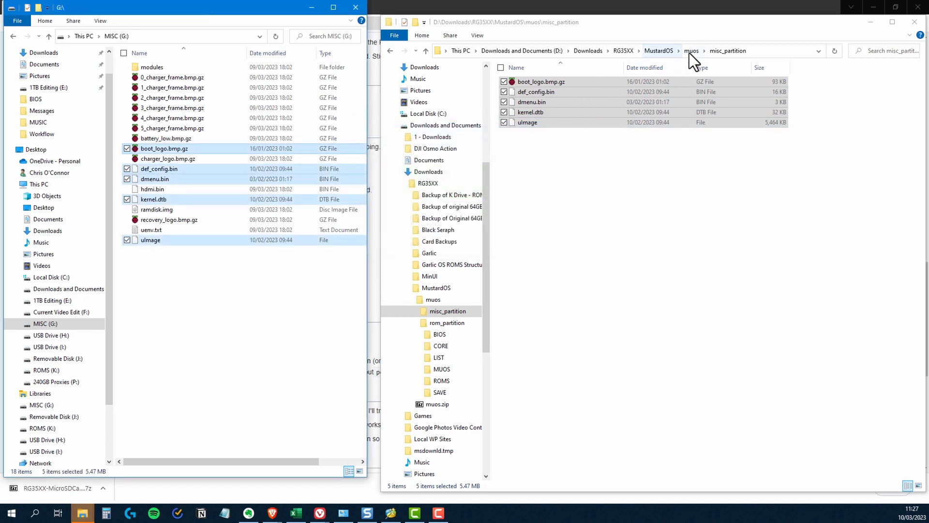
Copy the six rom_partition folders from muos onto the ROMS (K:) drive.
{"action": "left_click", "coordinate": [691, 51]}
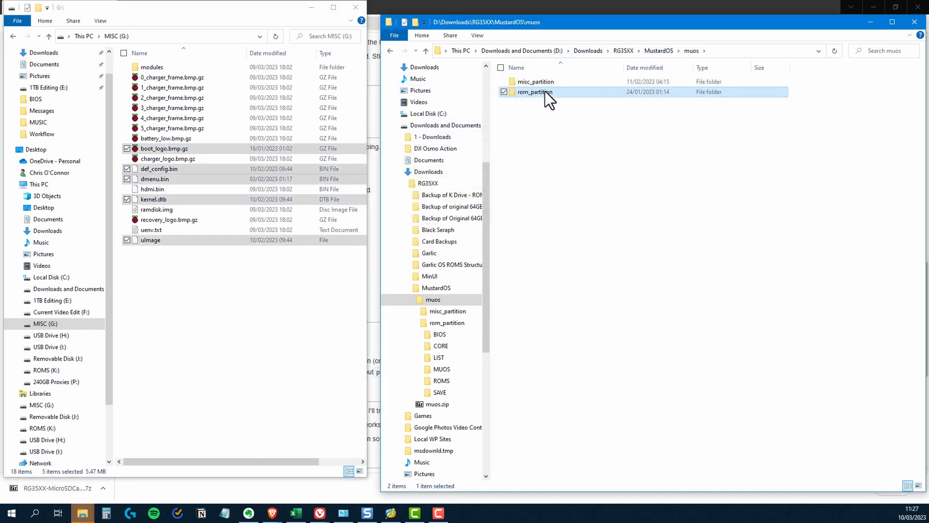
{"action": "double_click", "coordinate": [534, 92]}
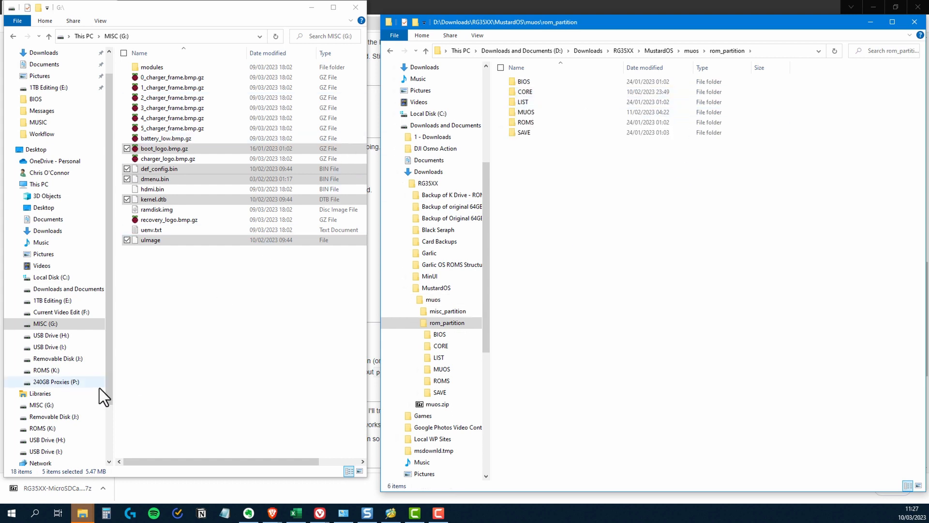
{"action": "left_click", "coordinate": [41, 370]}
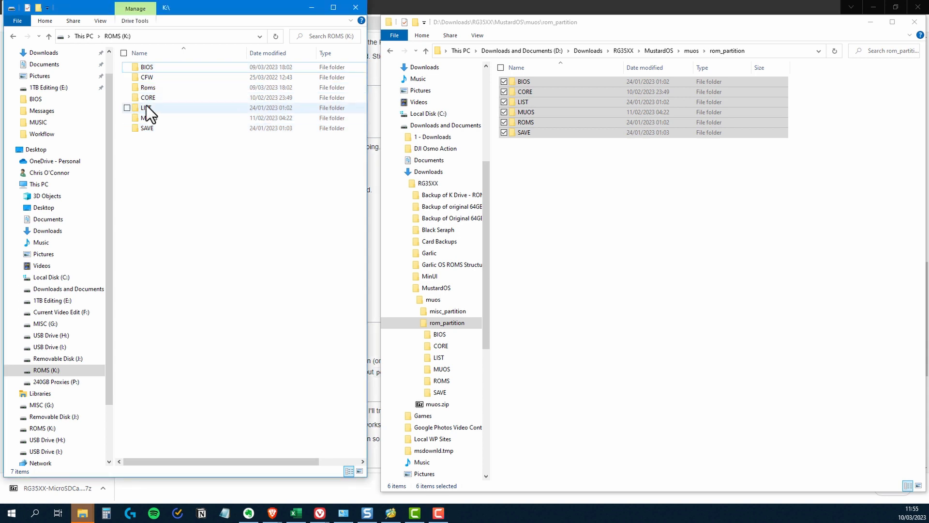
Verify the copied CORE and BIOS folders on the ROMS drive, returning to its top level.
{"action": "double_click", "coordinate": [147, 97]}
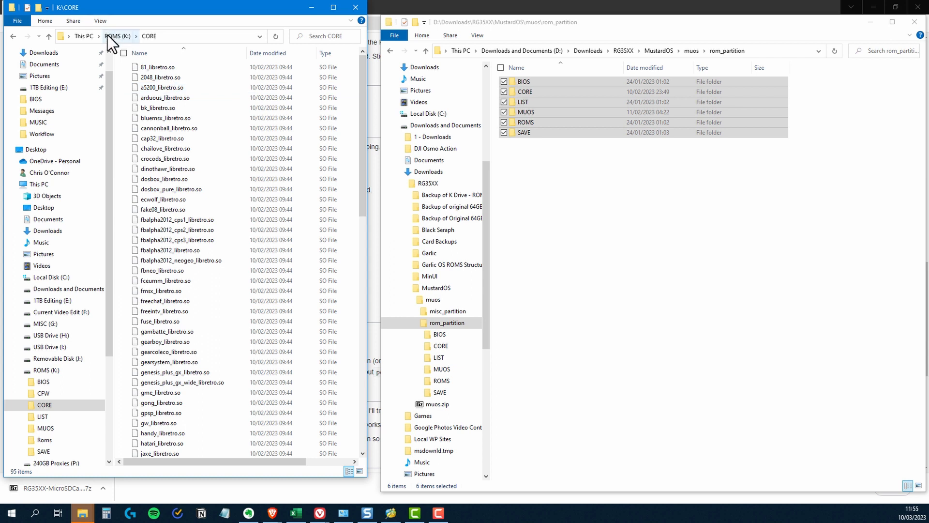
{"action": "left_click", "coordinate": [117, 36]}
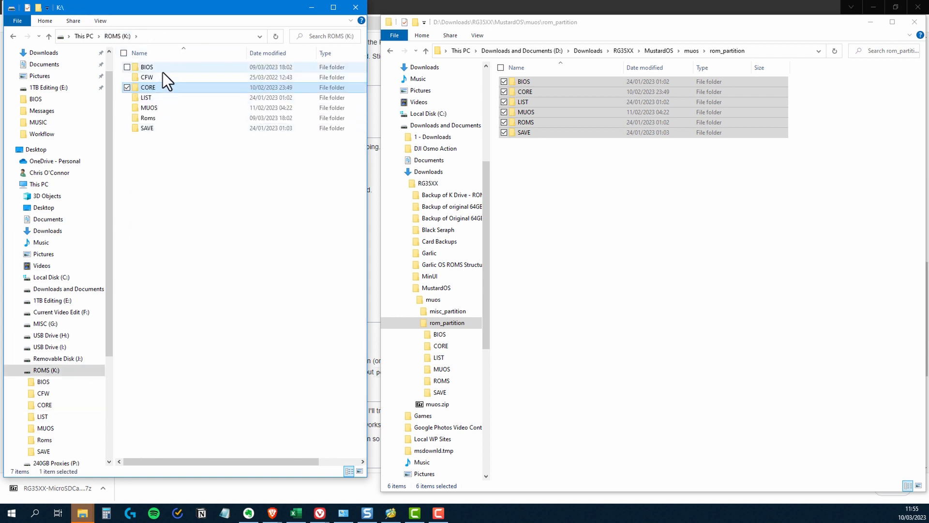
{"action": "double_click", "coordinate": [146, 67]}
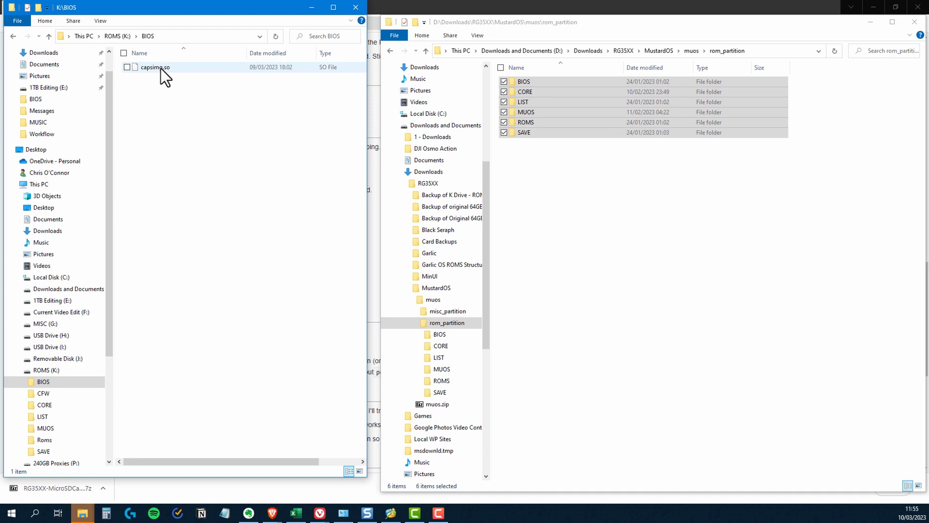
{"action": "left_click", "coordinate": [112, 36]}
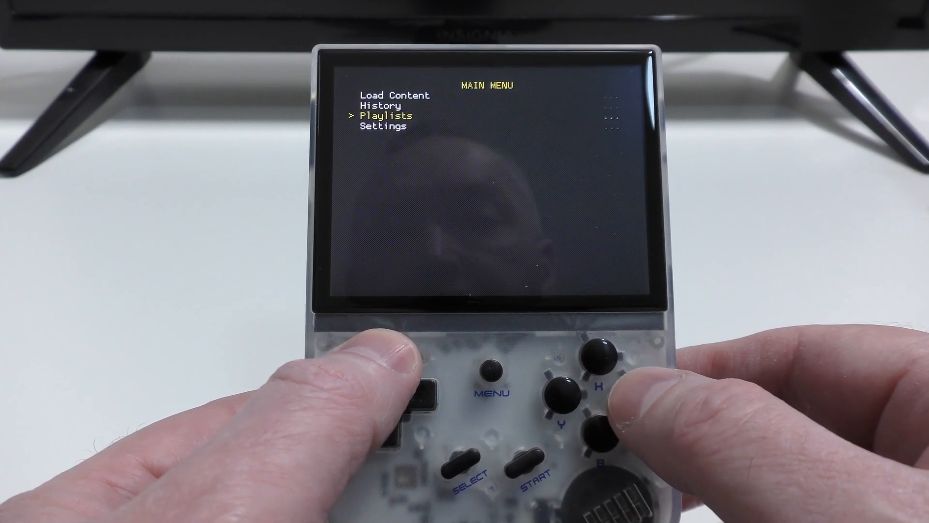
With the RG35XX booted into RetroArch's main menu, highlight Playlists.
{"action": "key", "text": "up"}
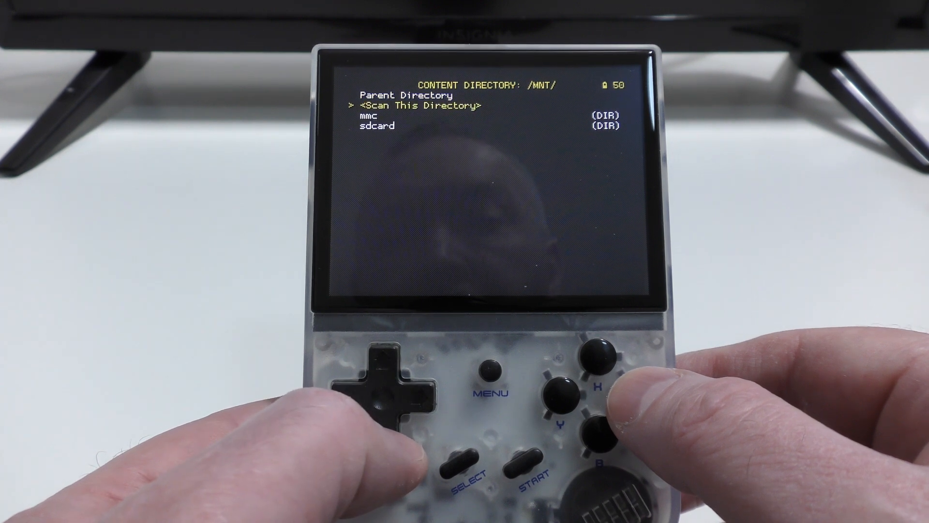
Browse the content directory to /mnt/sdcard/roms/GB for a manual scan.
{"action": "key", "text": "Down"}
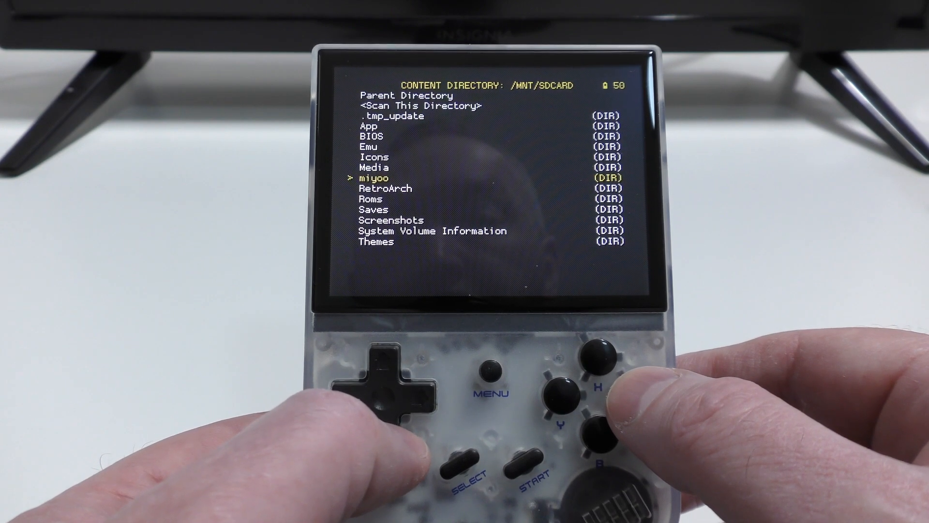
{"action": "key", "text": "Down"}
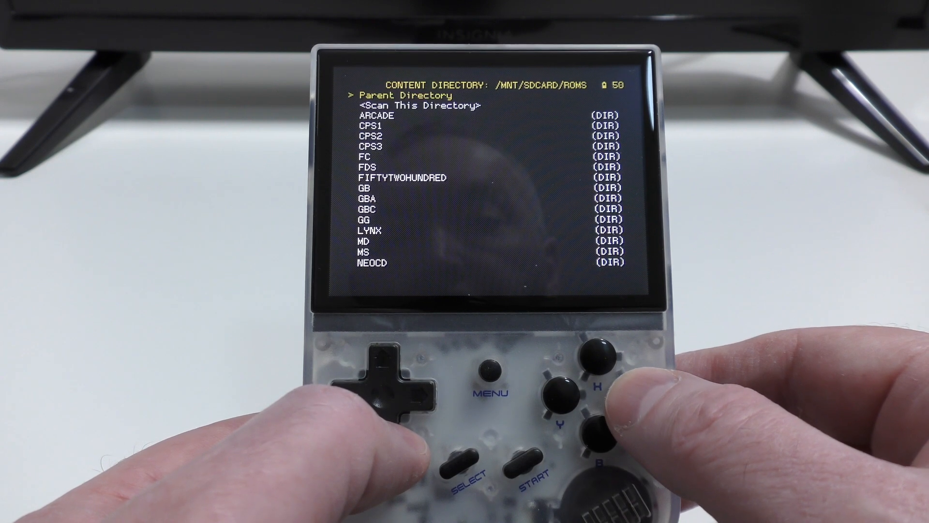
{"action": "key", "text": "Down"}
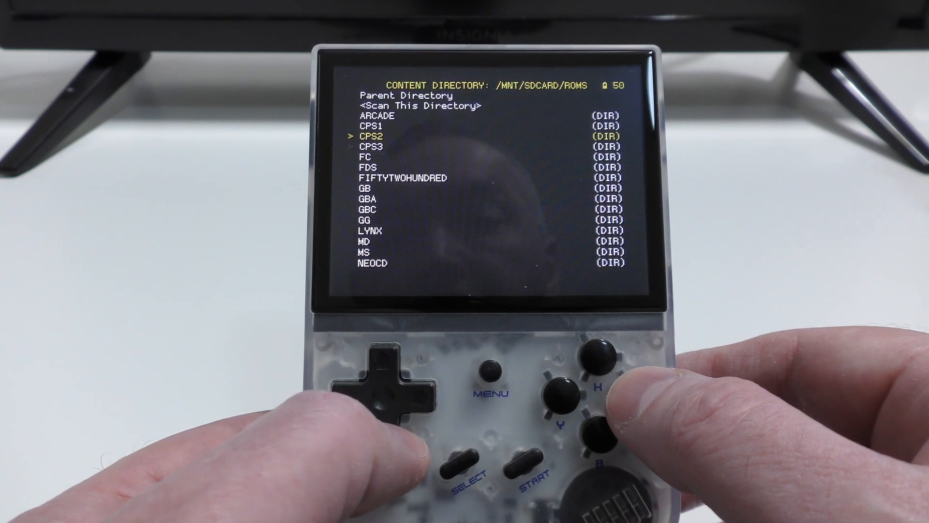
{"action": "key", "text": "Down"}
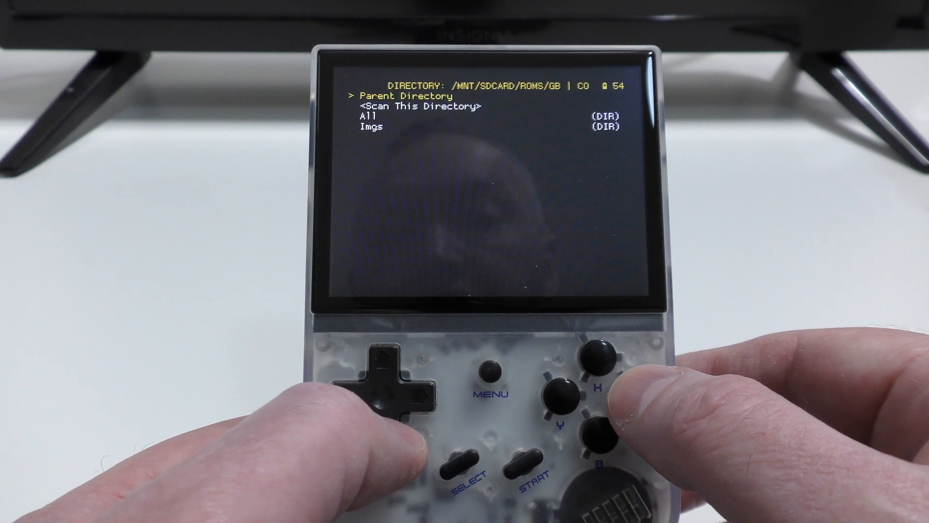
Scan the GB folder as Nintendo - Game Boy with the Gambatte core, overwriting the existing playlist.
{"action": "left_click", "coordinate": [385, 388]}
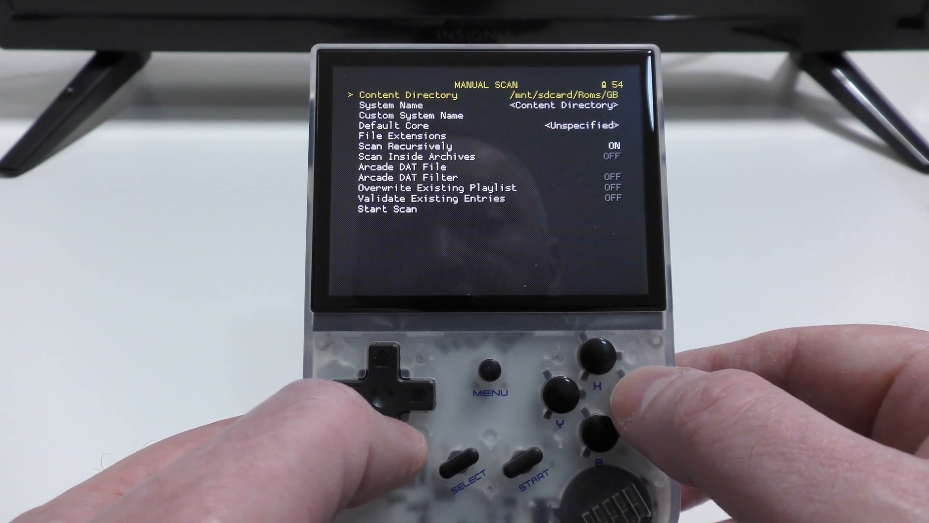
{"action": "key", "text": "Down"}
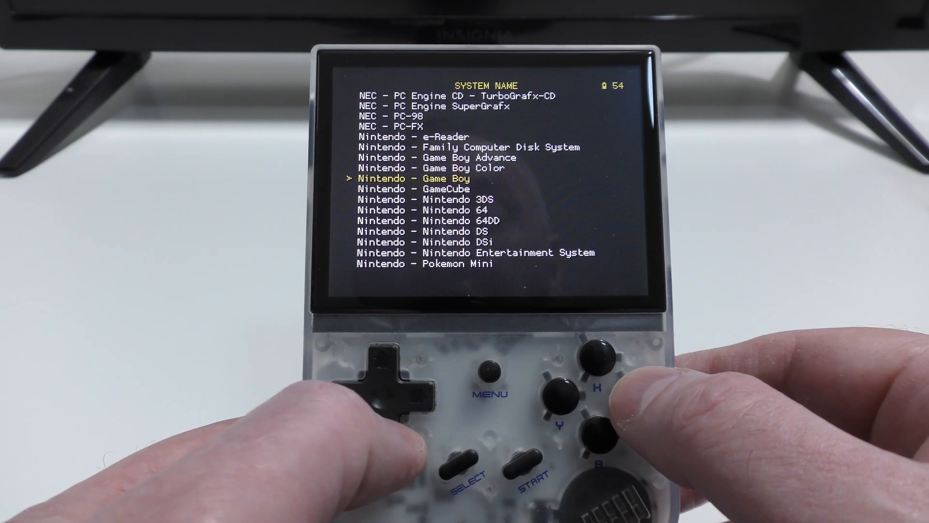
{"action": "left_click", "coordinate": [600, 391]}
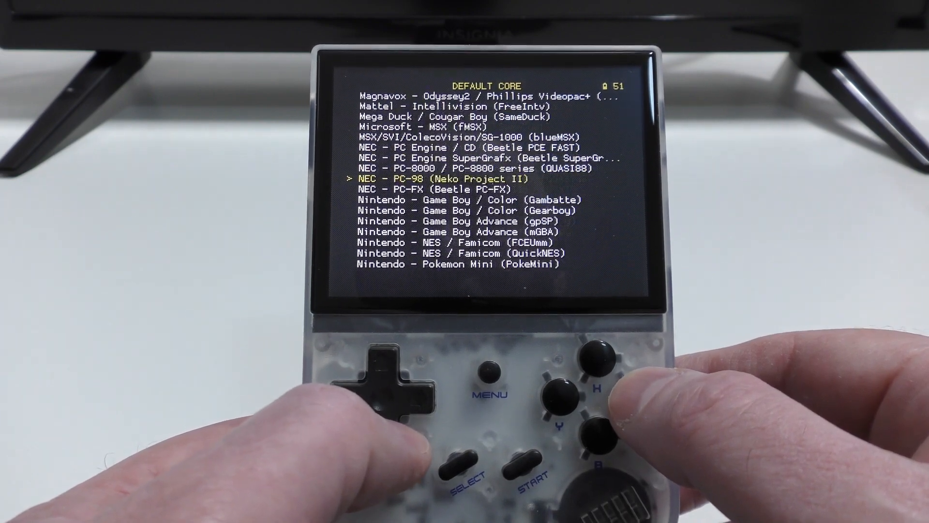
{"action": "left_click", "coordinate": [408, 385]}
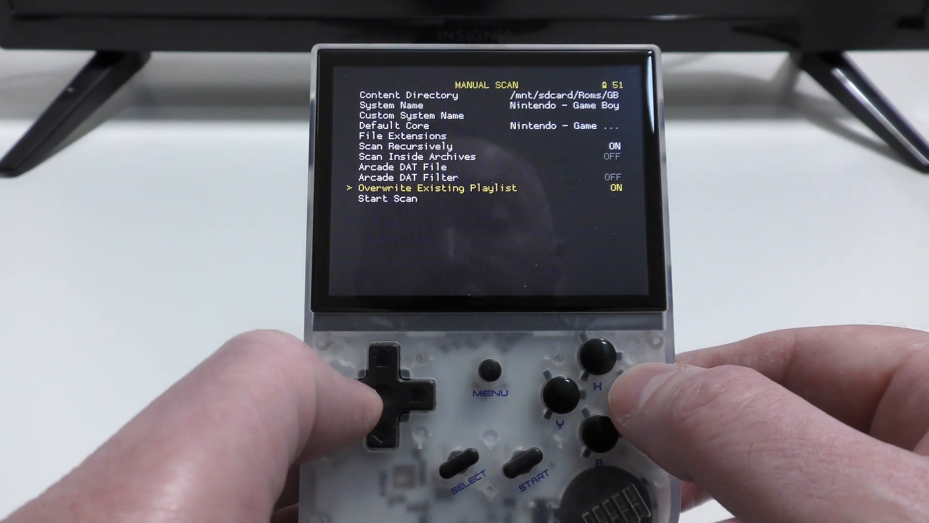
{"action": "key", "text": "down"}
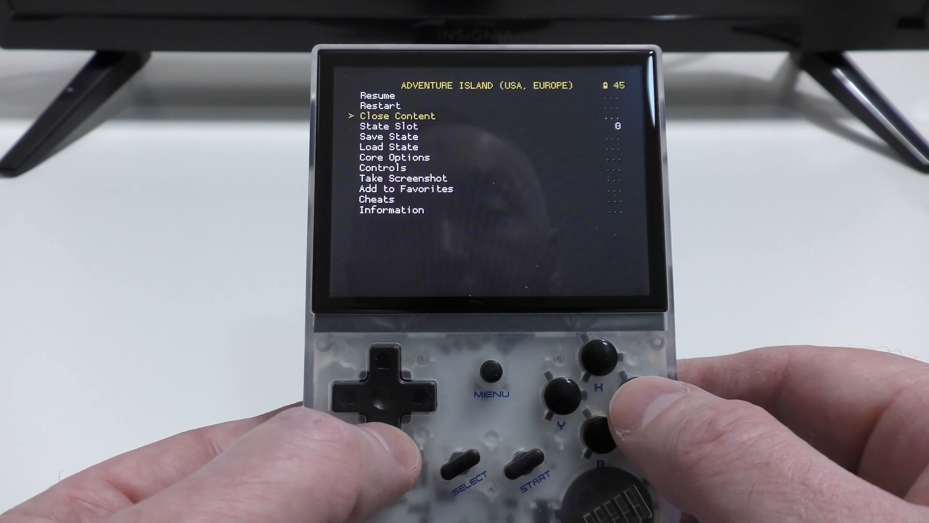
Browse Adventure Island's Quick Menu options and close the running content.
{"action": "key", "text": "down"}
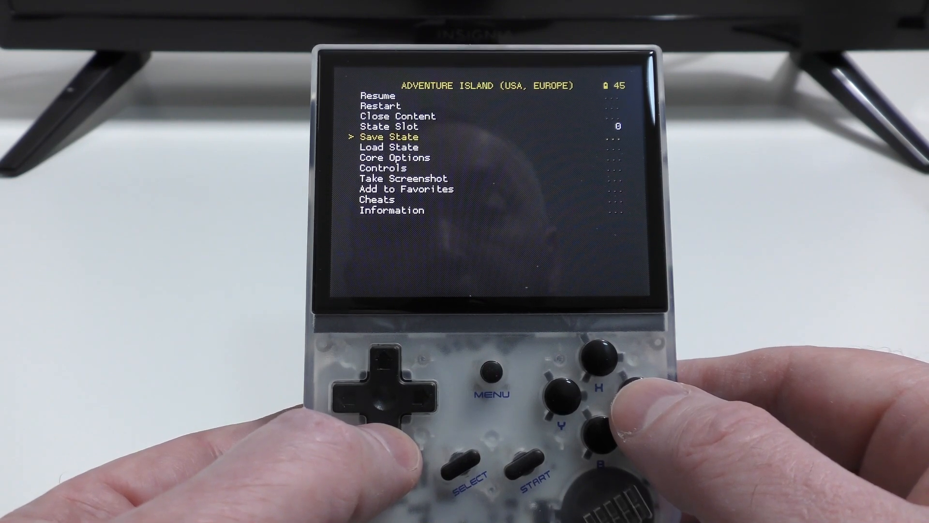
{"action": "key", "text": "Down"}
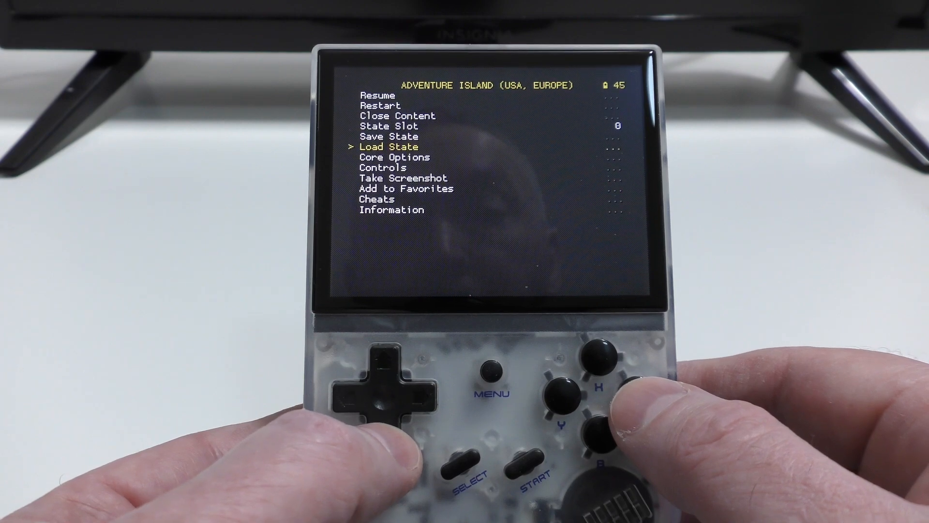
{"action": "key", "text": "down"}
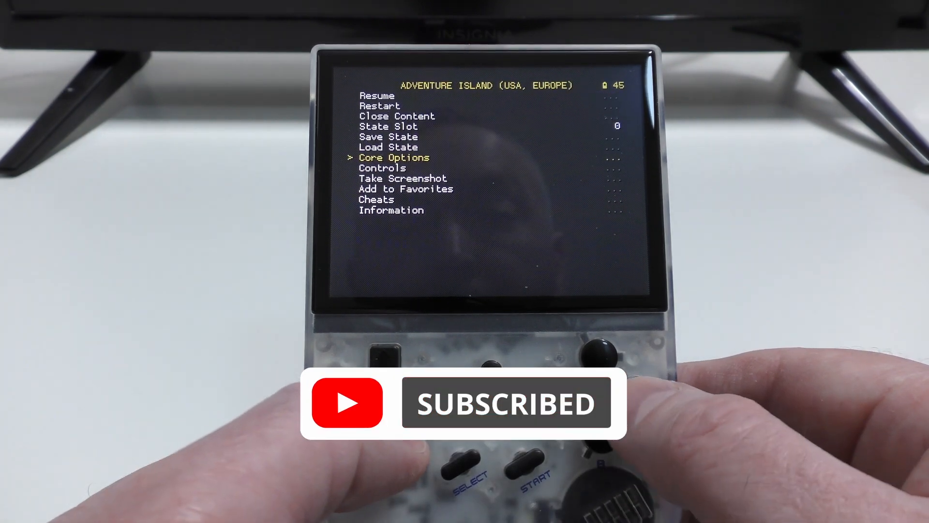
{"action": "key", "text": "down"}
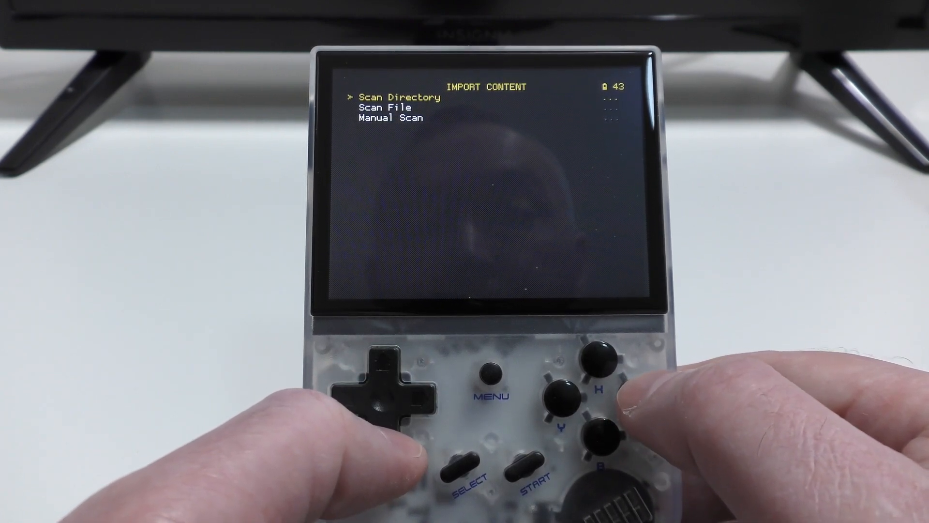
Back out through Import Content and Playlists to RetroArch's main menu.
{"action": "key", "text": "down"}
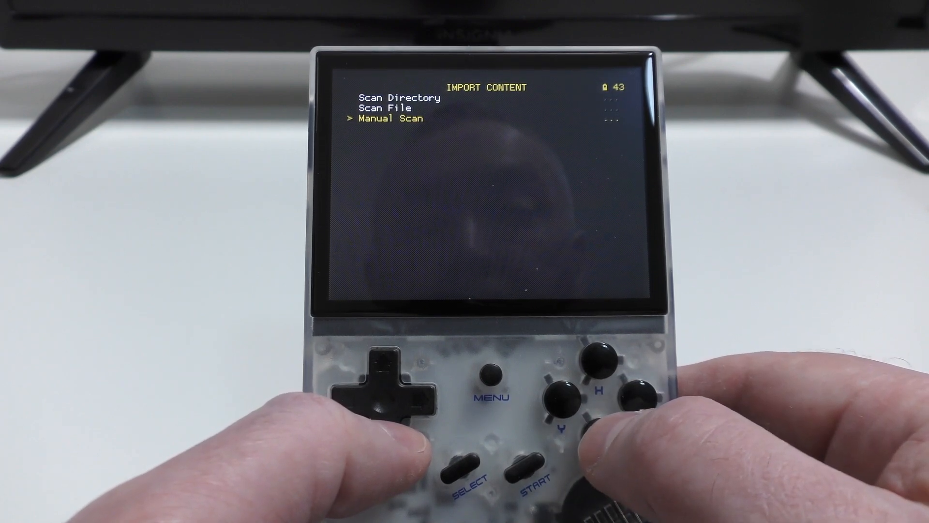
{"action": "key", "text": "b"}
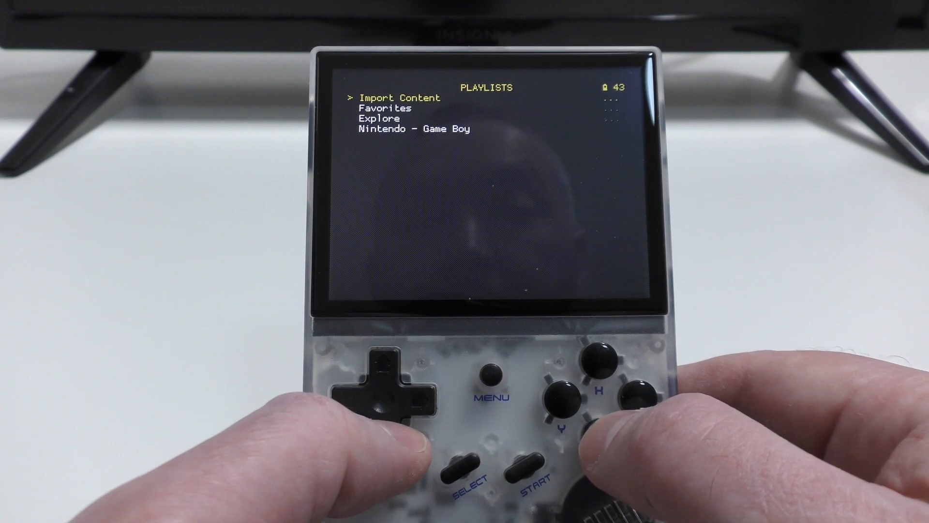
{"action": "left_click", "coordinate": [490, 374]}
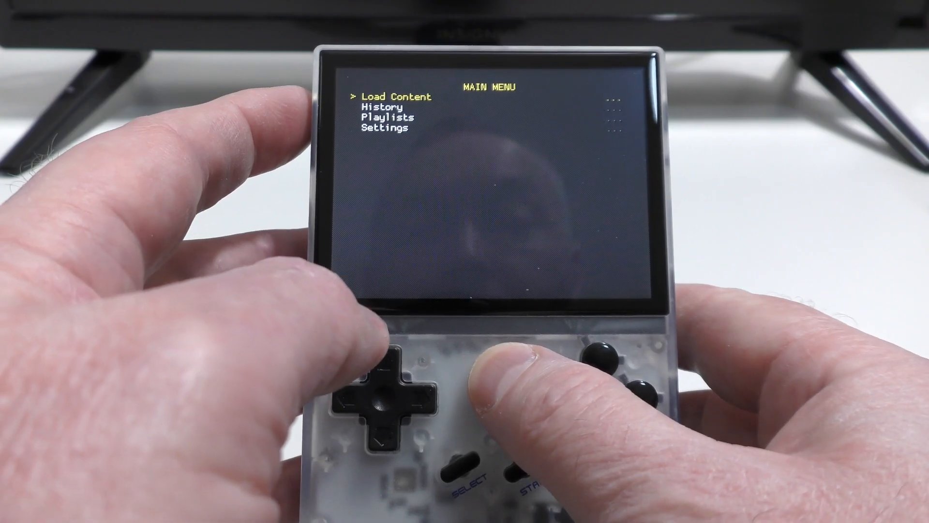